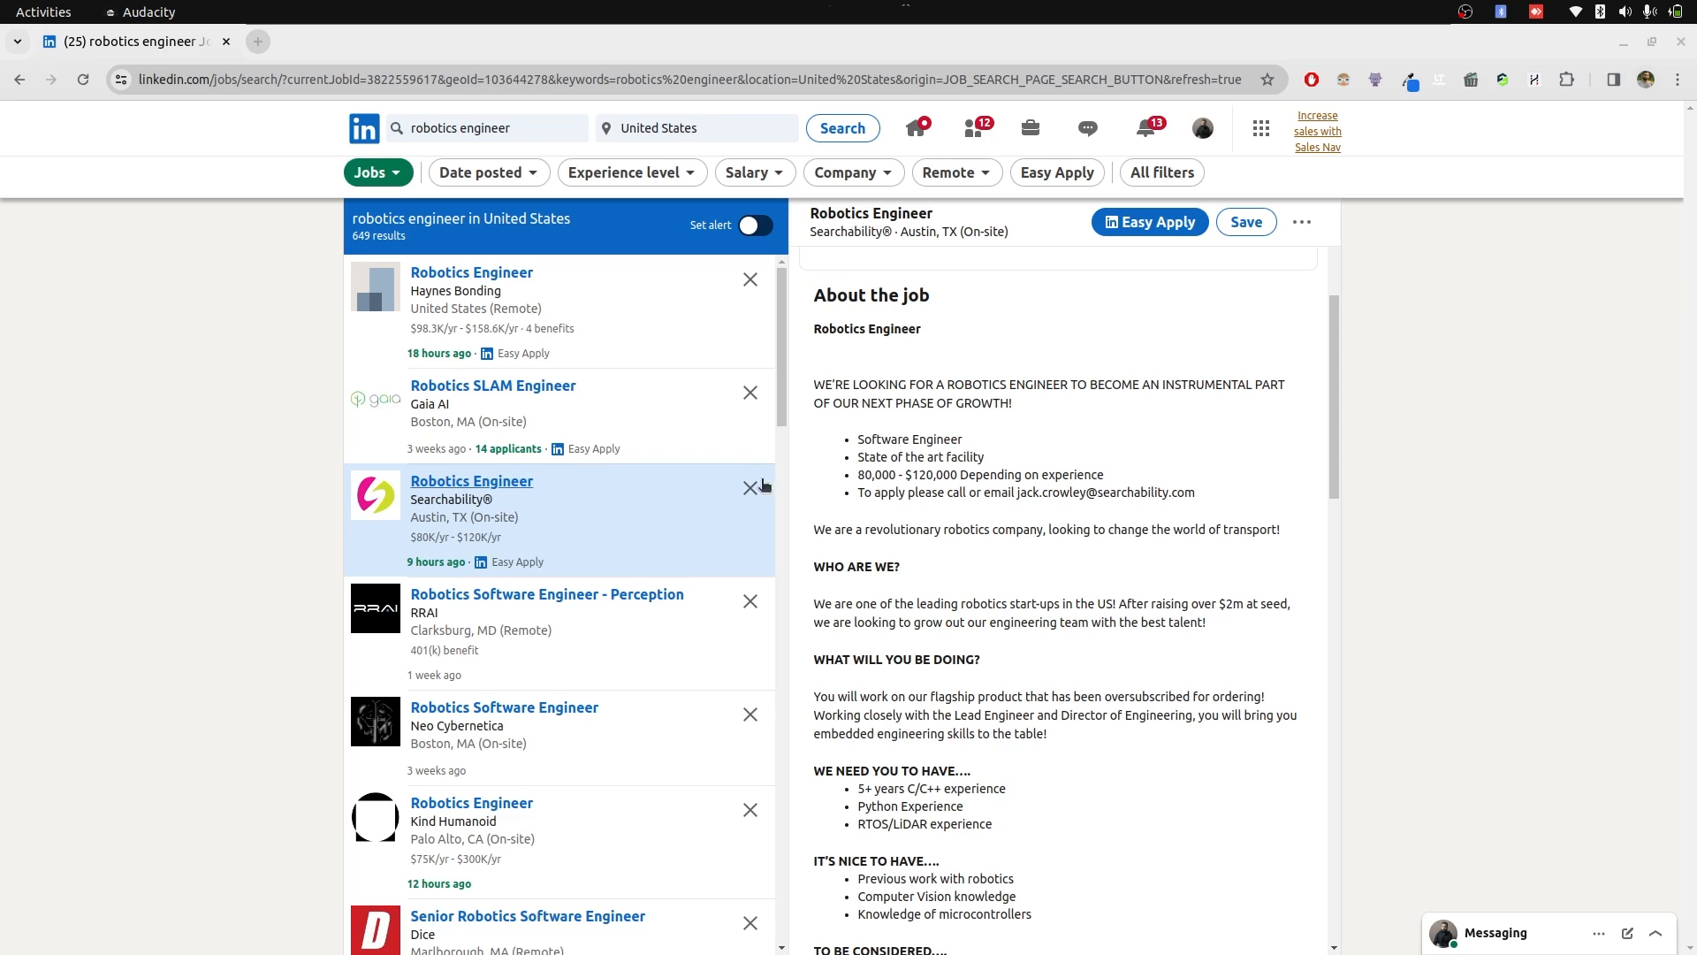
mouse_move(472, 481)
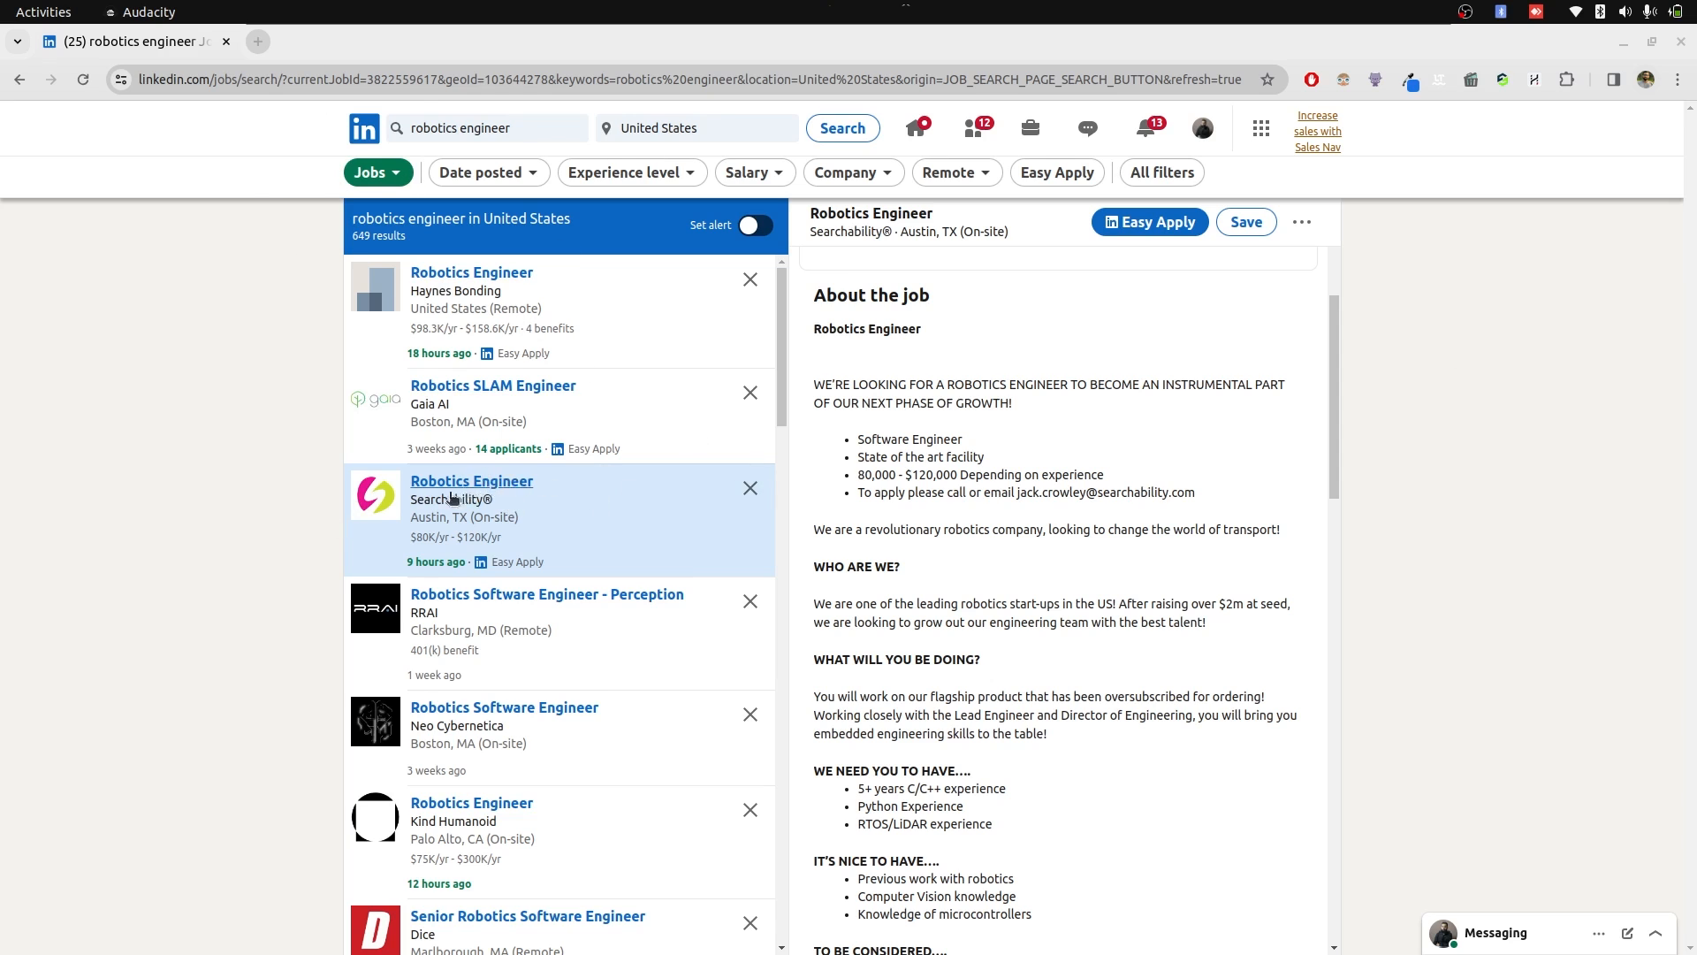
Review the Searchability job description, marking the Python Experience and C/C++ requirements
scroll("up", 3)
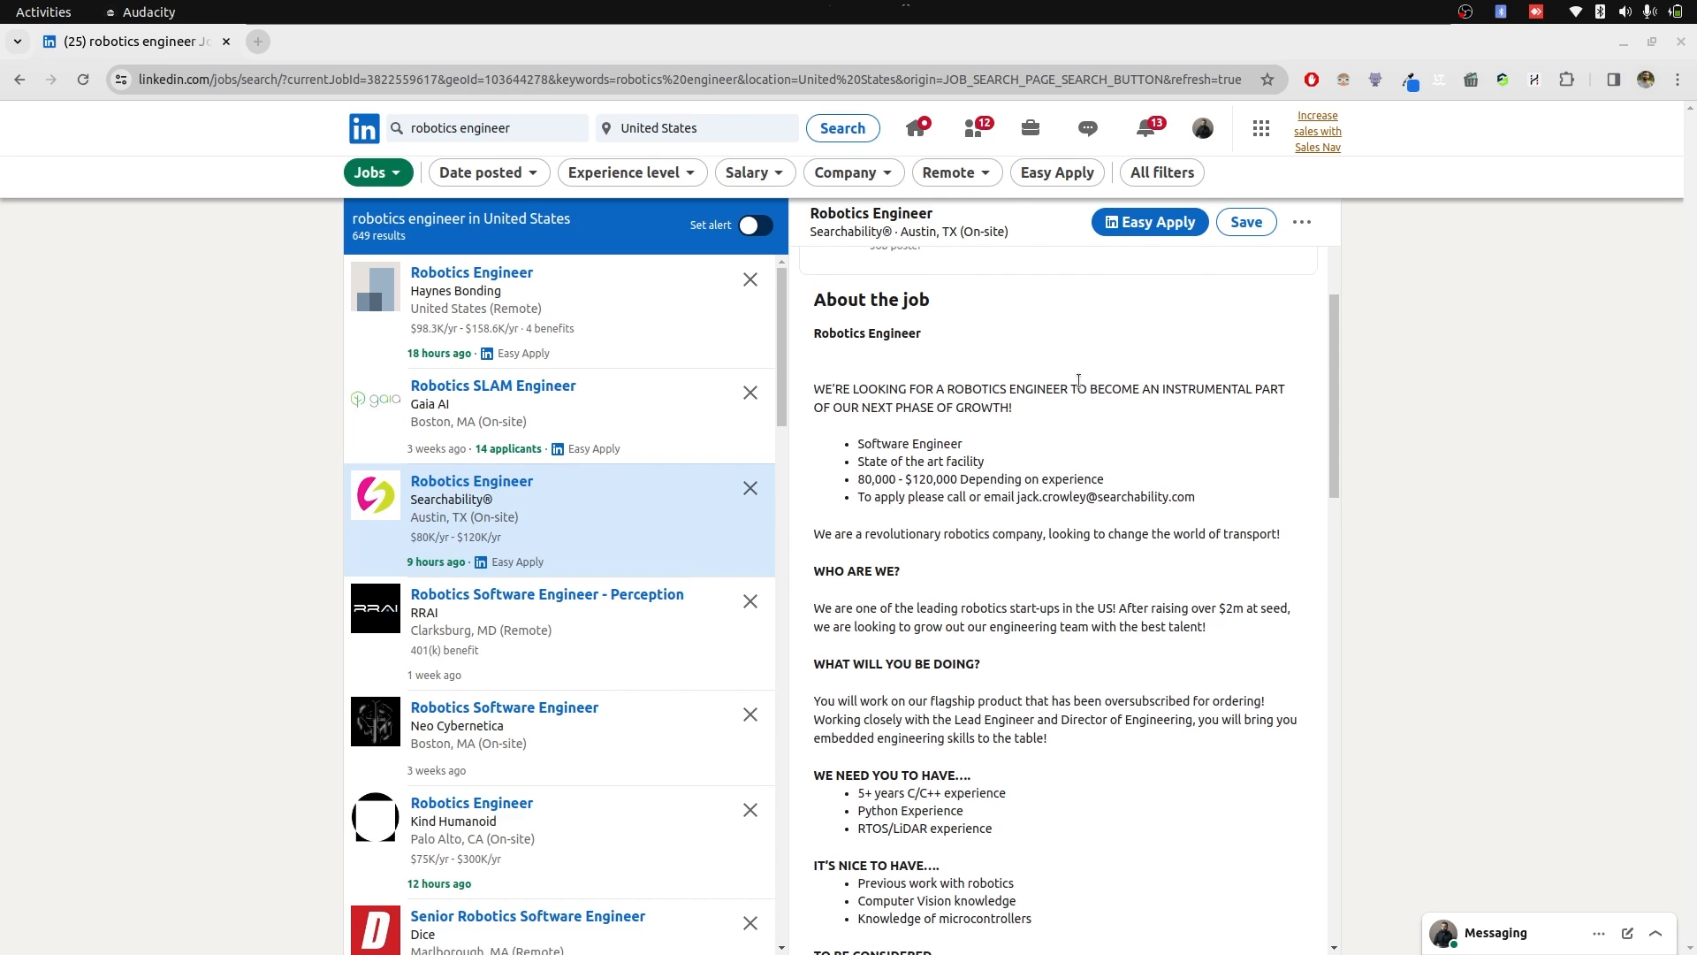
scroll("up", 3)
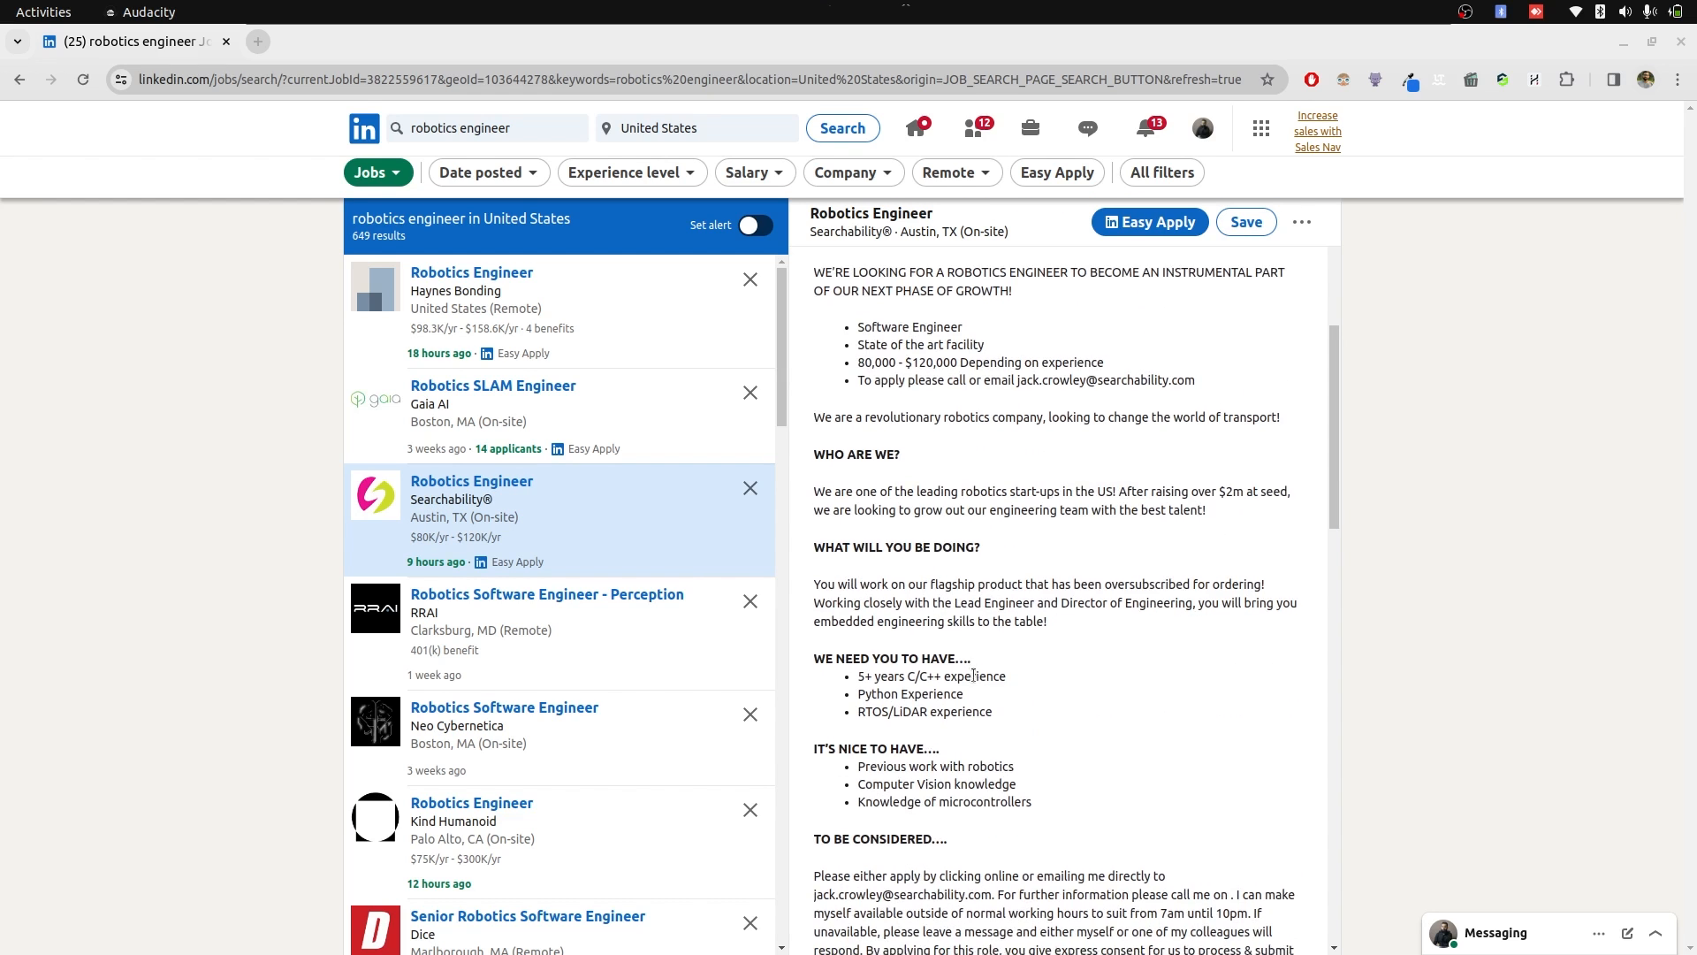
scroll("down", 3)
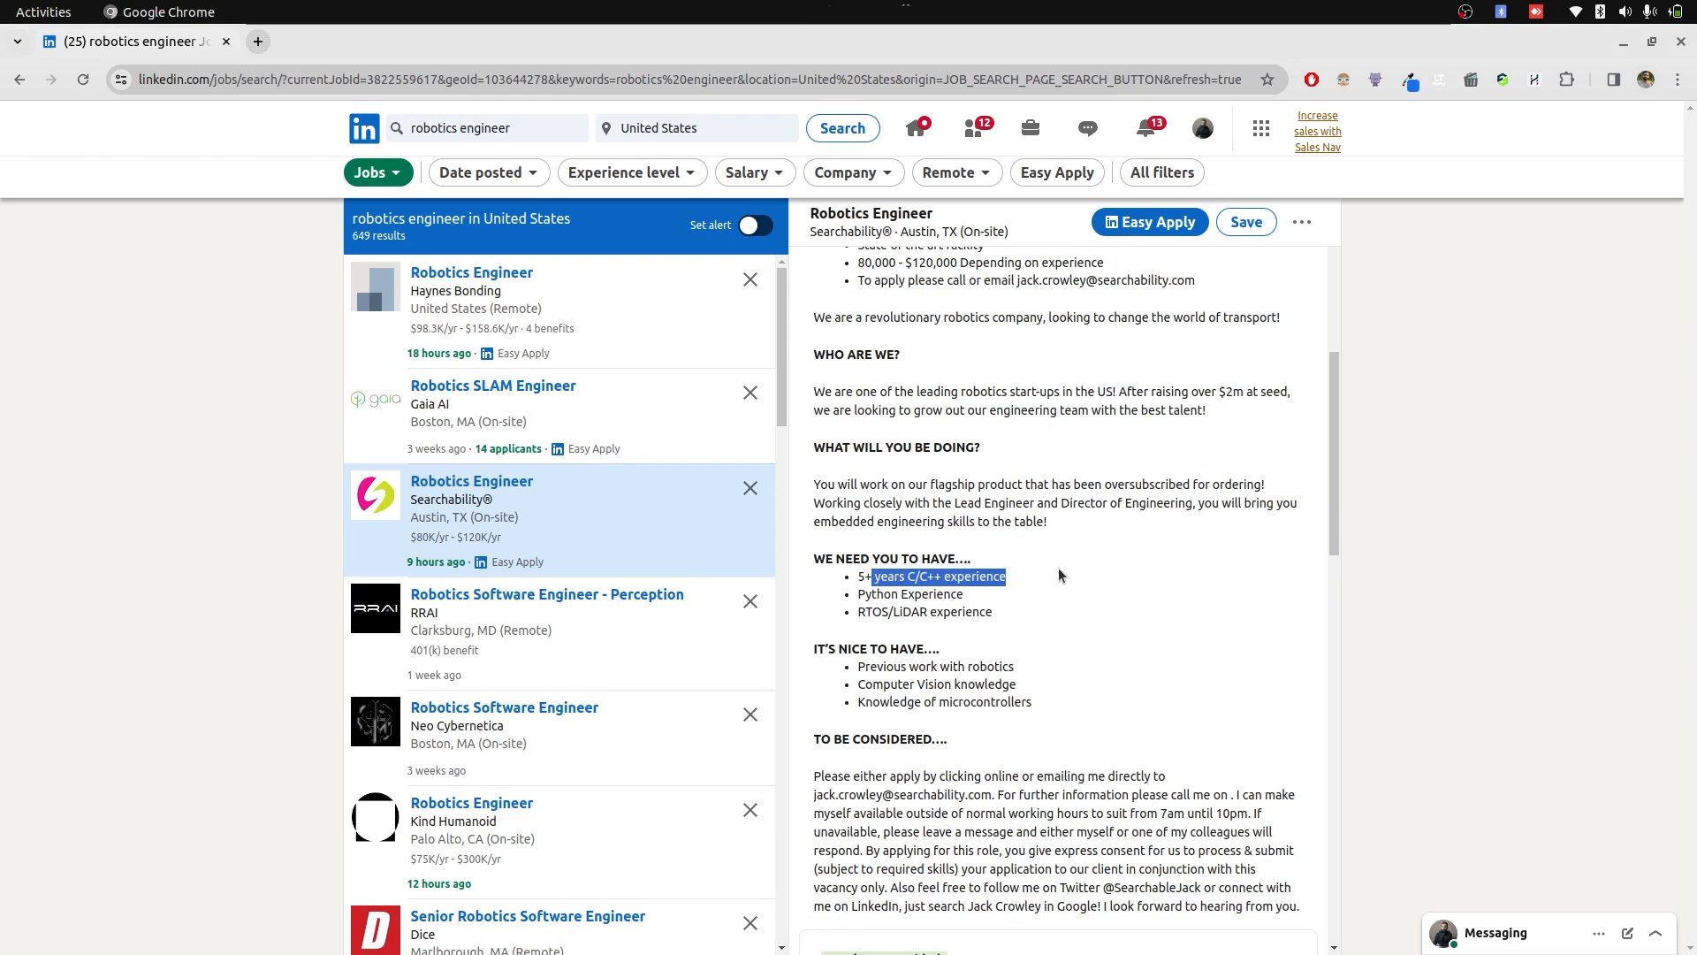
double_click(930, 594)
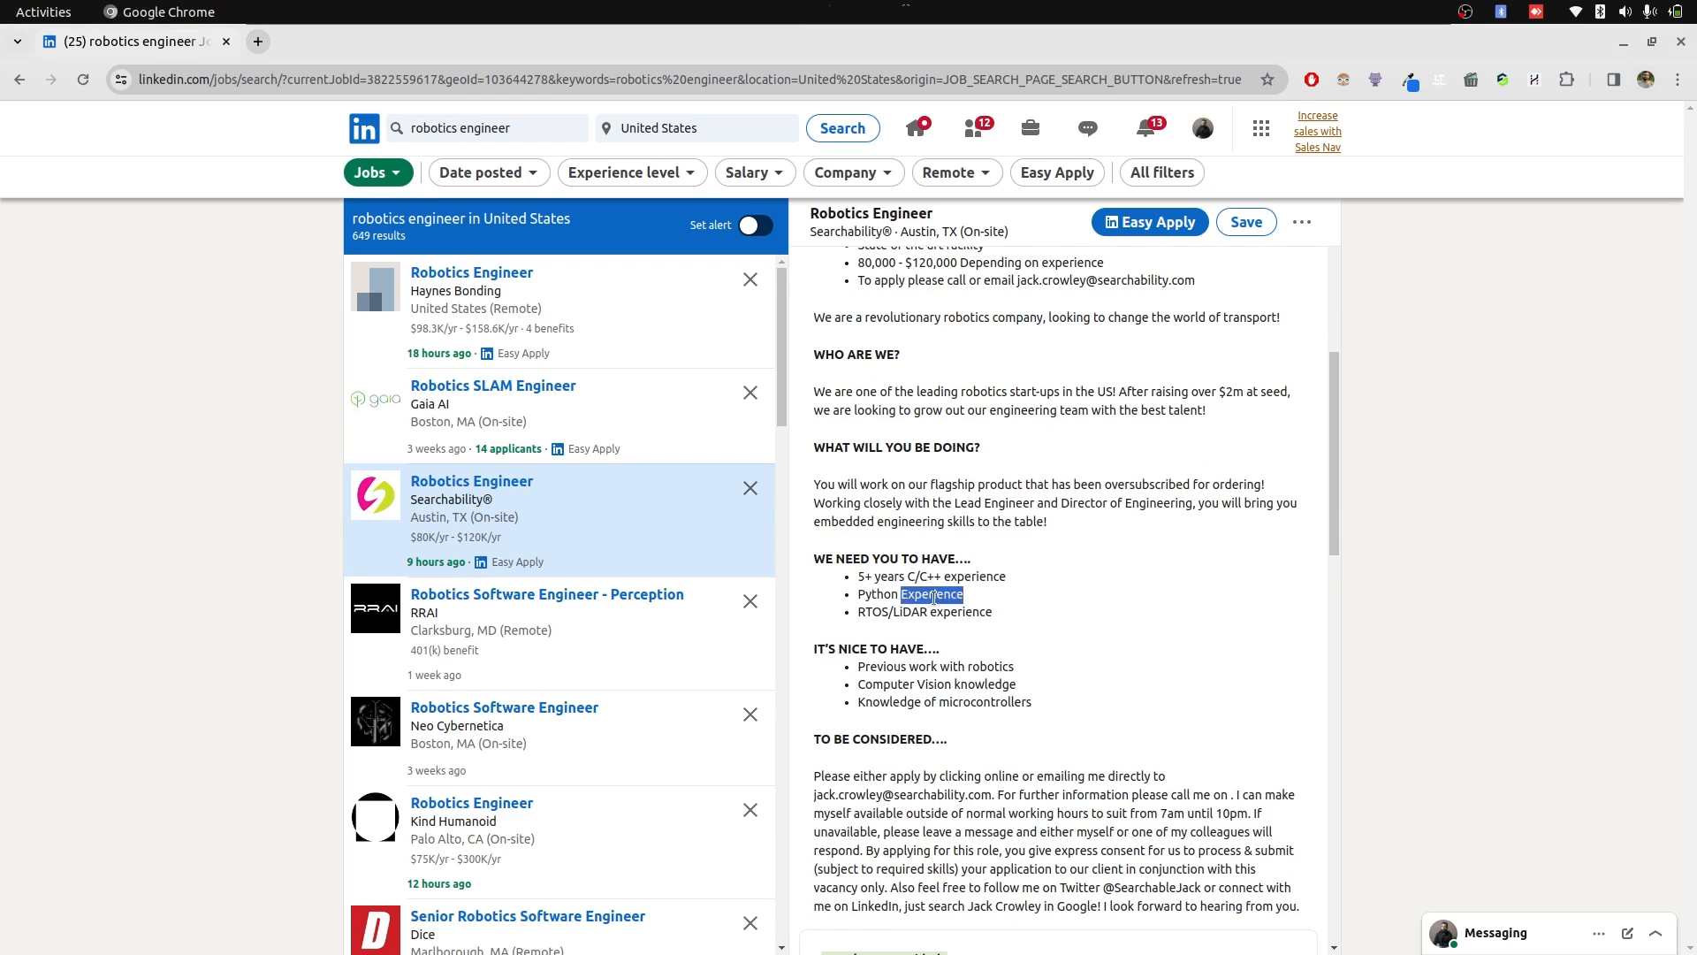
double_click(929, 576)
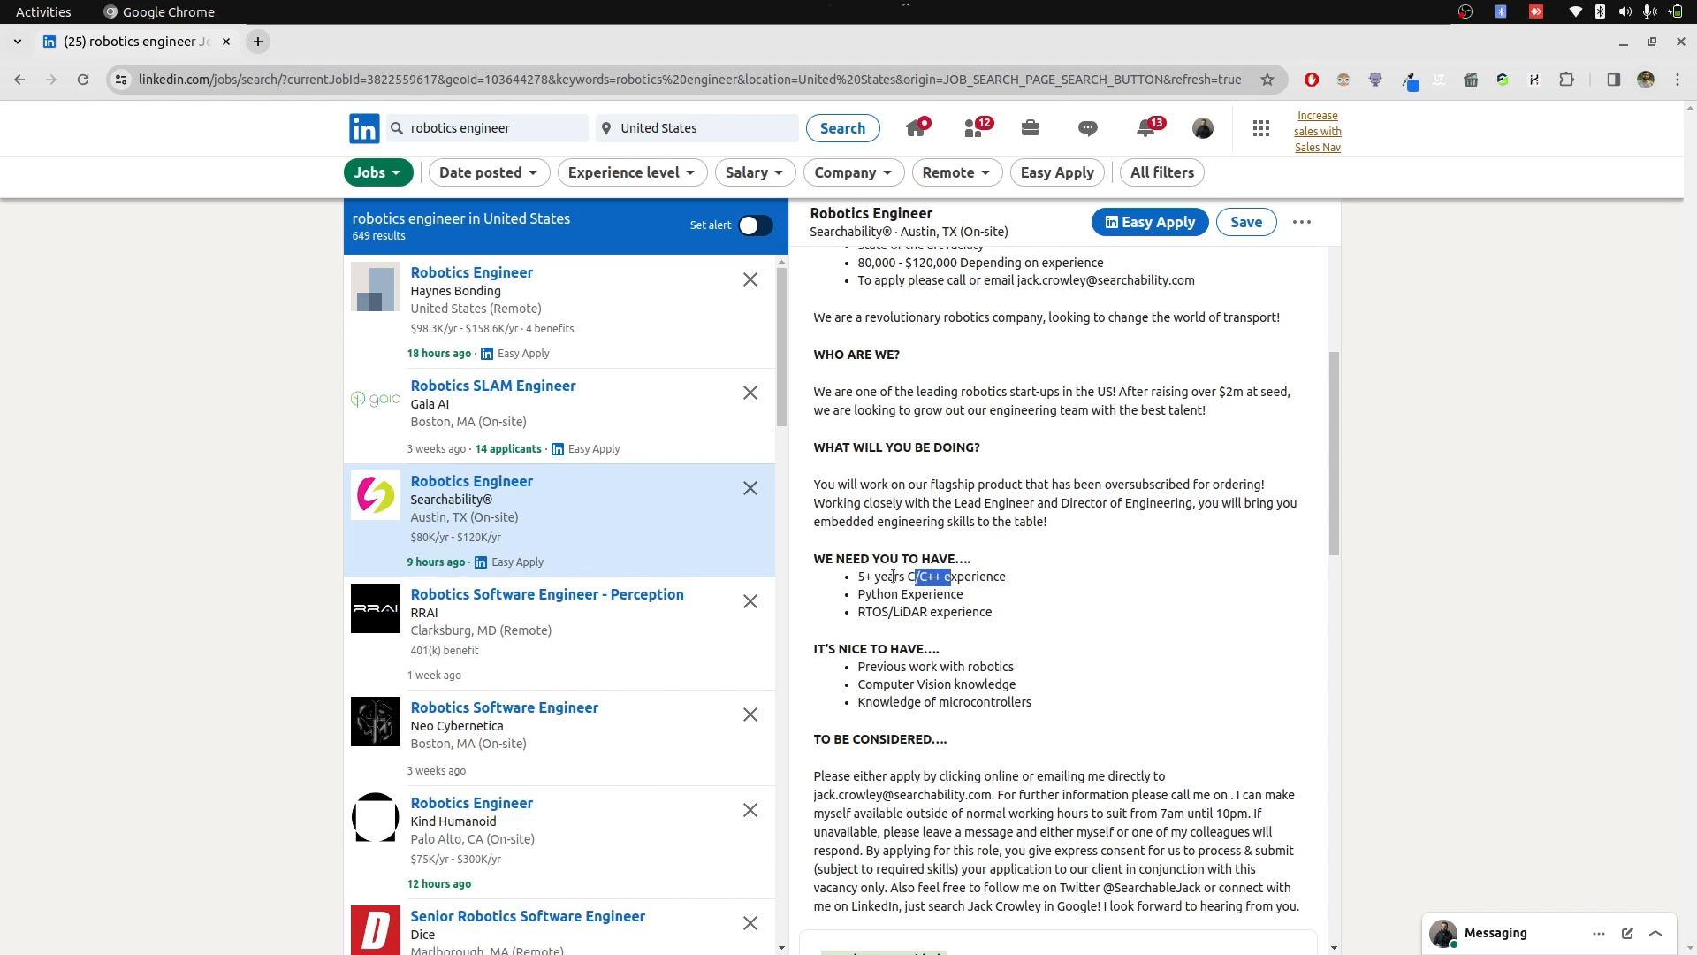
mouse_move(924, 634)
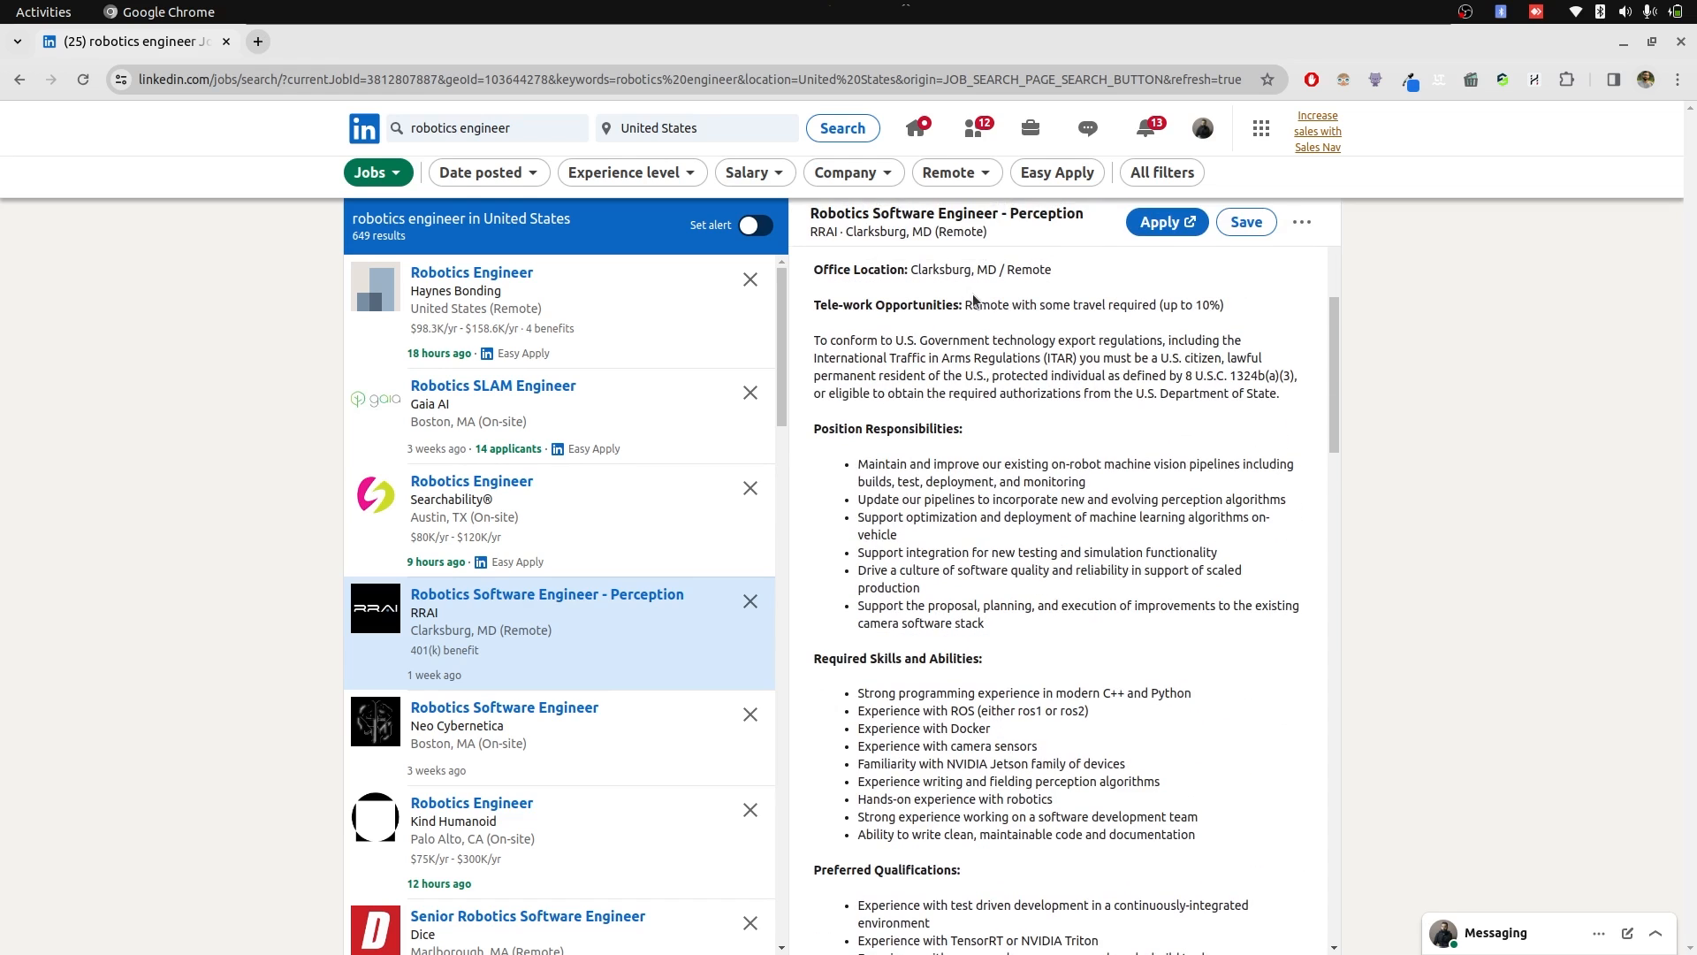
Bring up the RRAI Perception posting's required skills and mark the modern C++ requirement
scroll("down", 3)
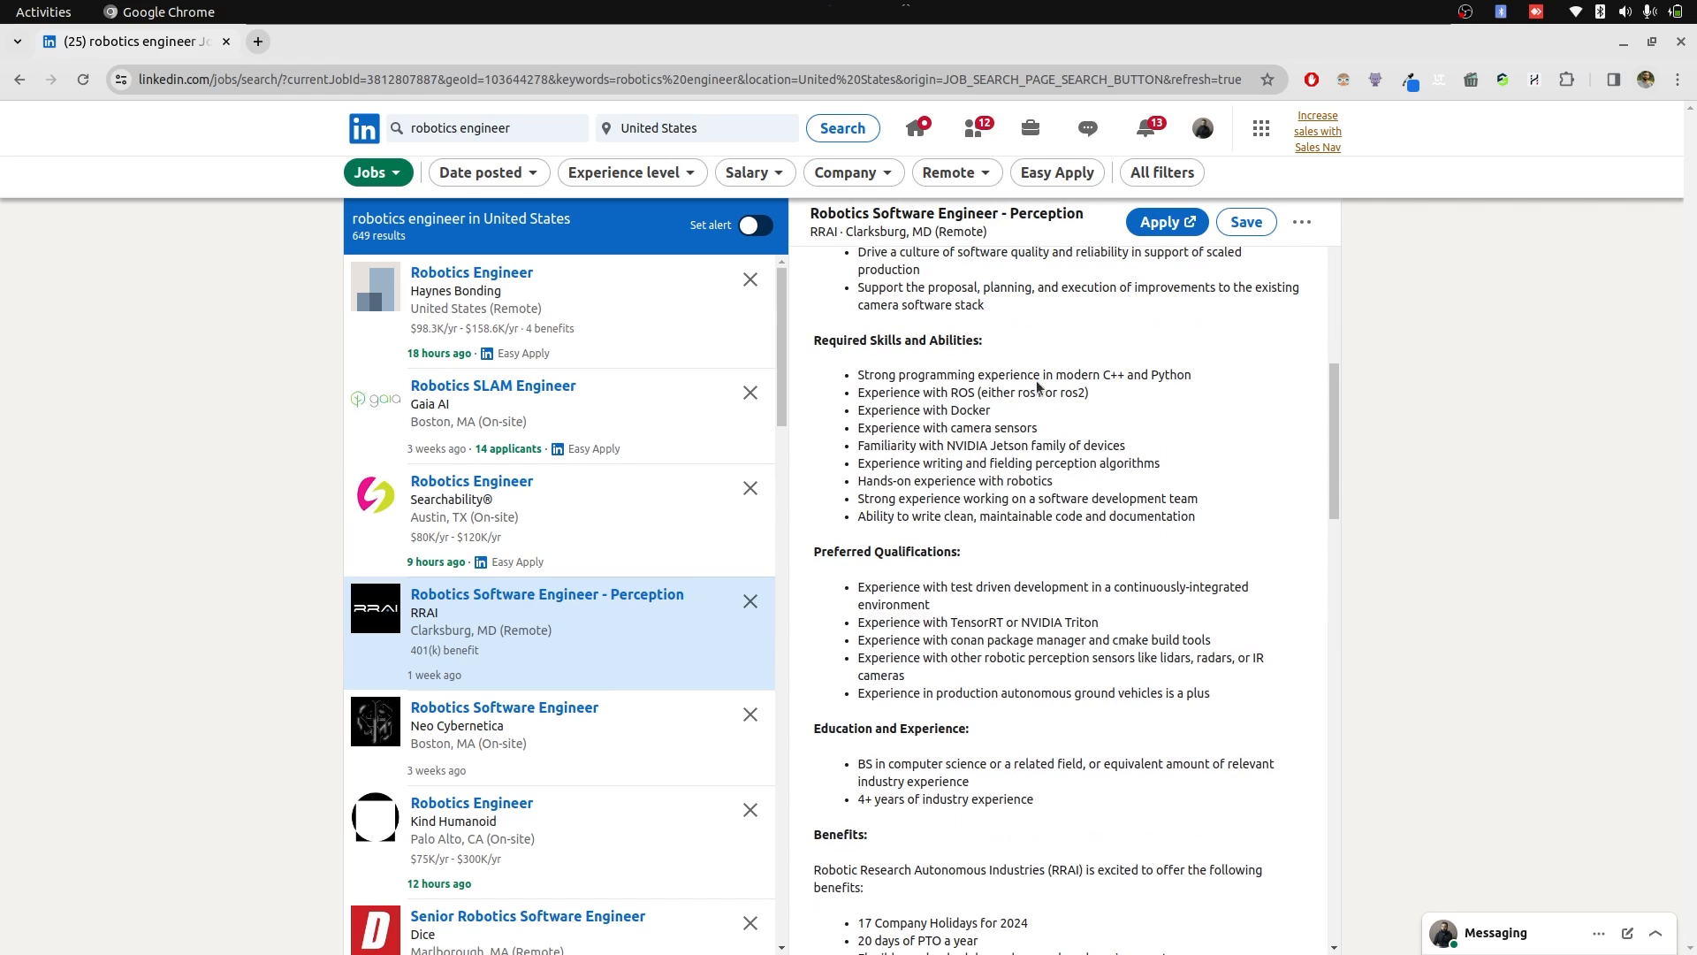
double_click(1091, 374)
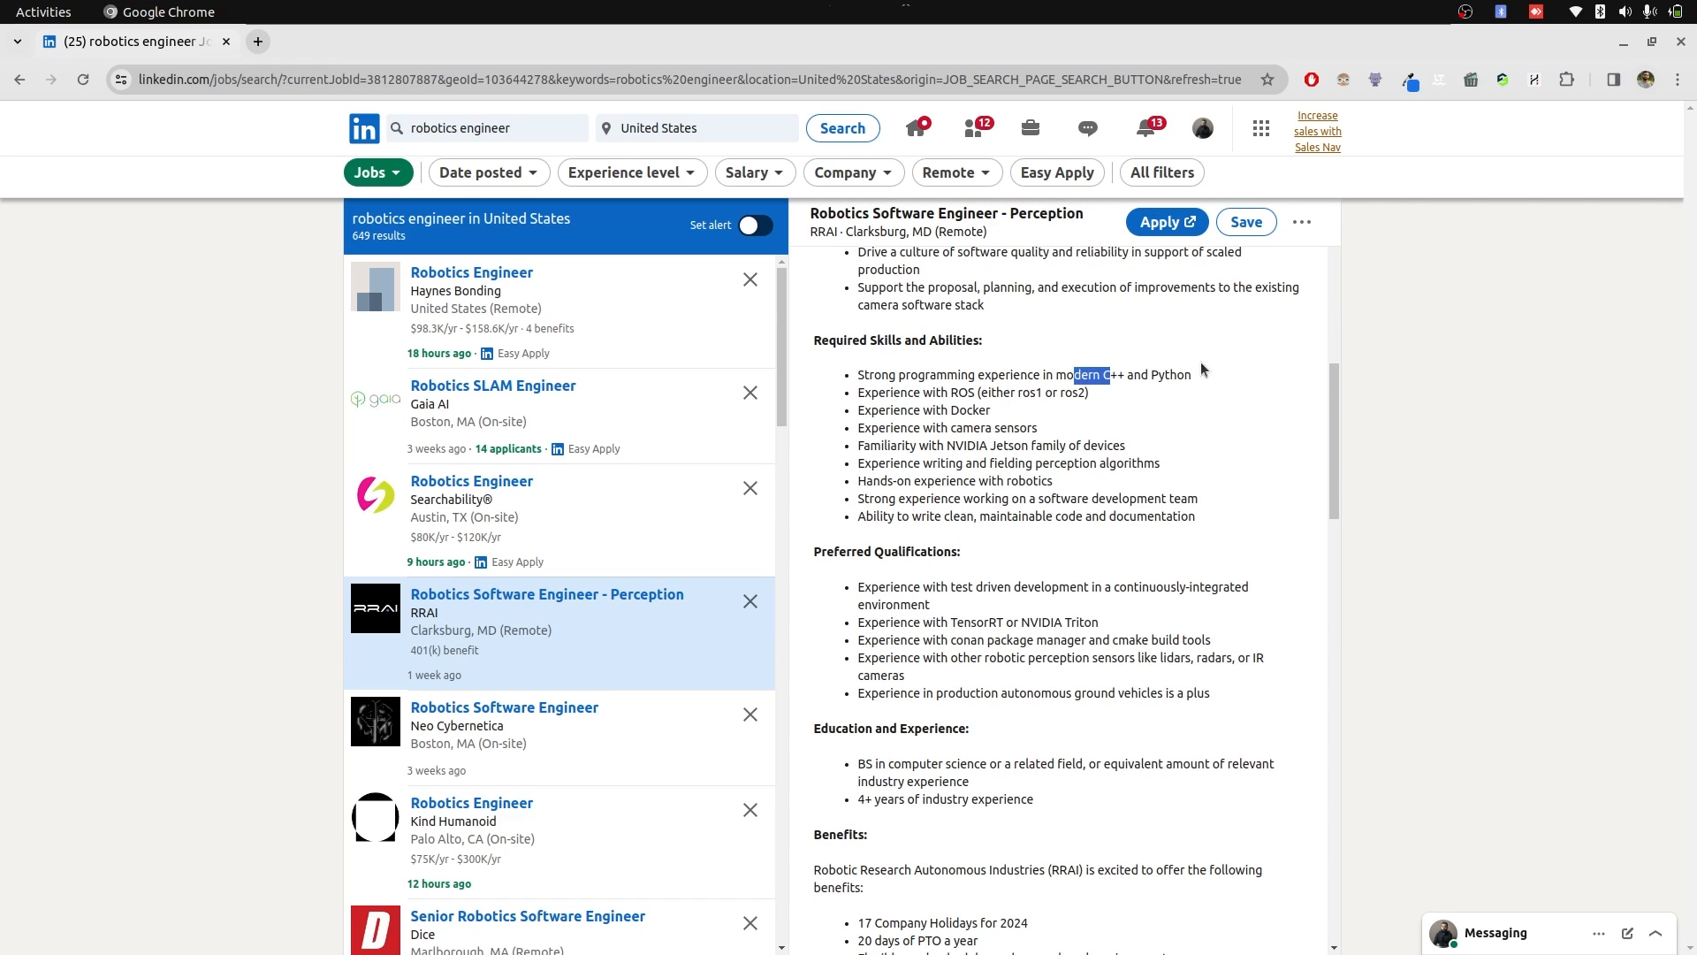
mouse_move(1136, 423)
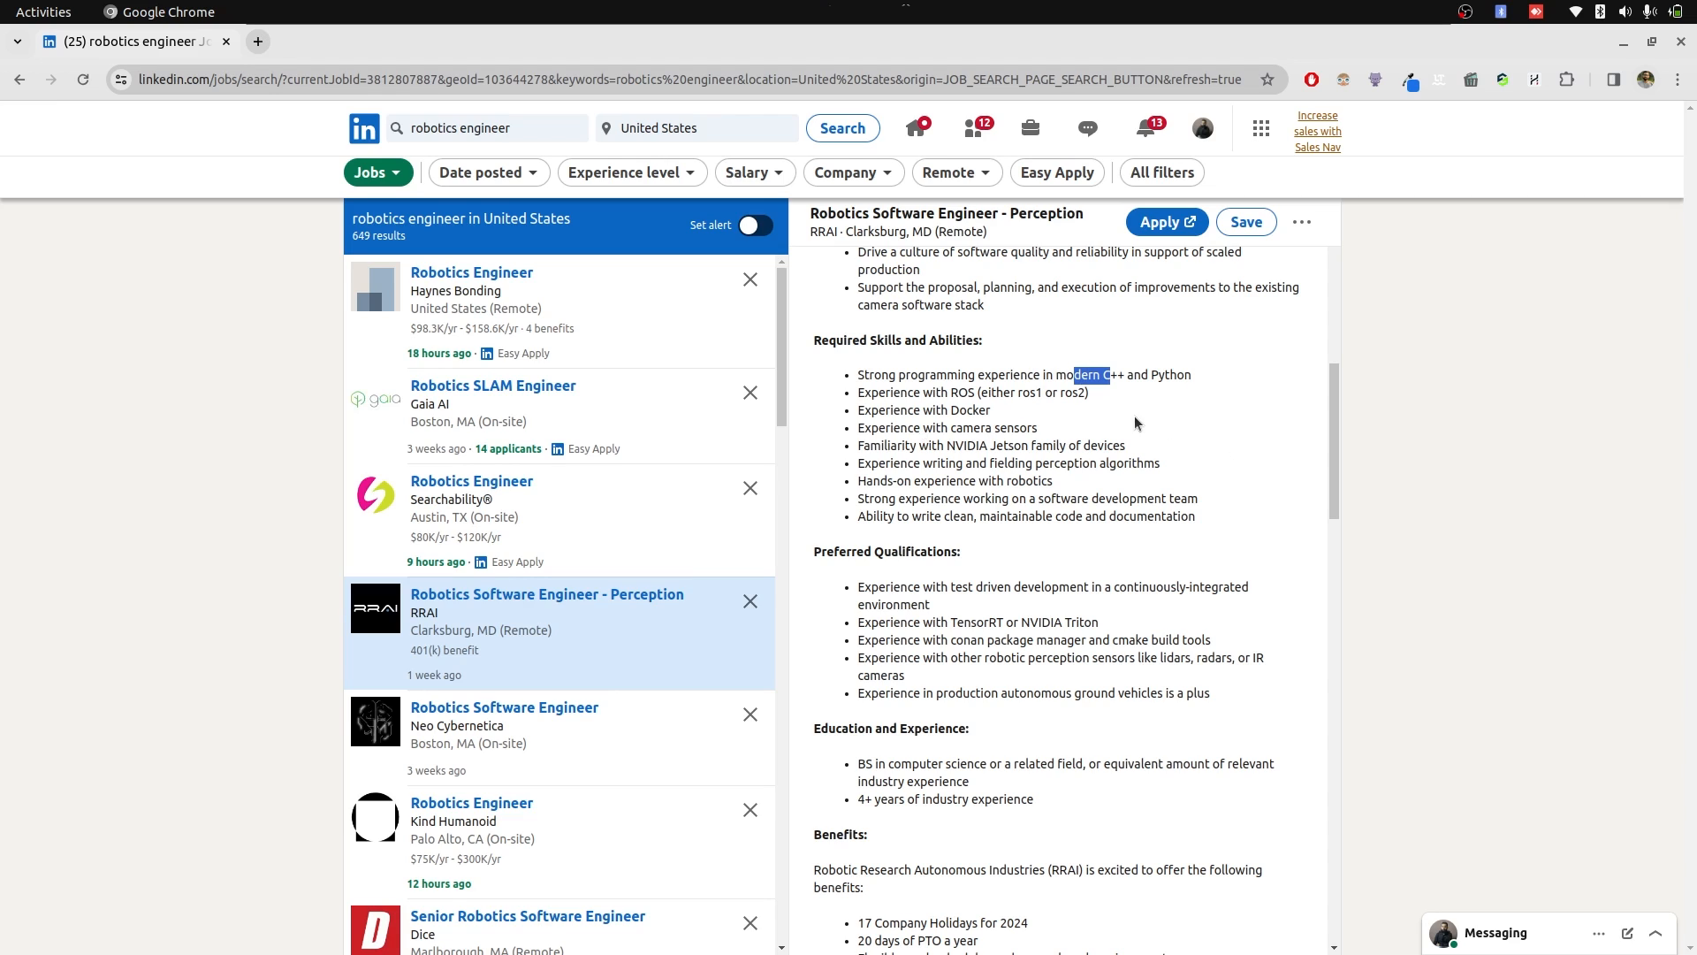
mouse_move(813, 688)
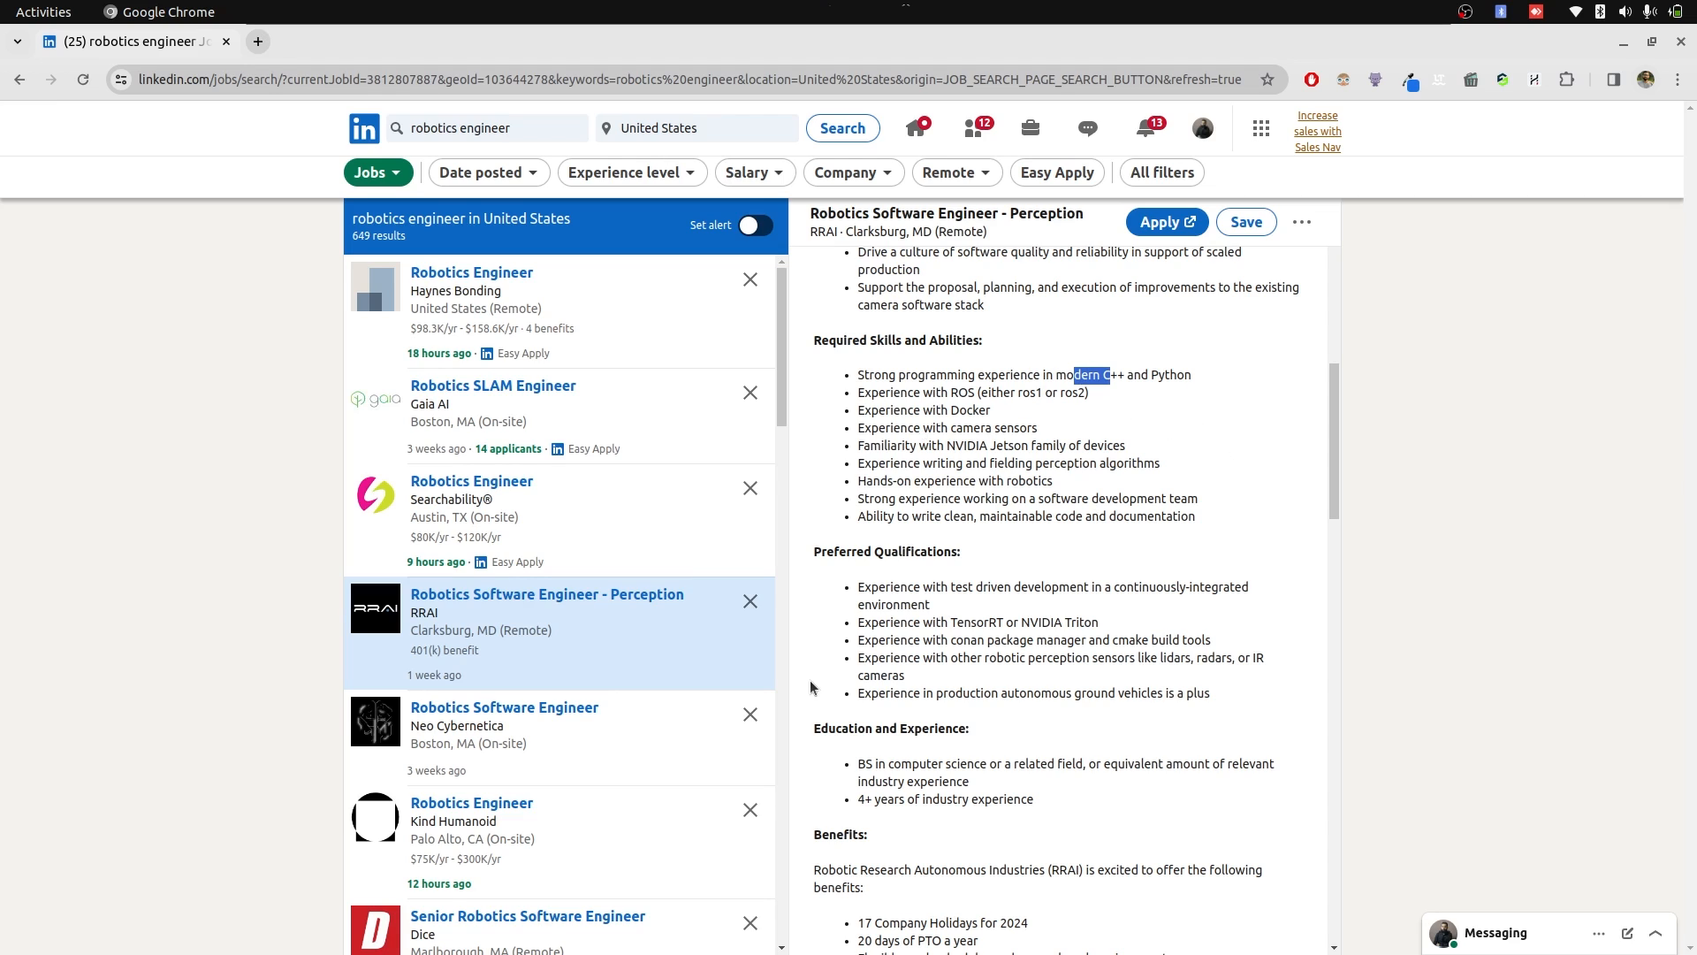
mouse_move(856, 728)
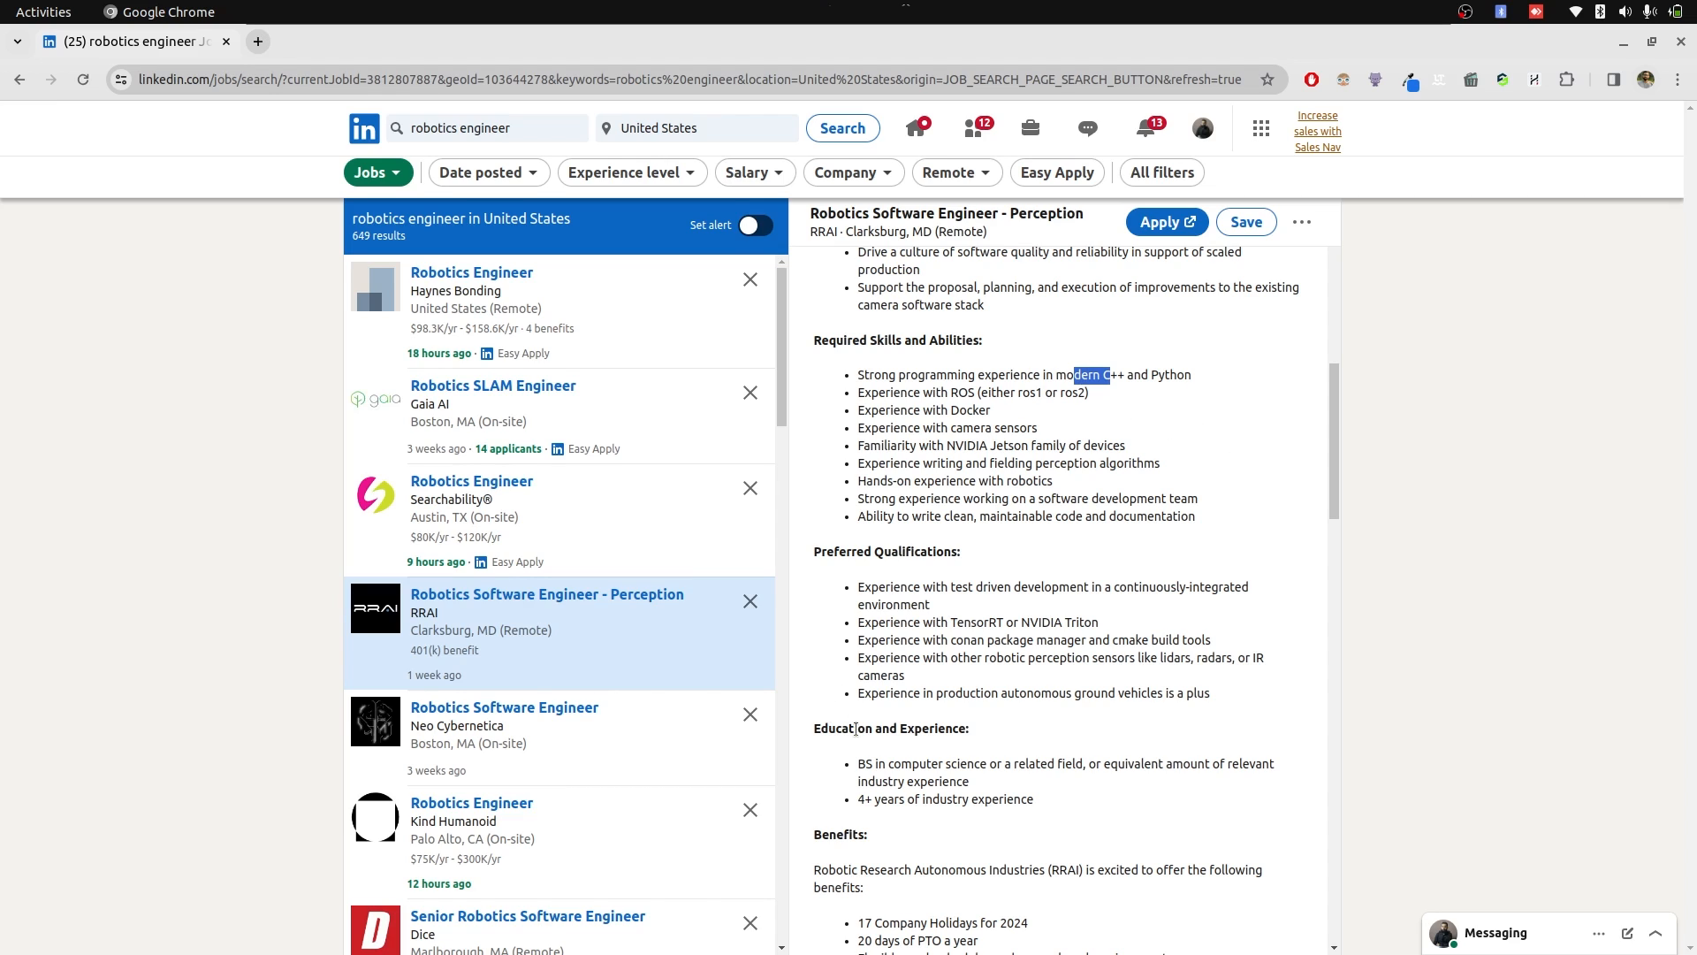
mouse_move(962, 692)
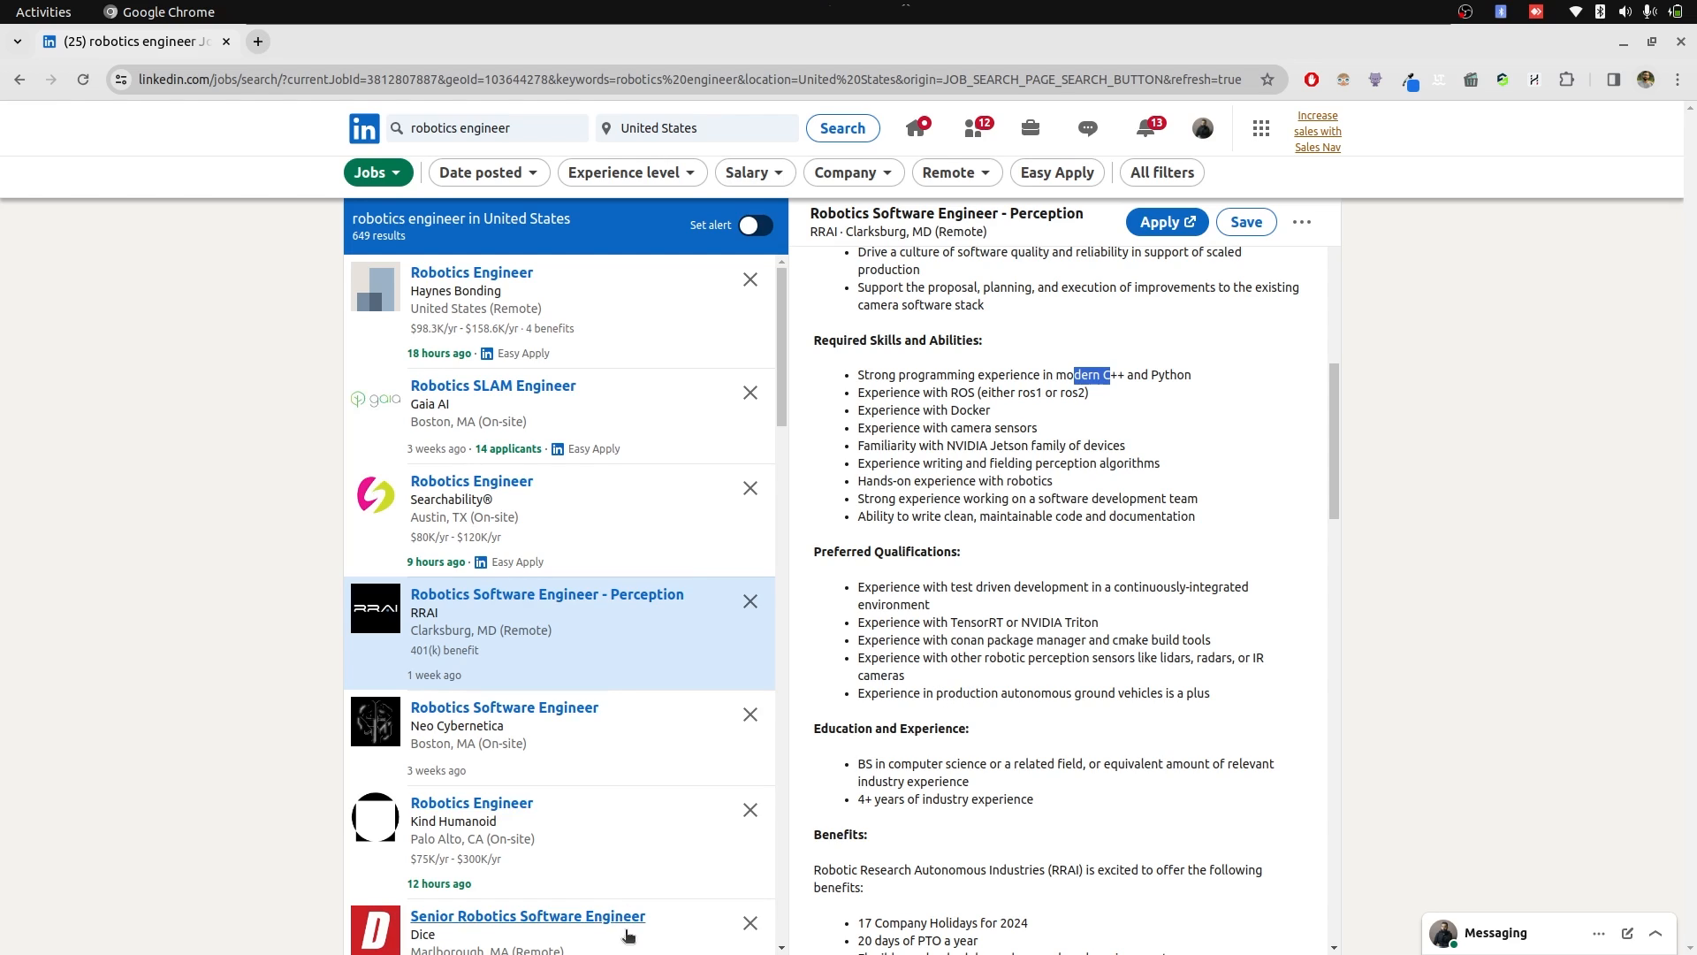
Open the Senior Robotics Software Engineer posting from Dice and read its description
left_click(529, 916)
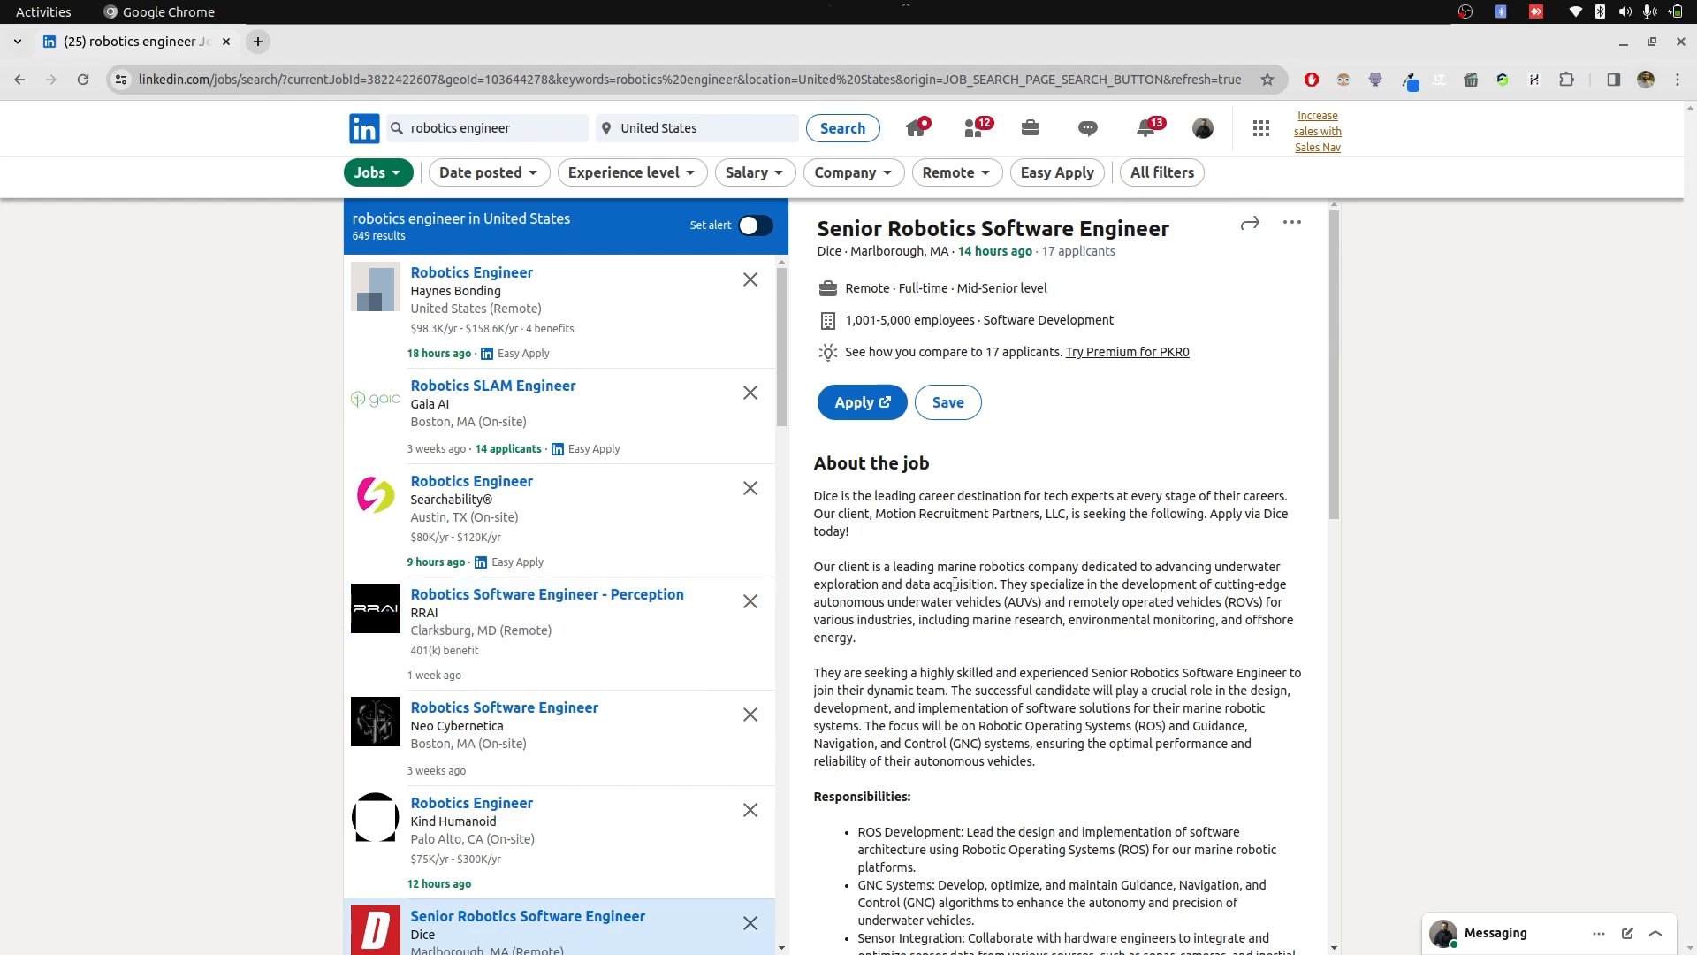
scroll("down", 3)
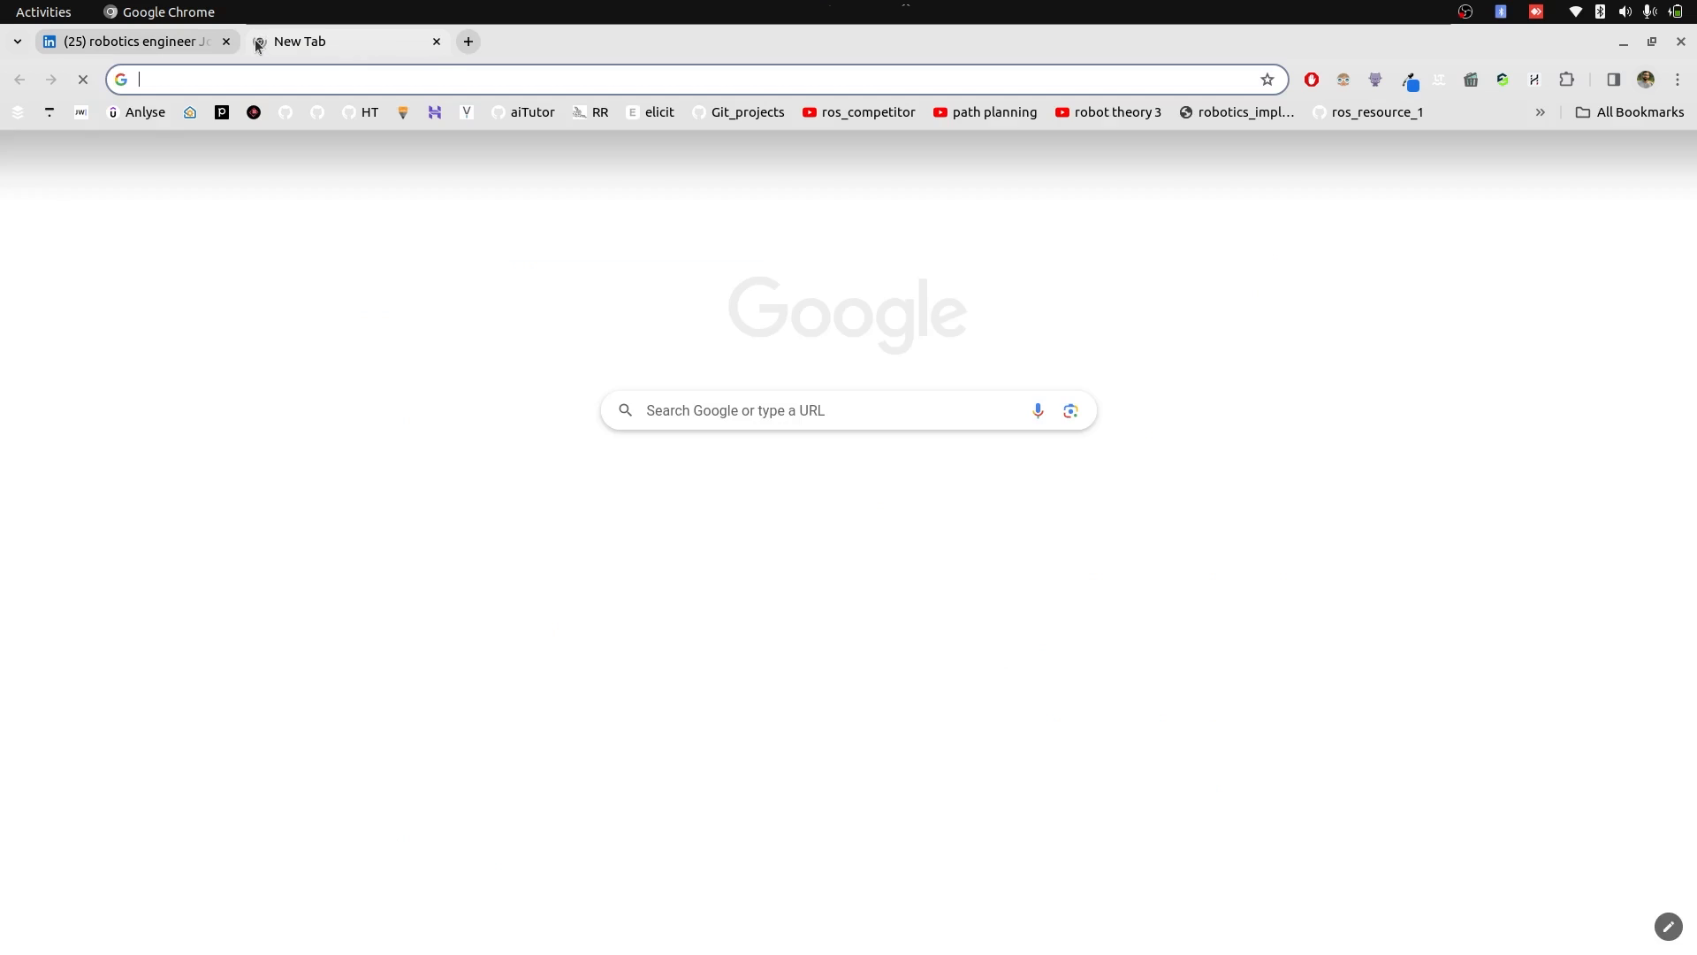
Search Google for 'rtos' from the address bar
type("rtos")
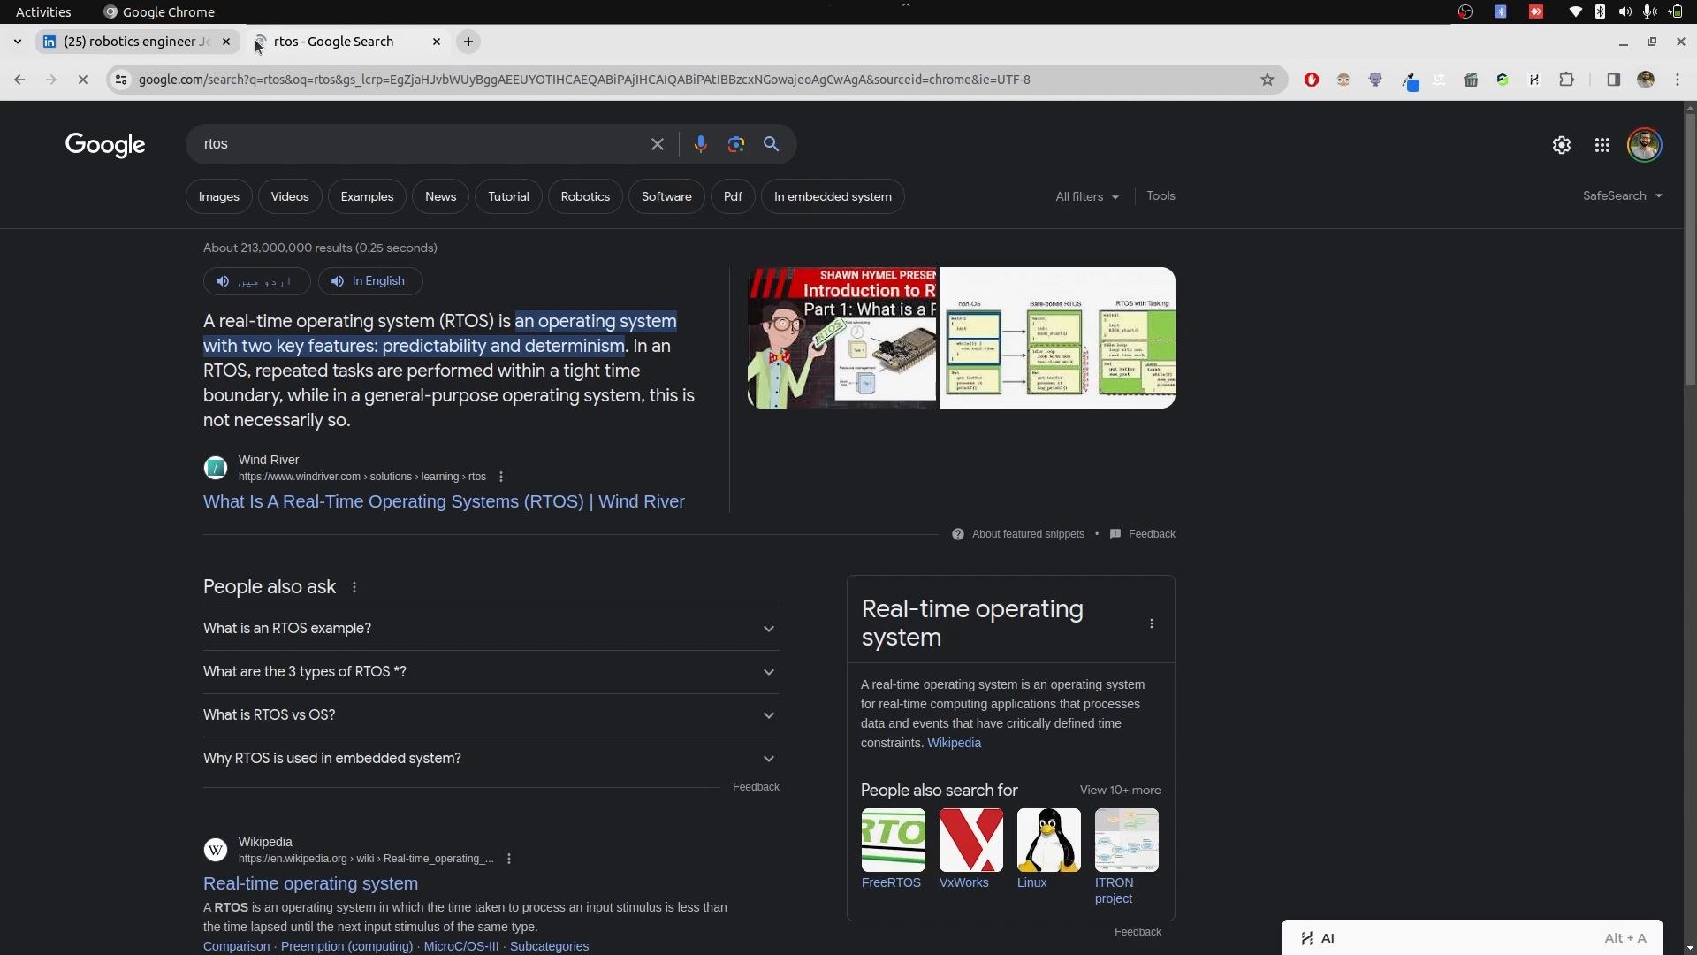
mouse_move(258, 41)
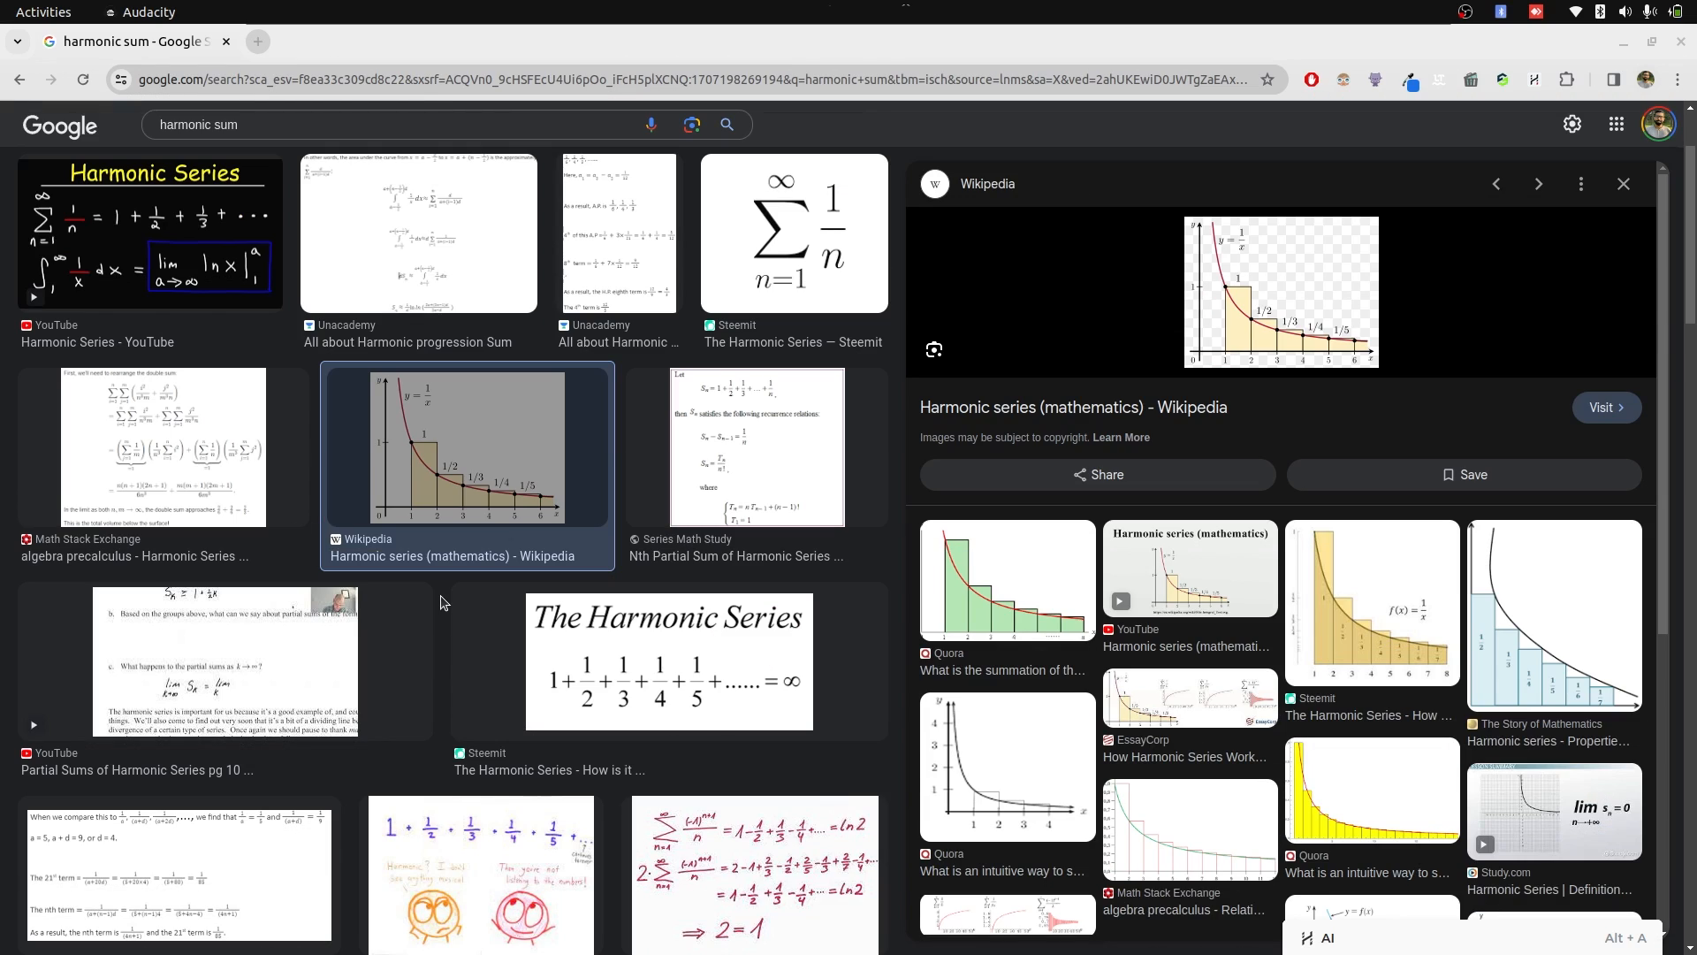
mouse_move(1315, 541)
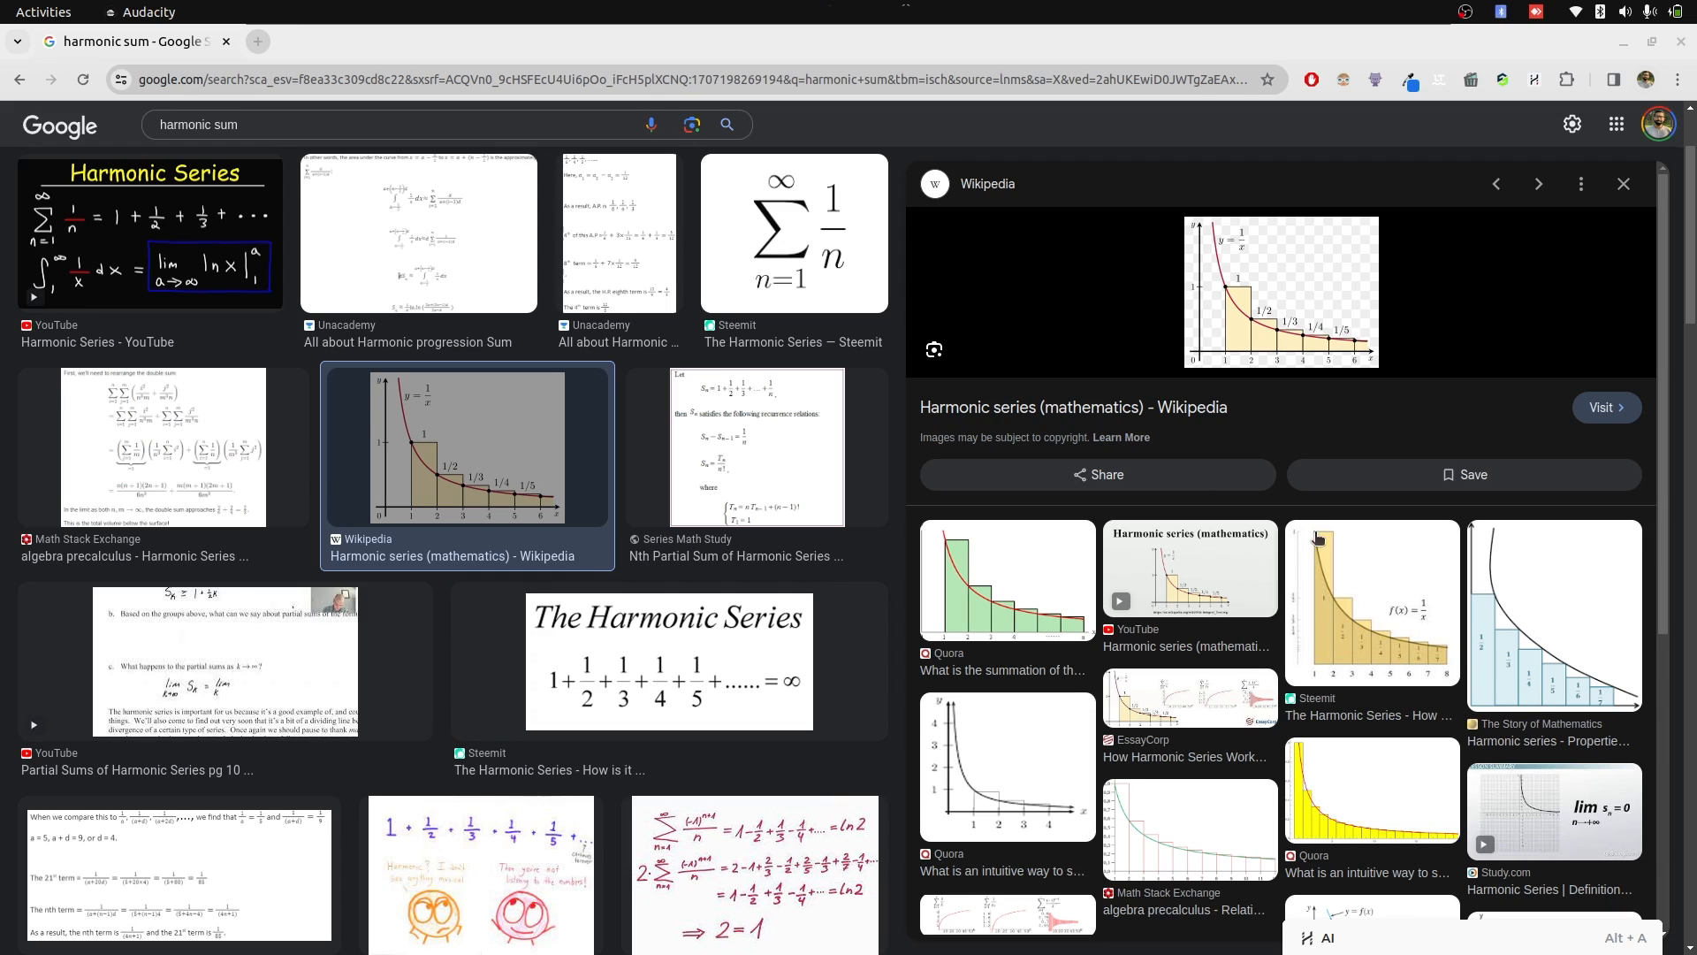
mouse_move(1045, 641)
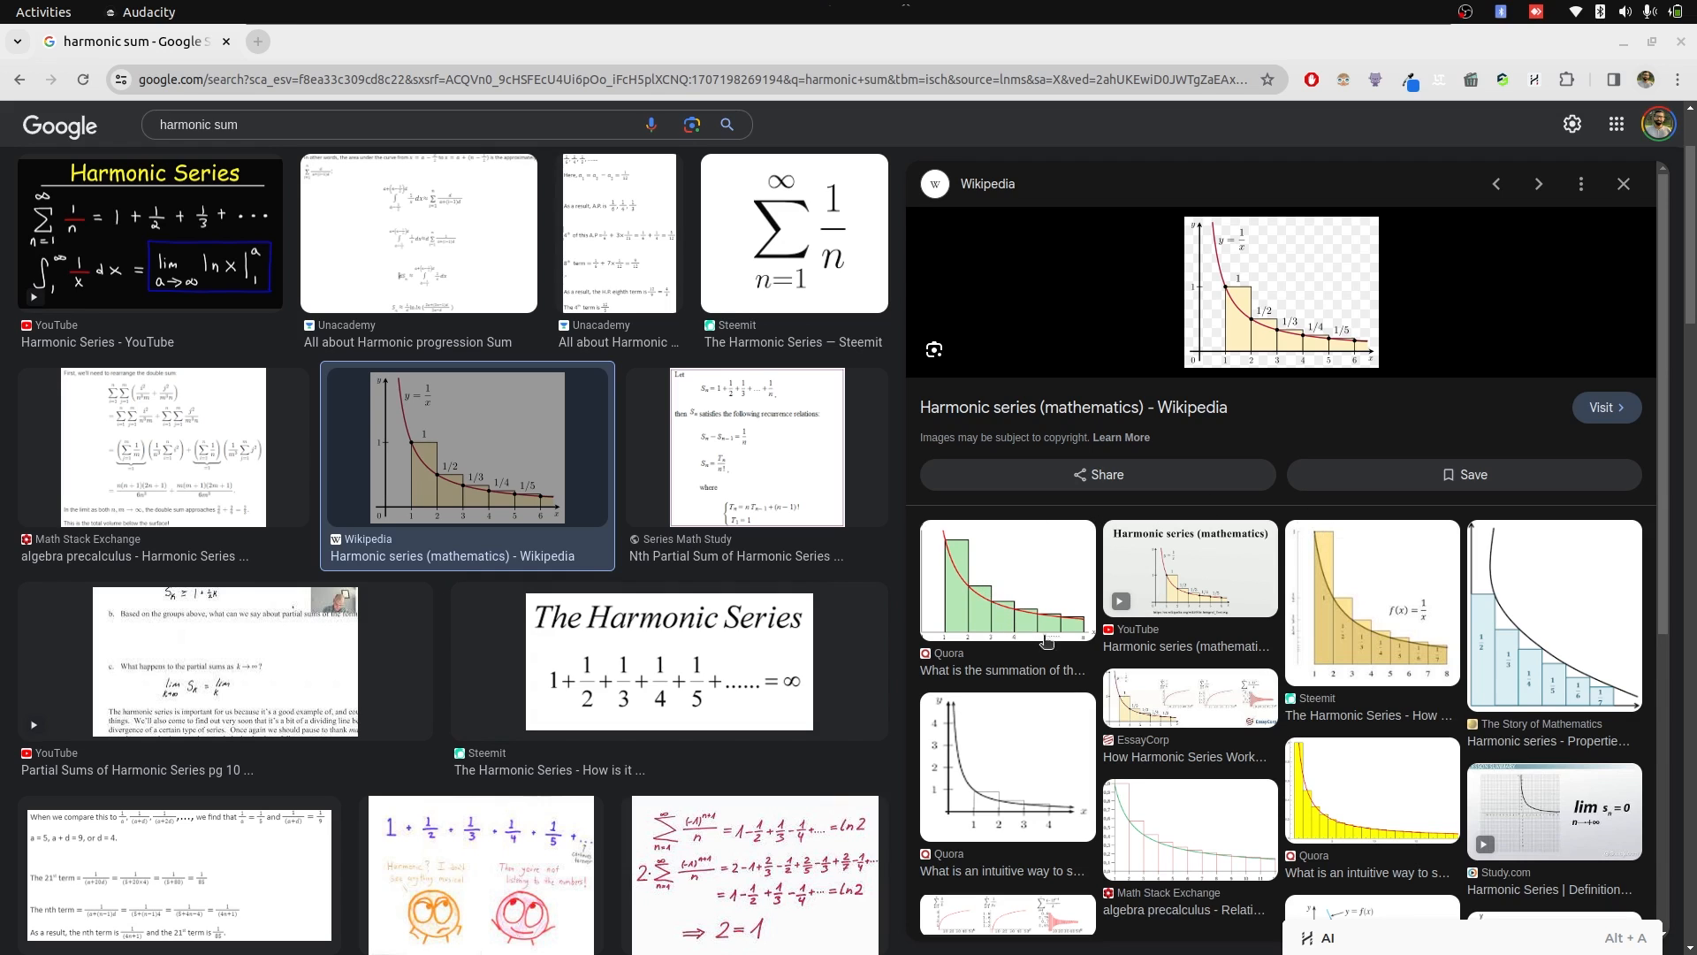
mouse_move(802, 158)
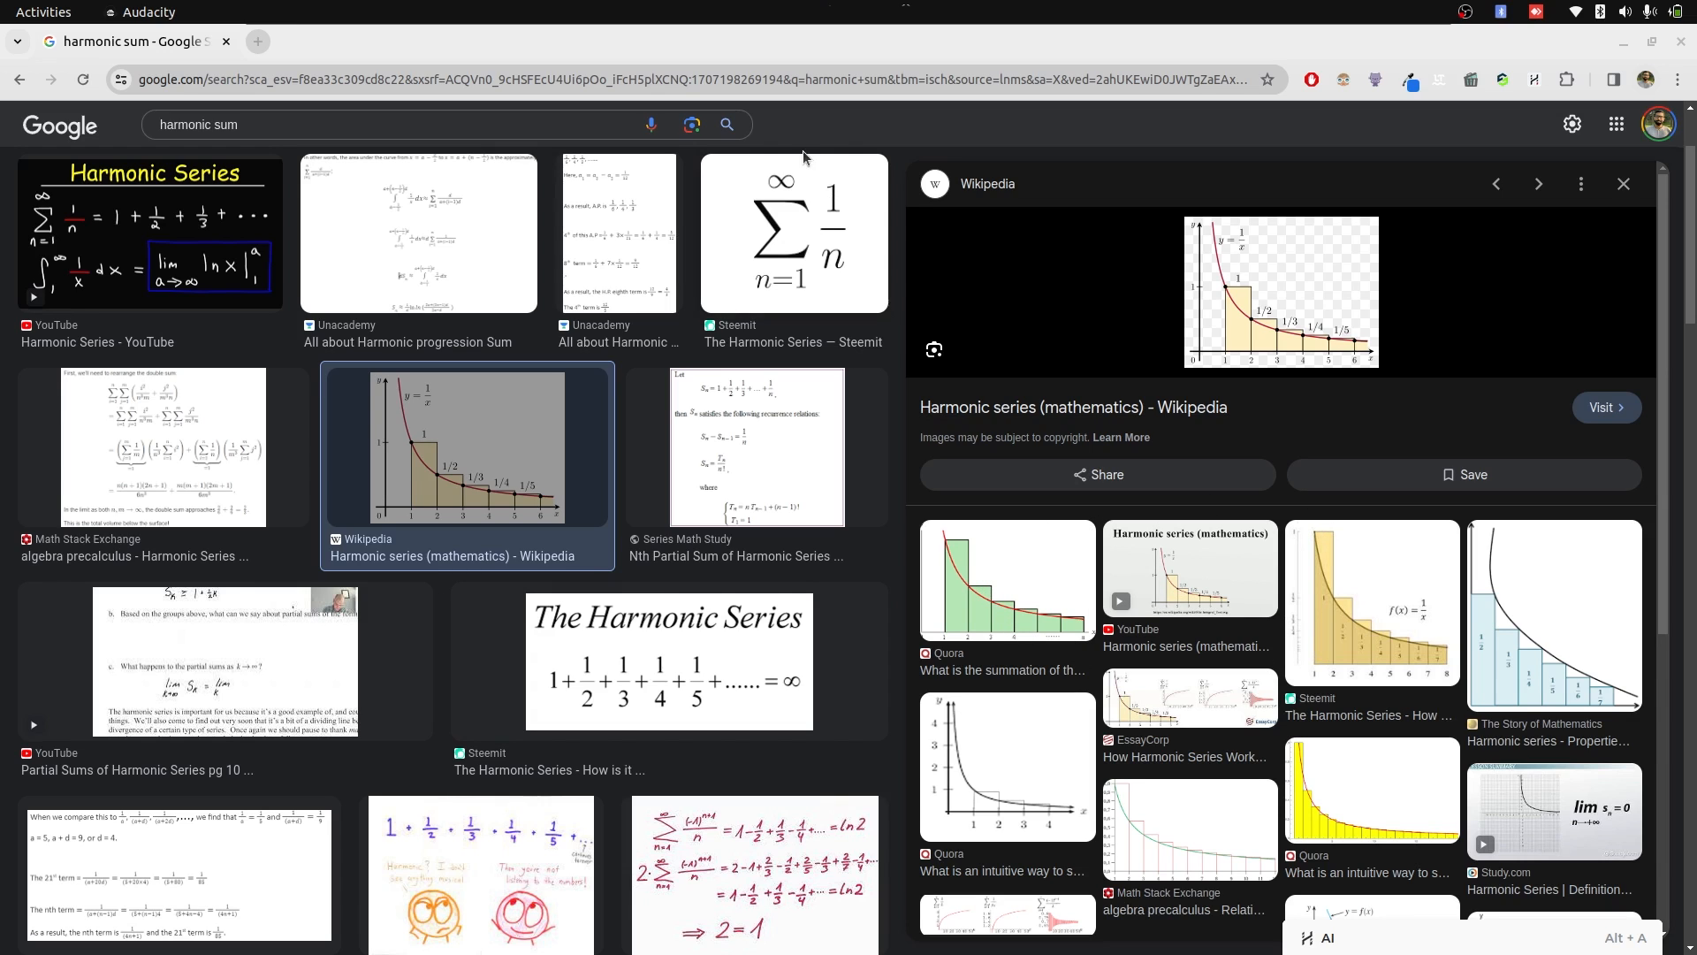
mouse_move(851, 209)
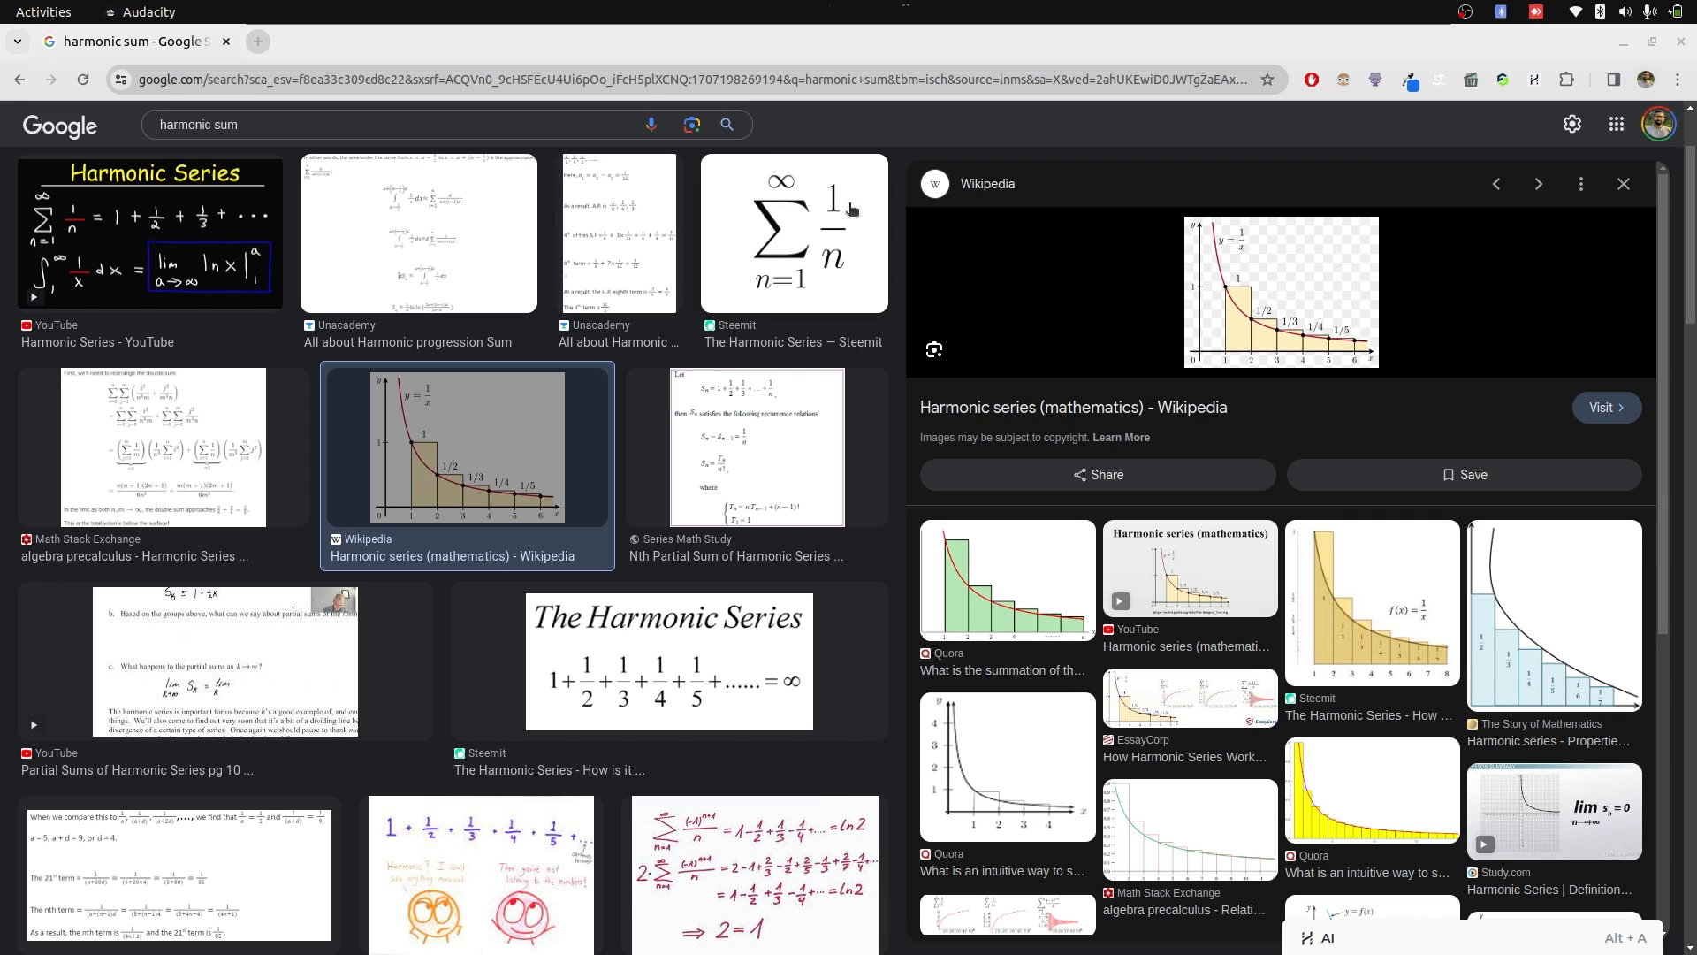
mouse_move(753, 702)
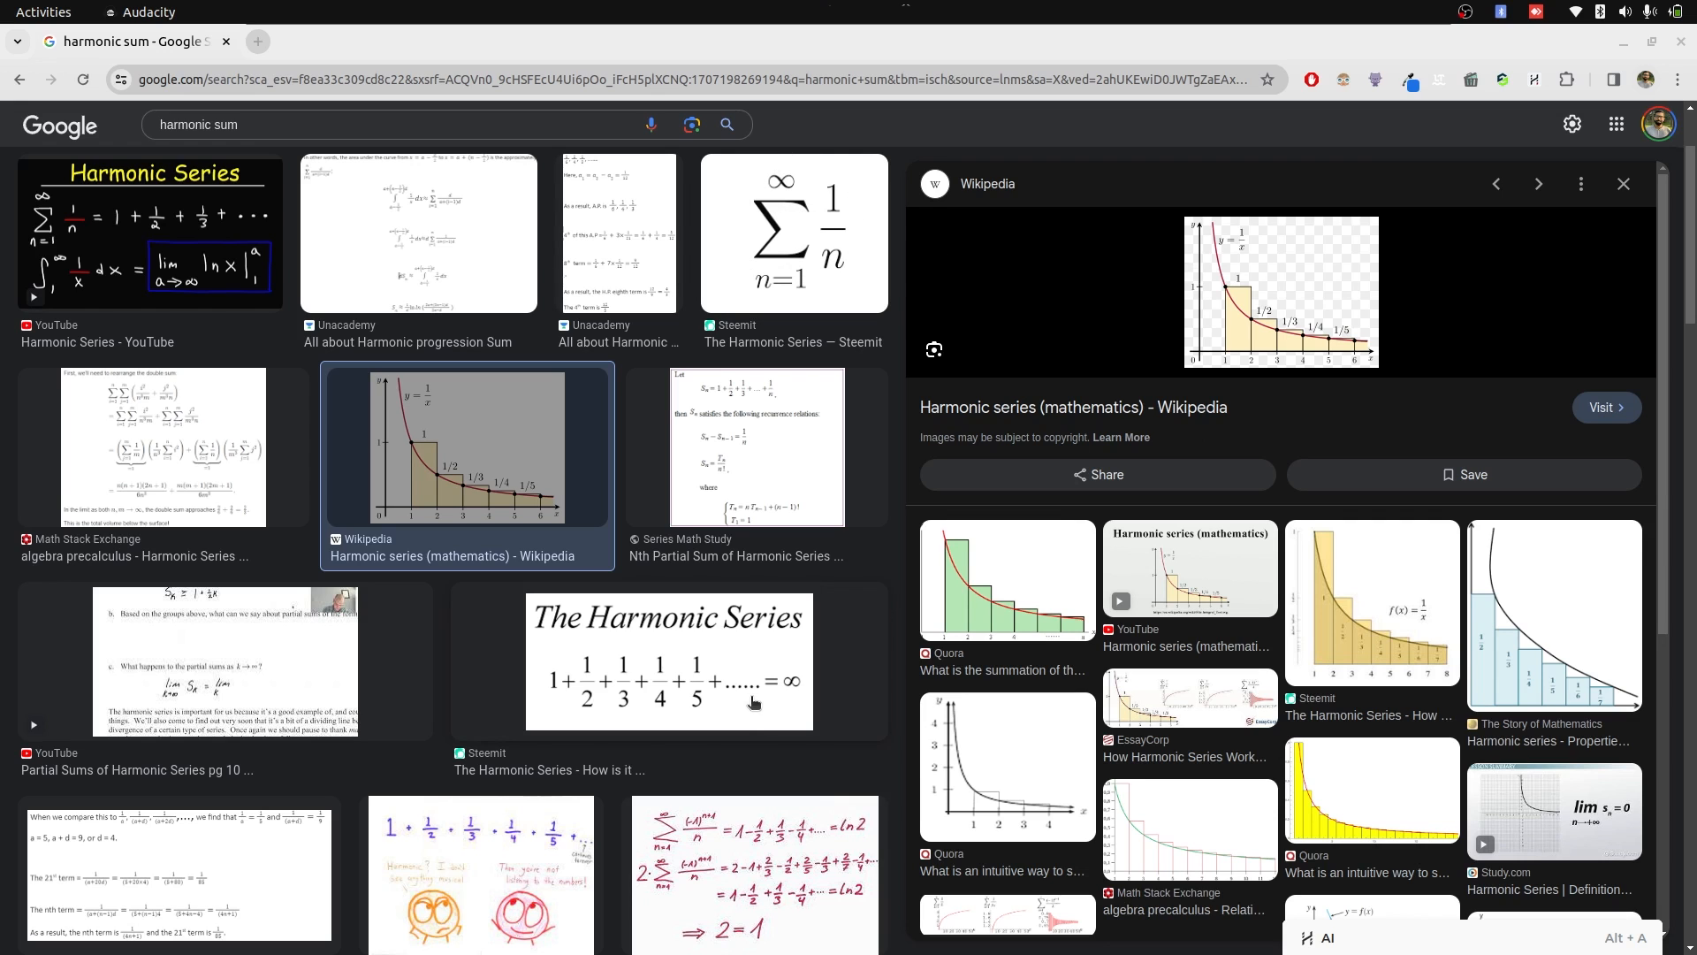
Preview the Steemit harmonic series image, then the Wikipedia harmonic series graph
left_click(669, 663)
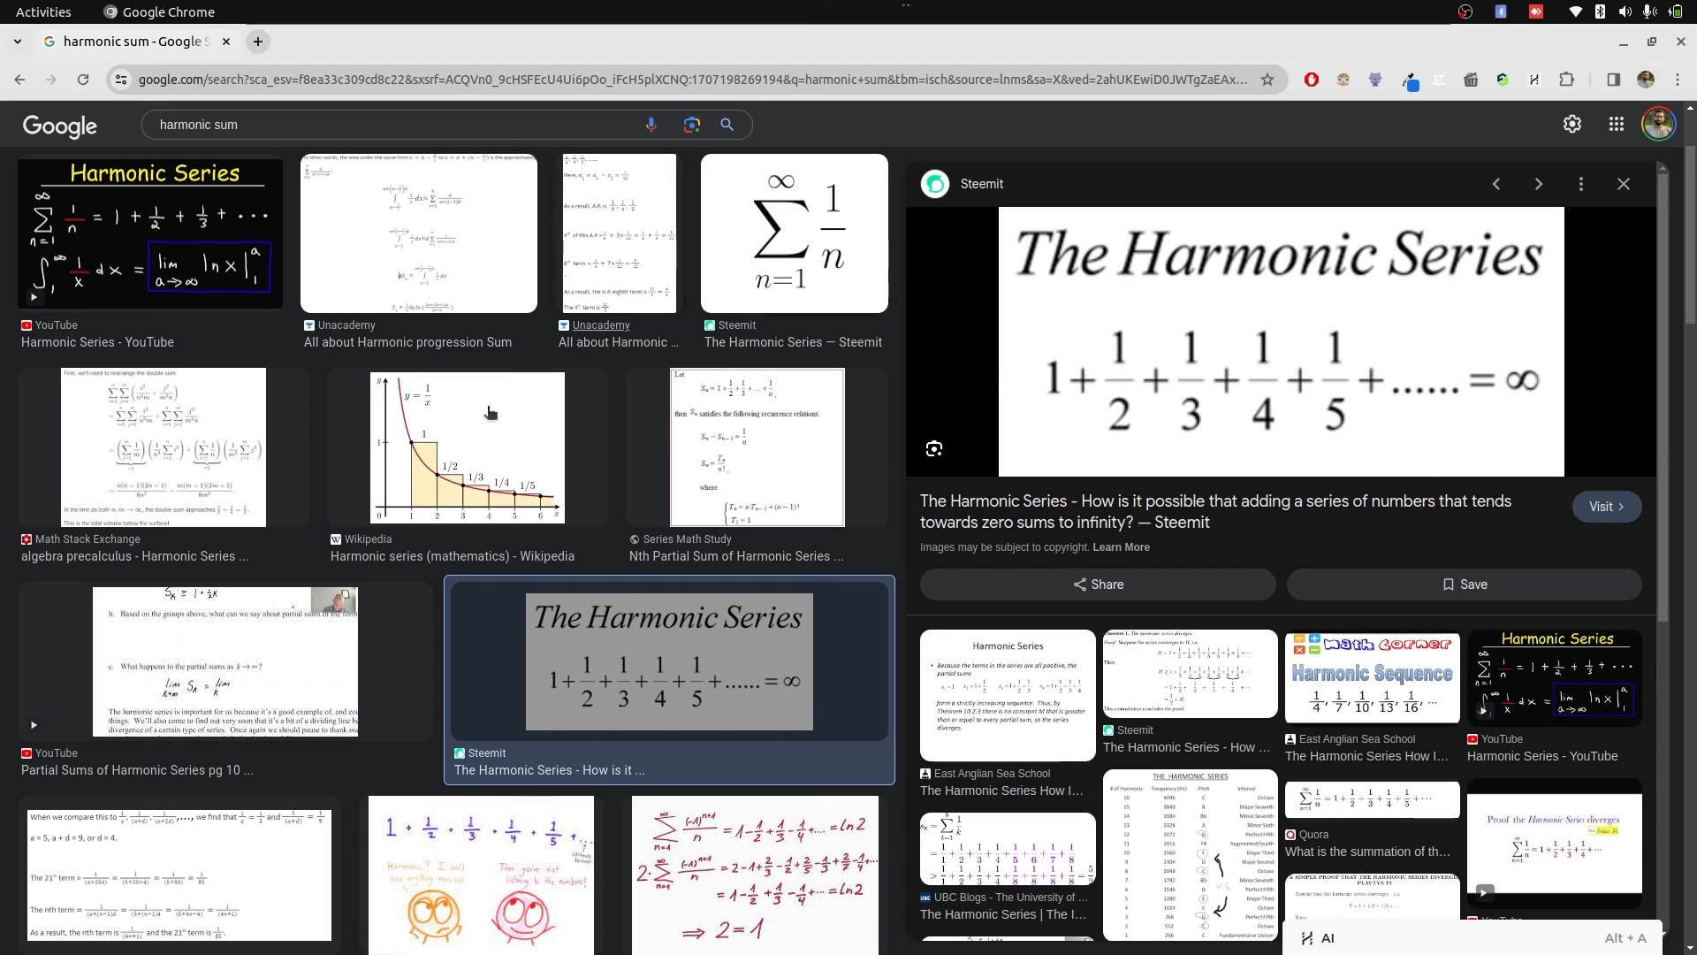
left_click(467, 447)
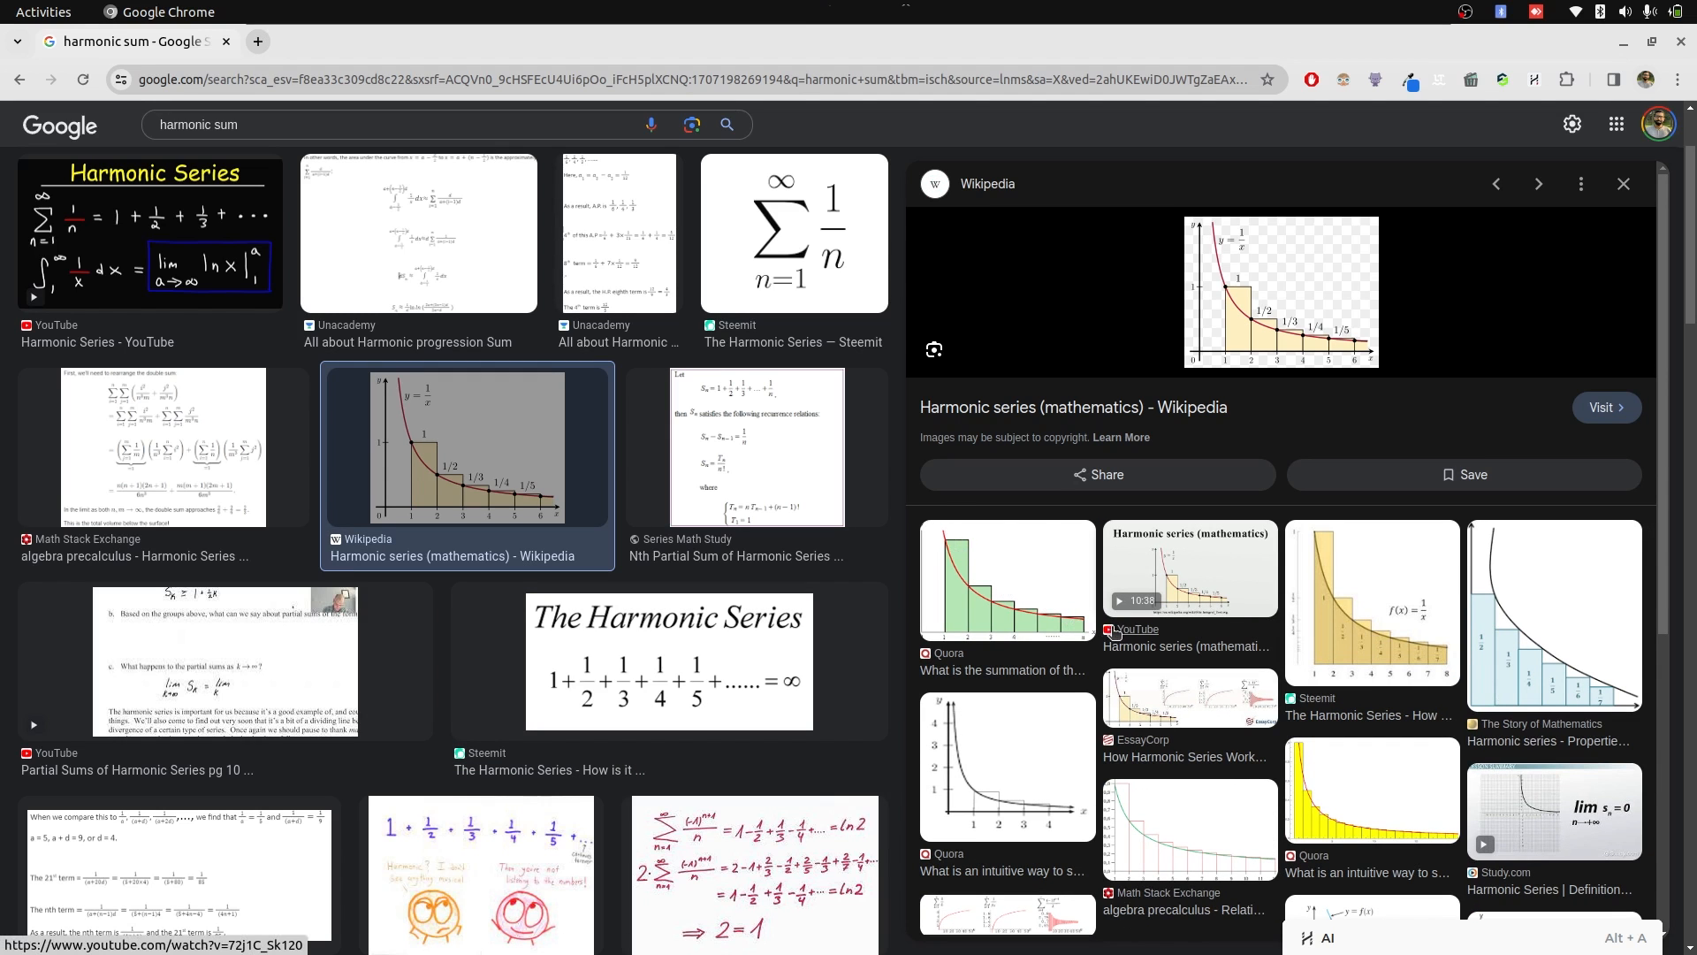
mouse_move(1217, 697)
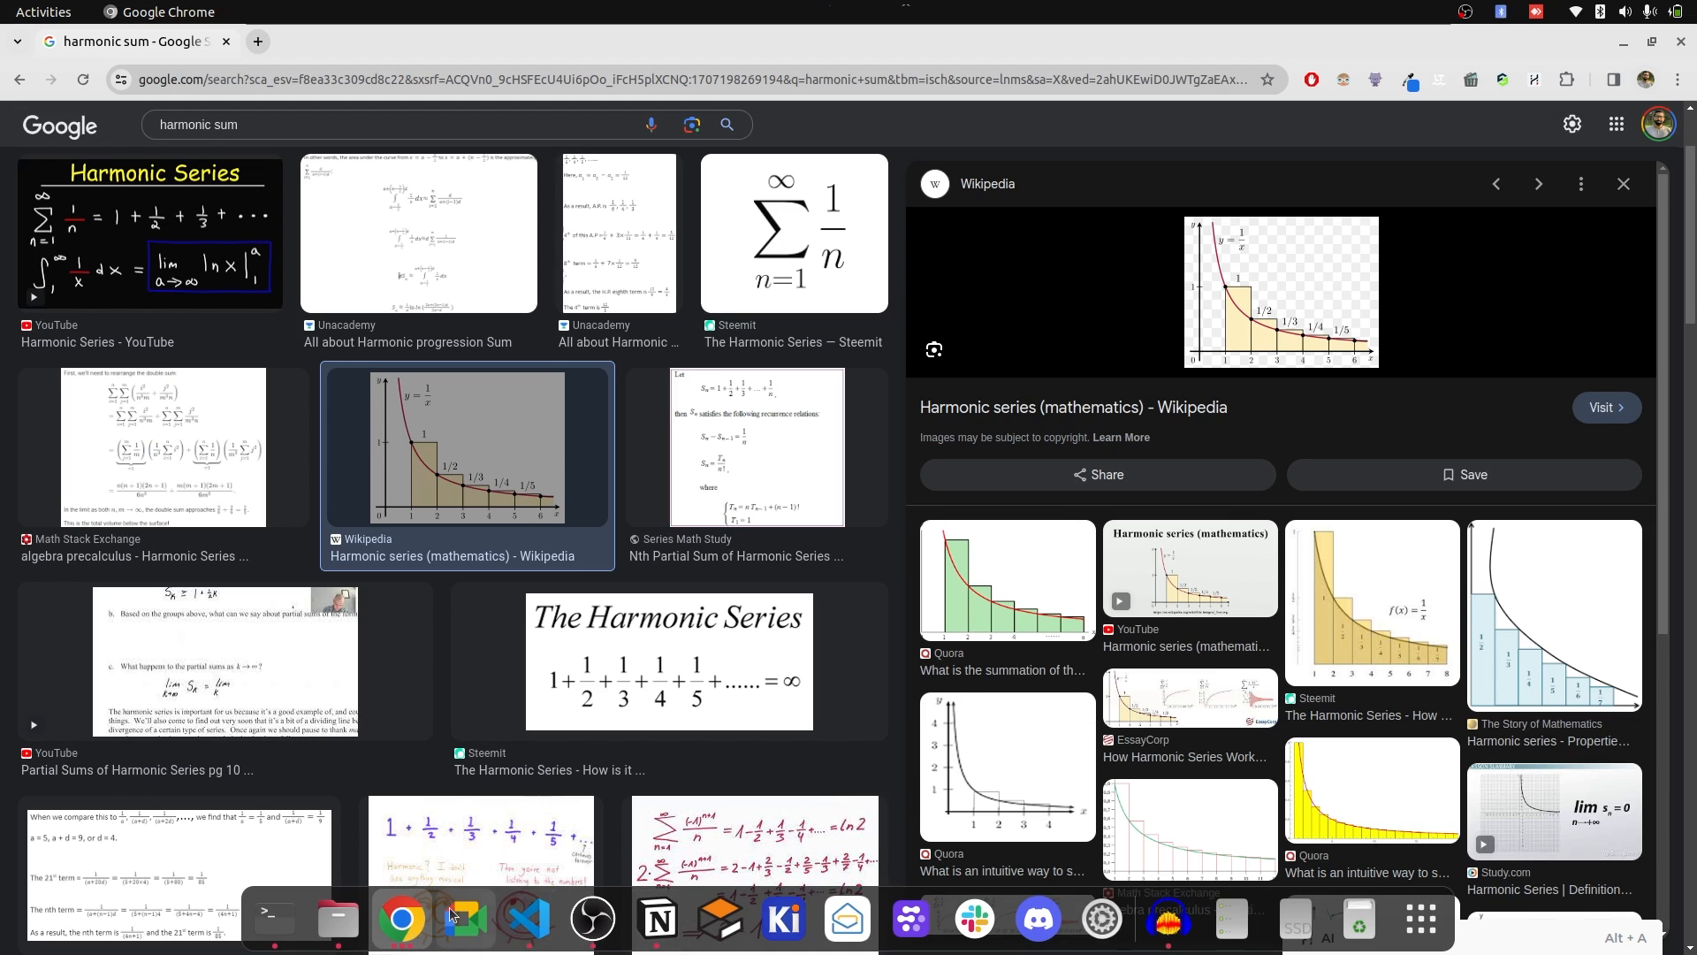
Switch to VS Code showing test.cpp and test.py side by side, clearing the C++ selection
left_click(527, 919)
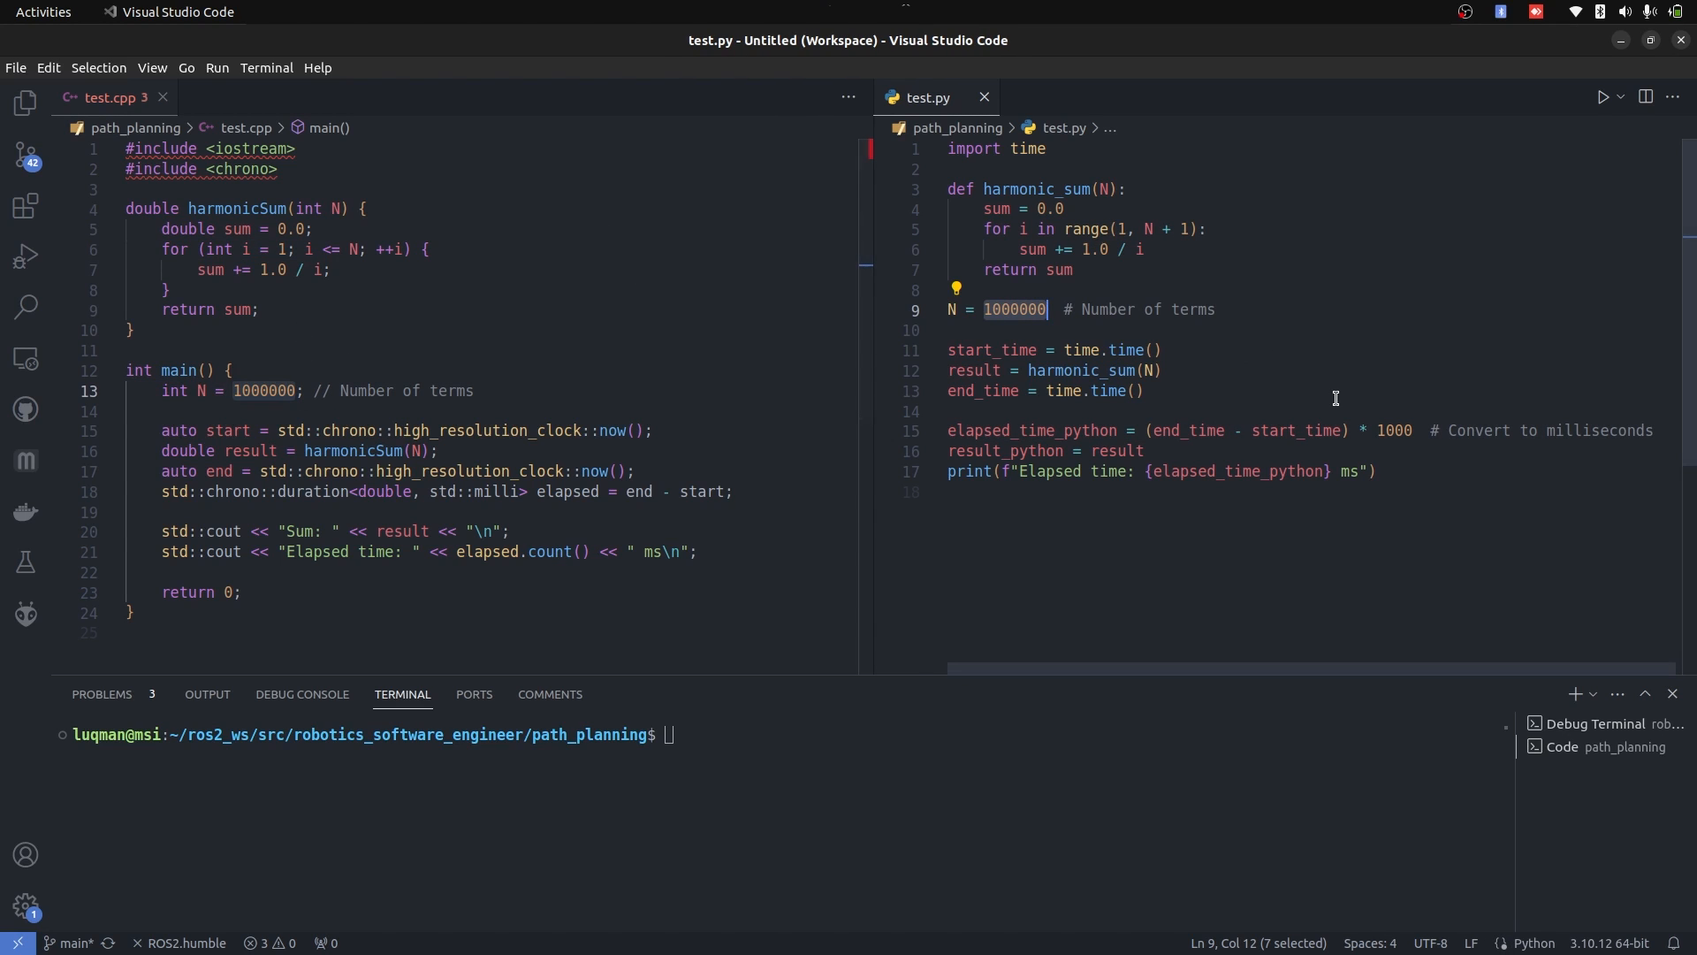
mouse_move(1031, 429)
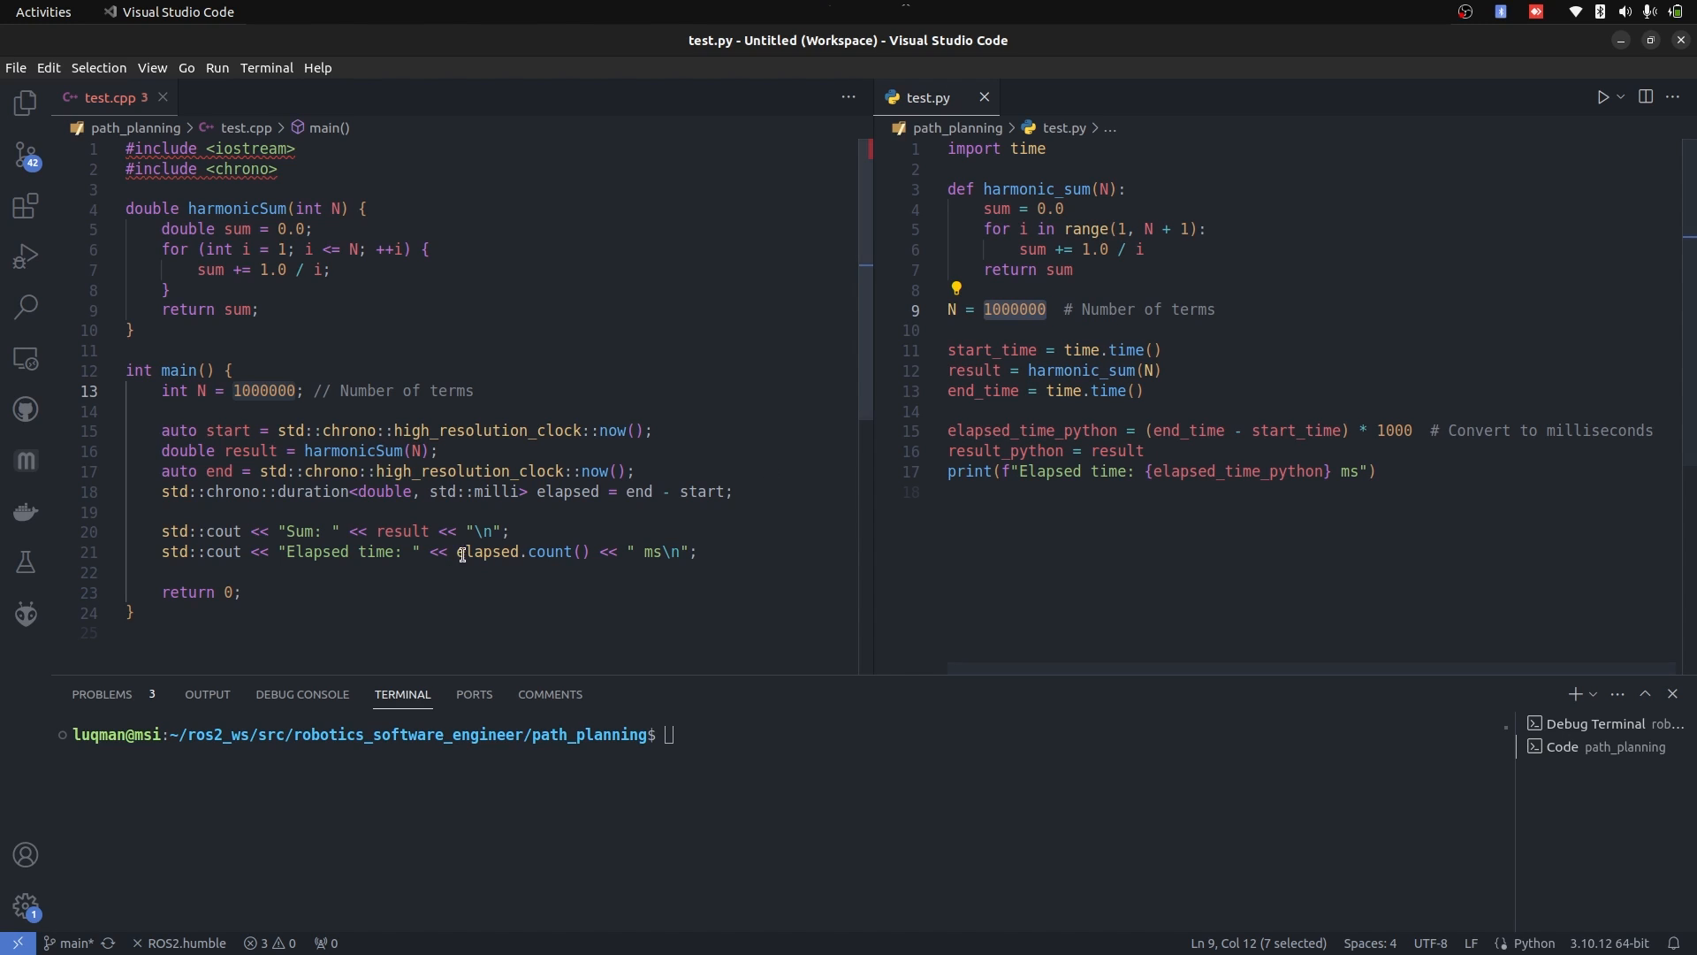
mouse_move(576, 551)
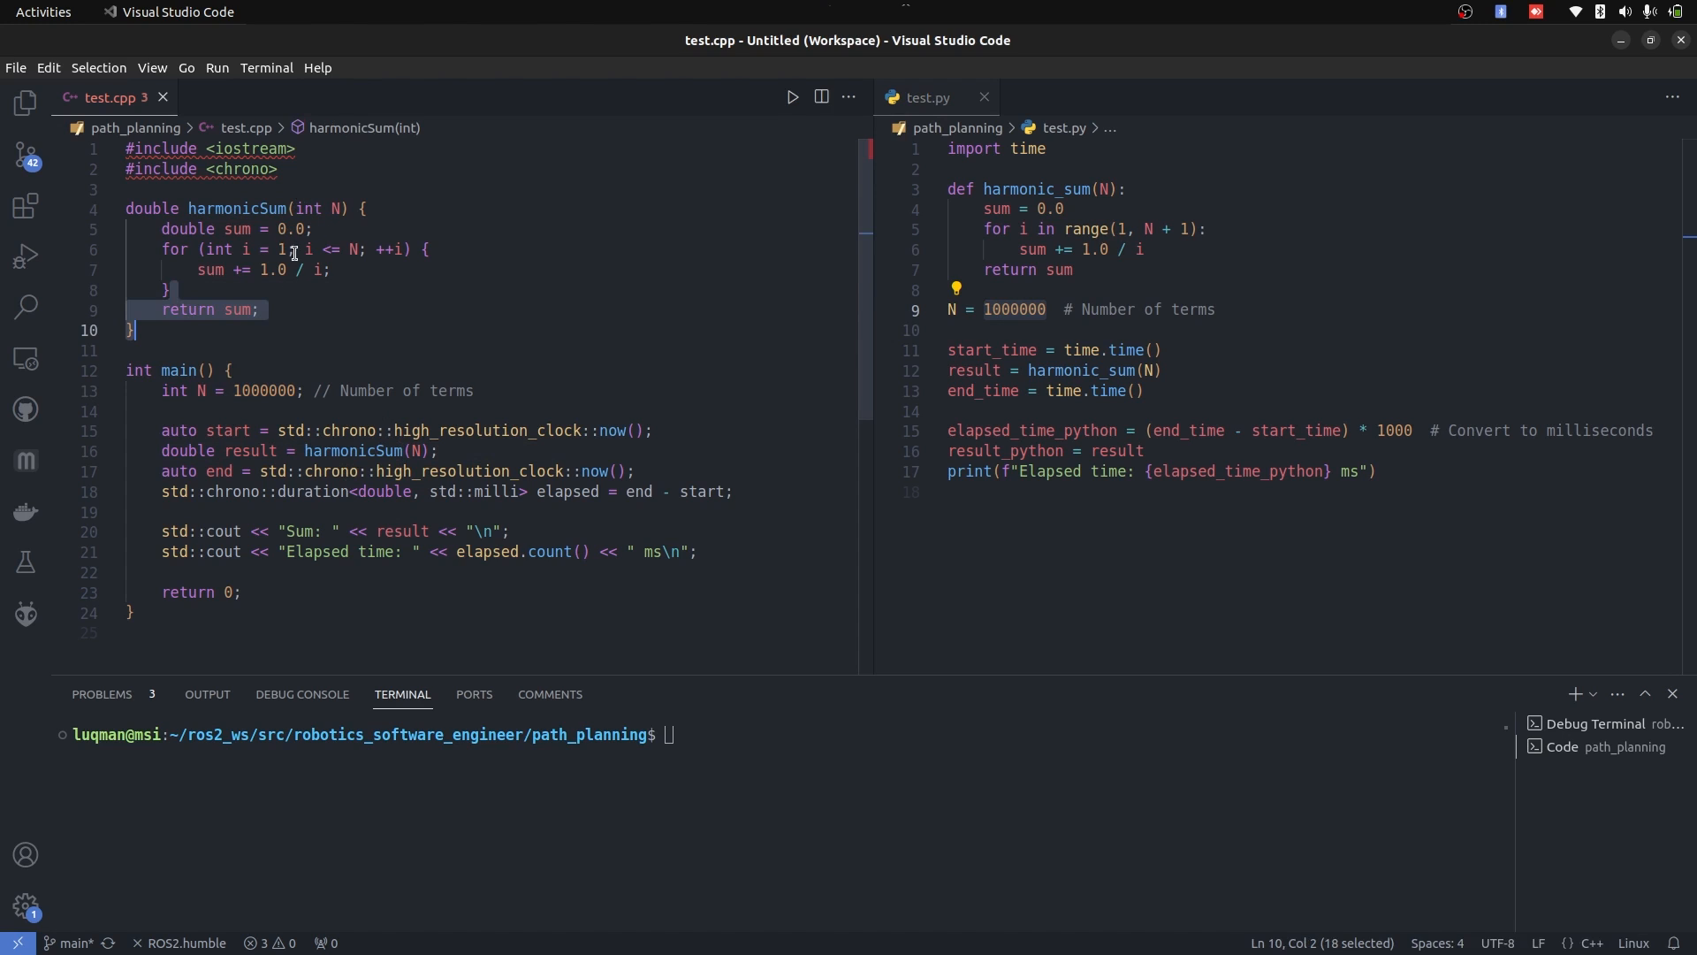
left_click(165, 290)
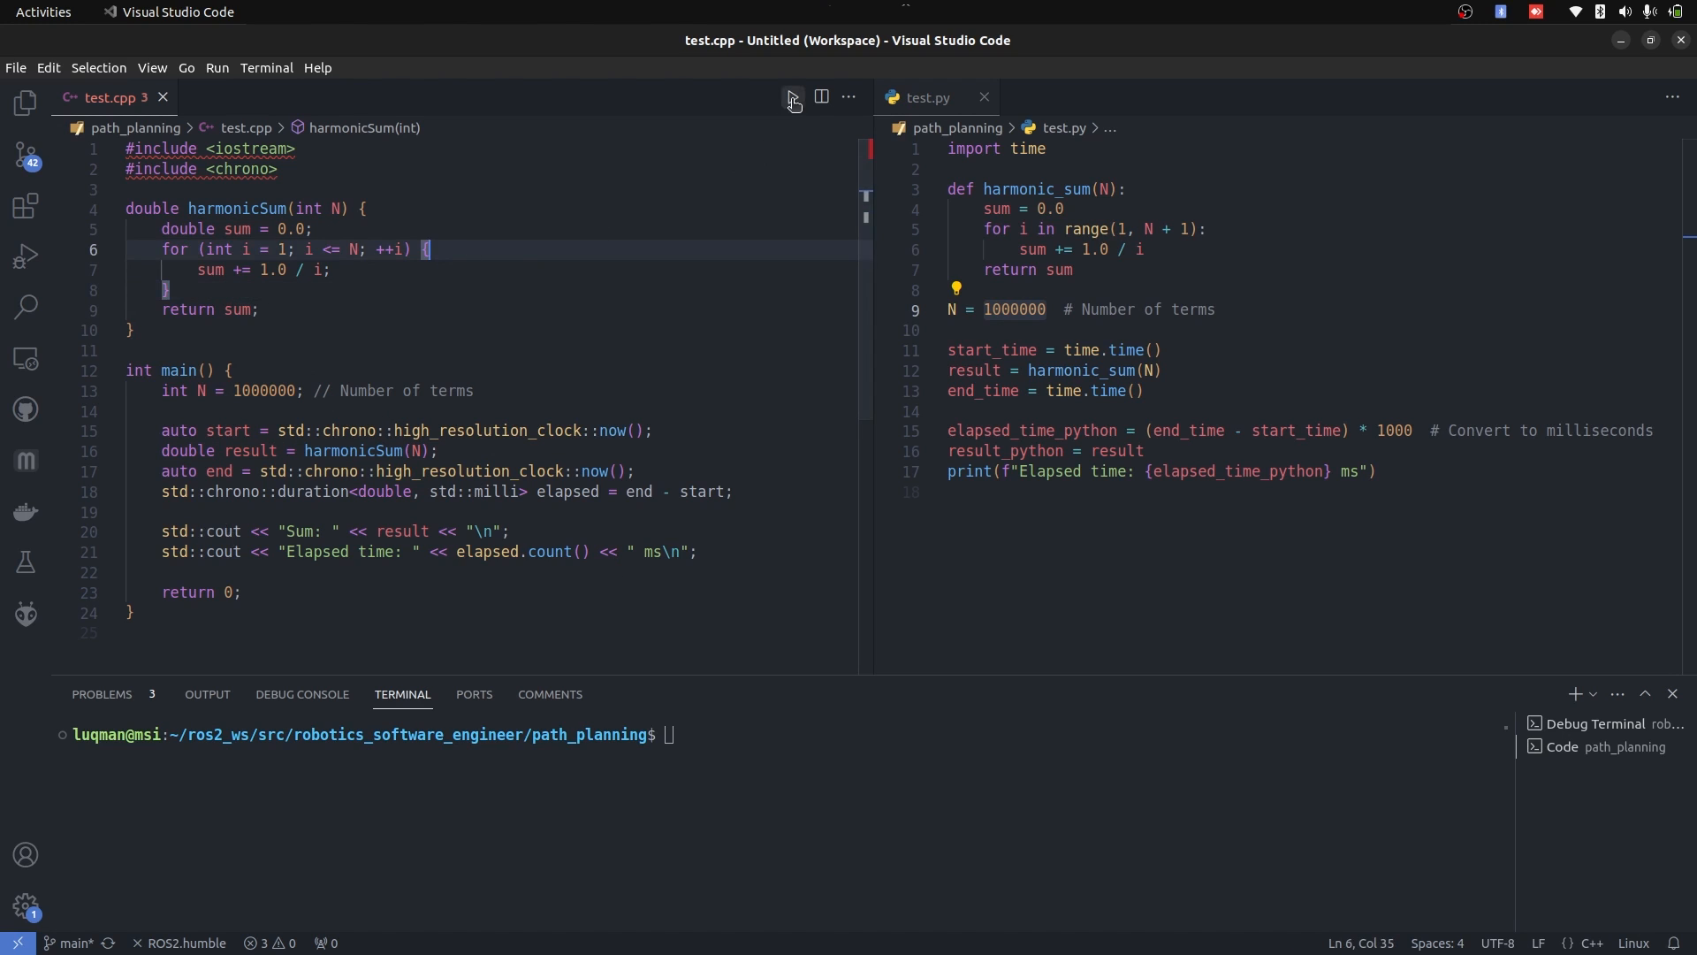
Run the C++ harmonic sum, then rerun it after raising N to 2000000
left_click(792, 97)
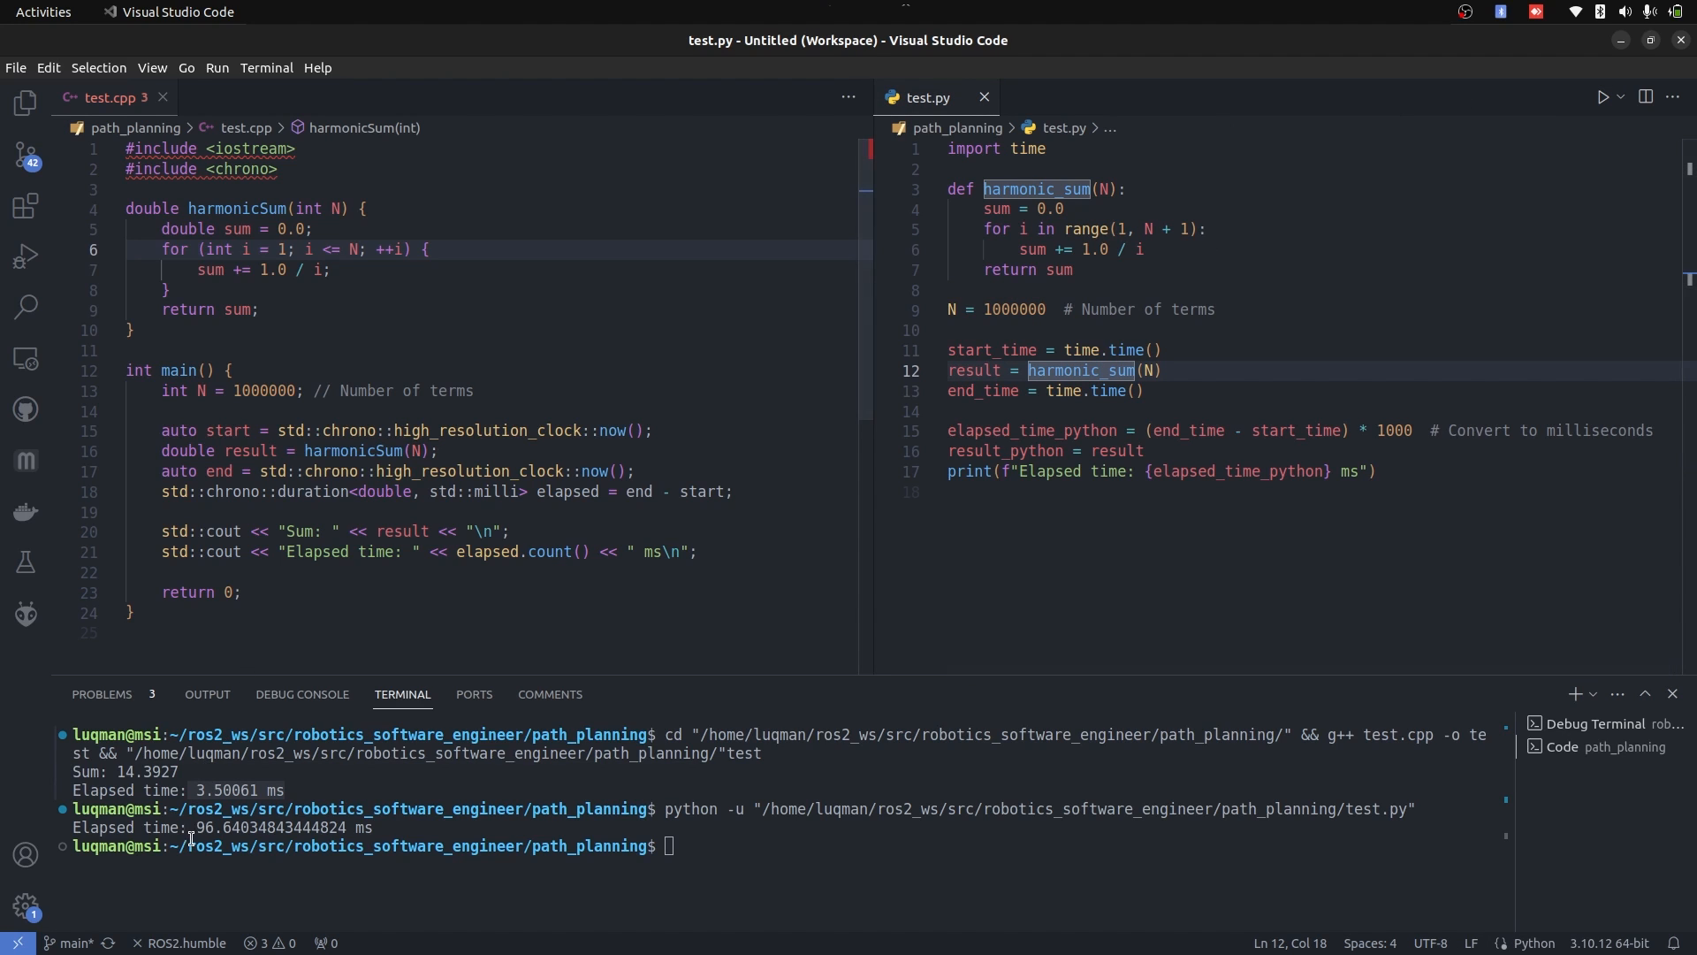
mouse_move(216, 845)
type("2")
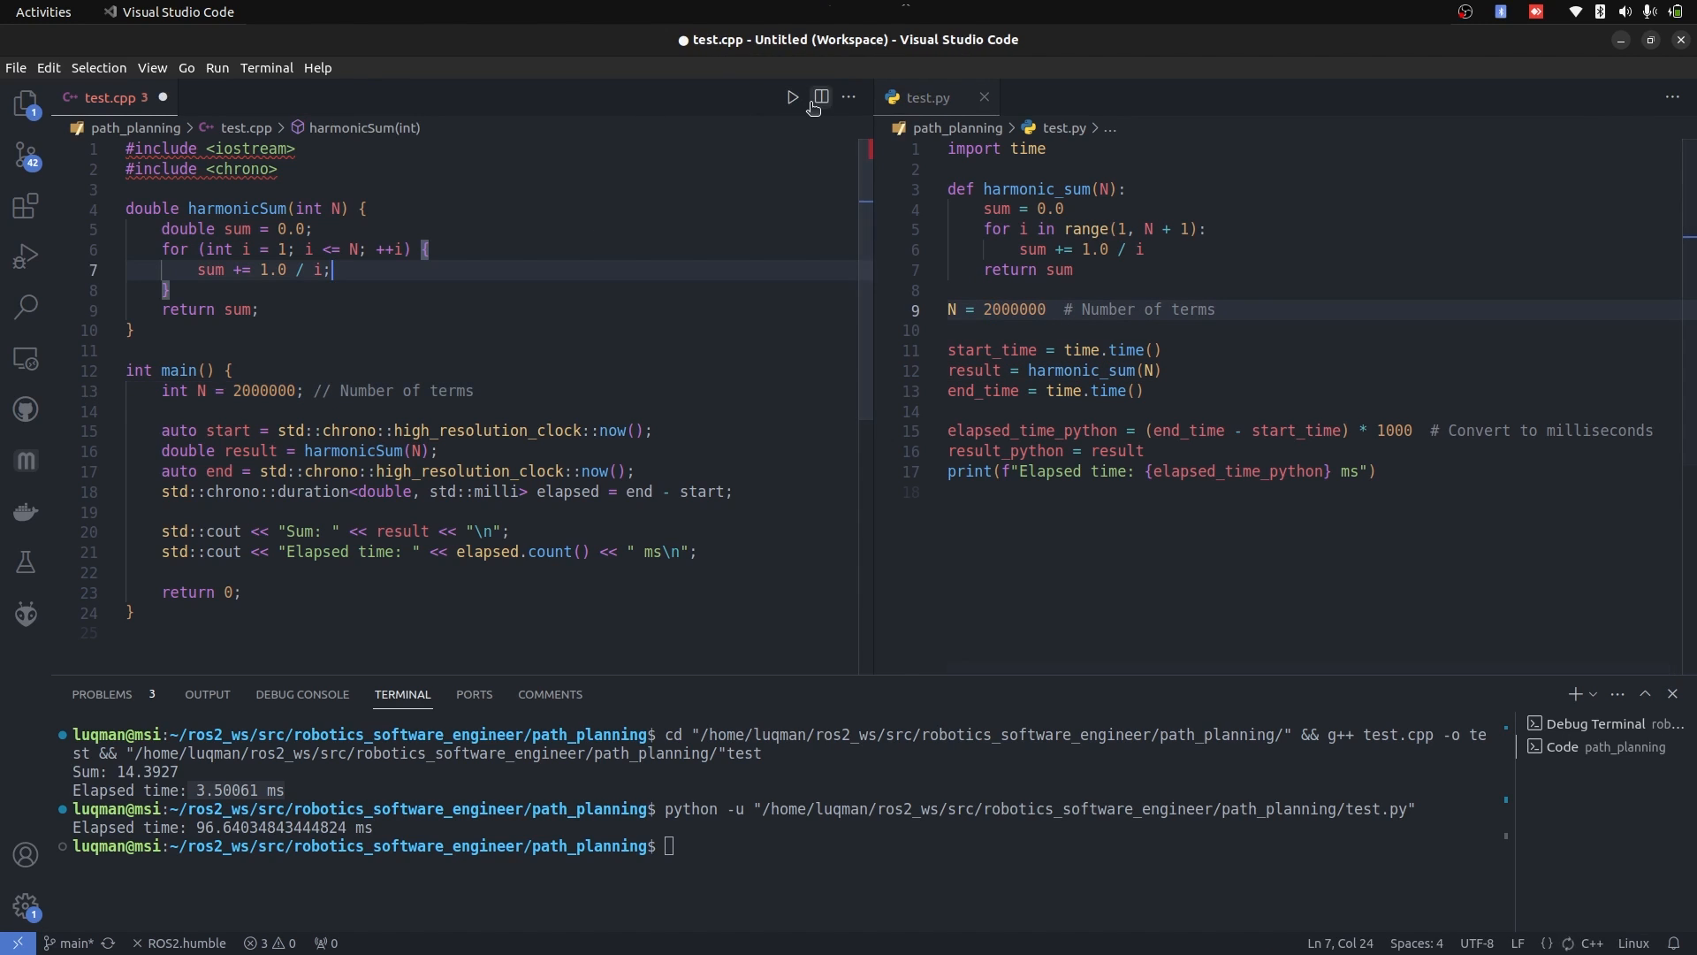
left_click(792, 97)
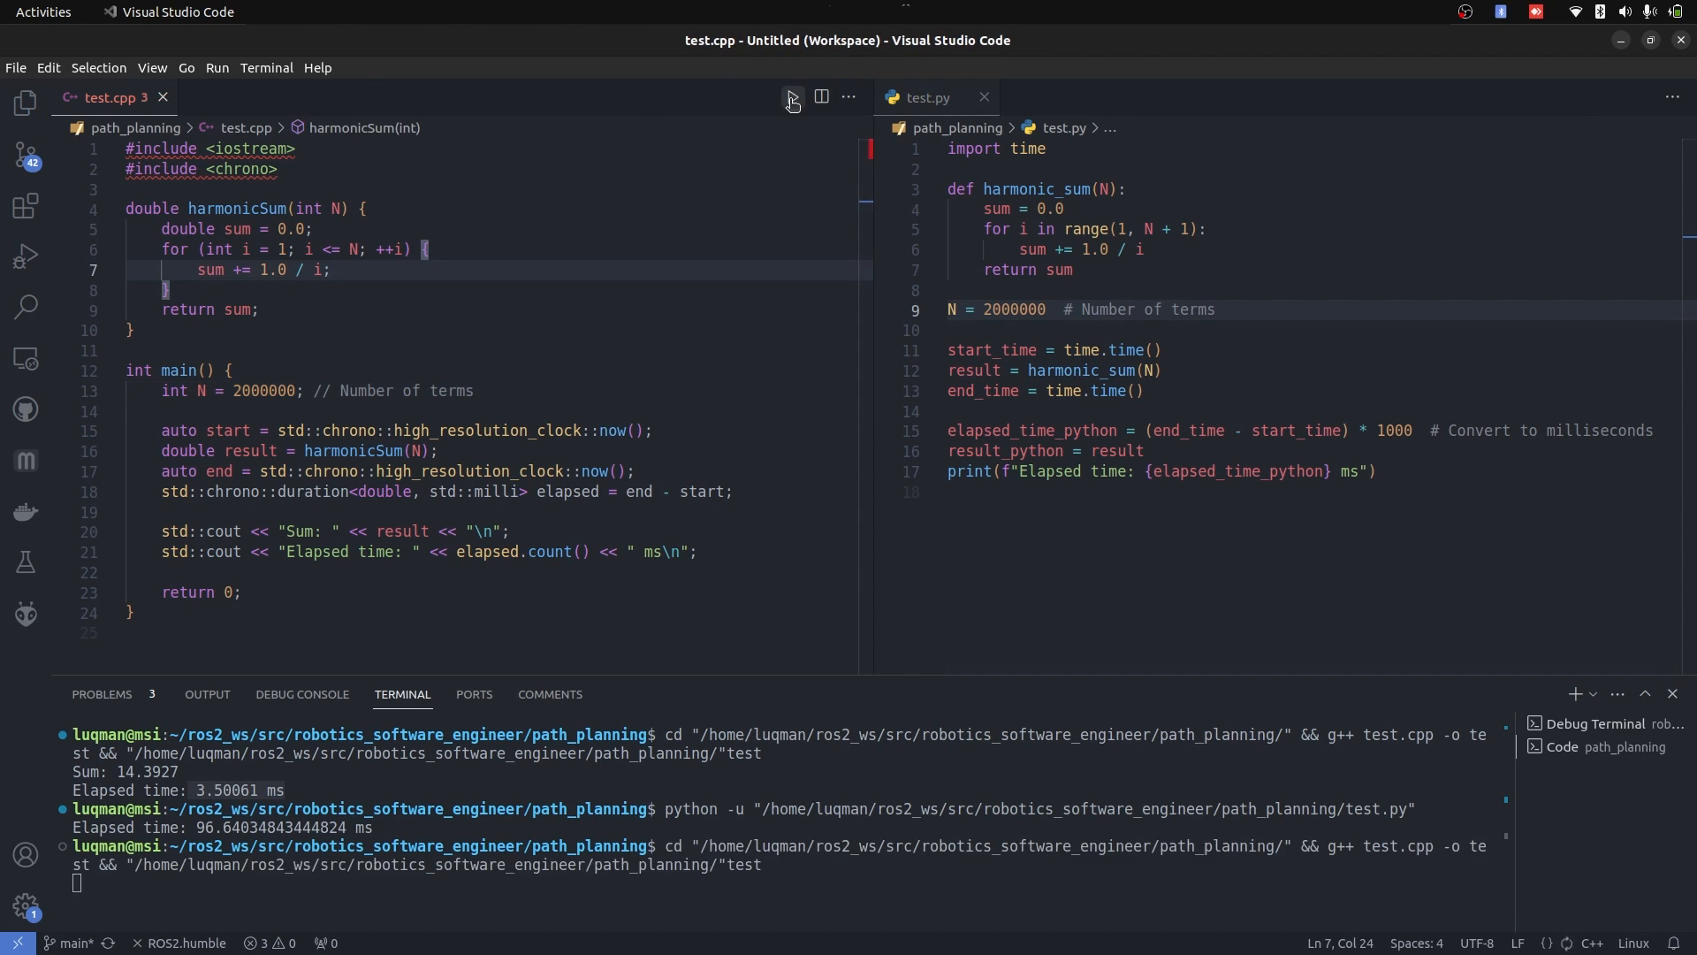
left_click(792, 96)
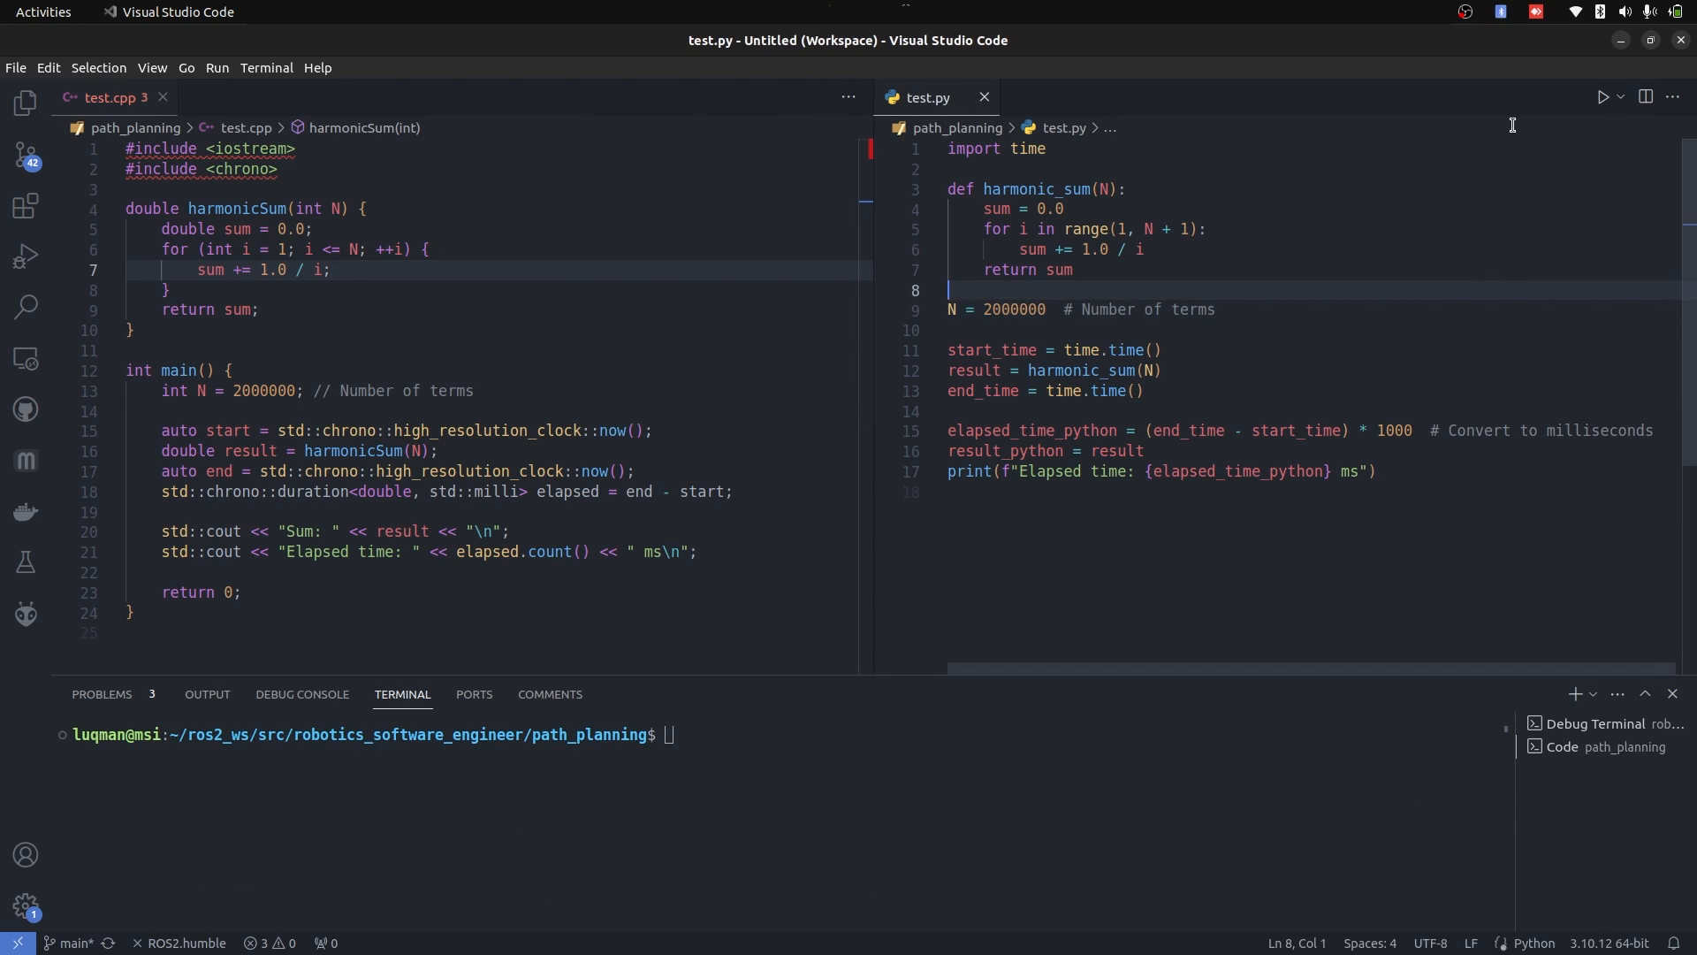
Run test.py, then review the new list-sum code and its 1000000 list size
left_click(1604, 96)
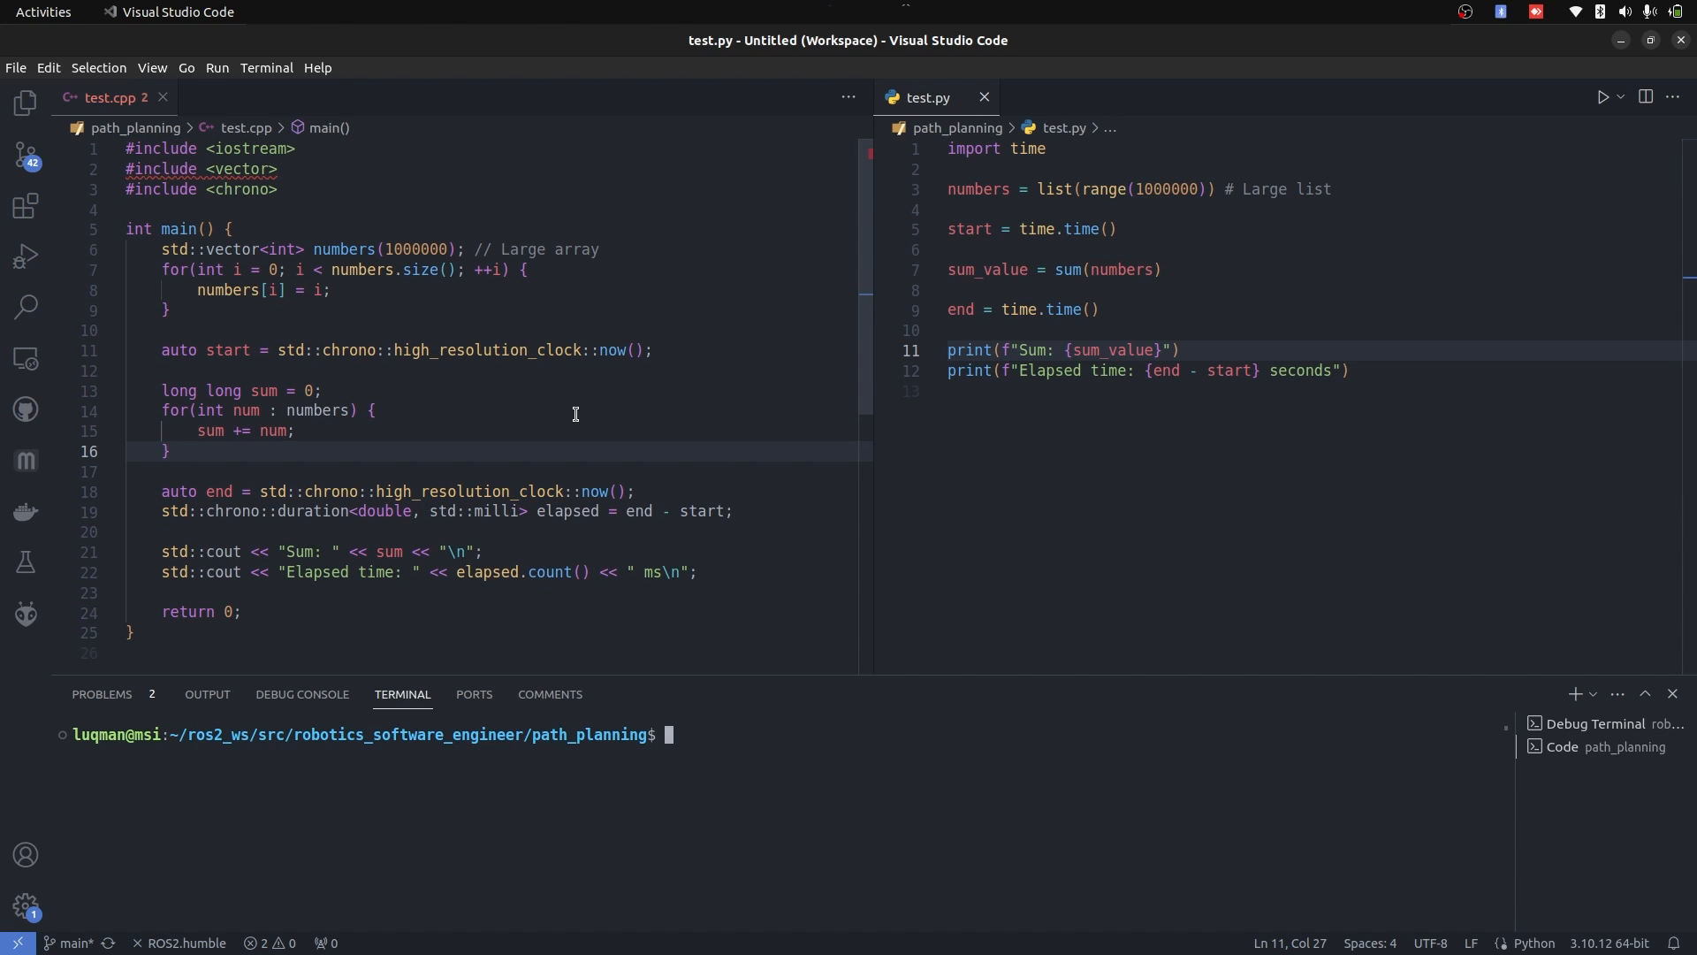
mouse_move(783, 216)
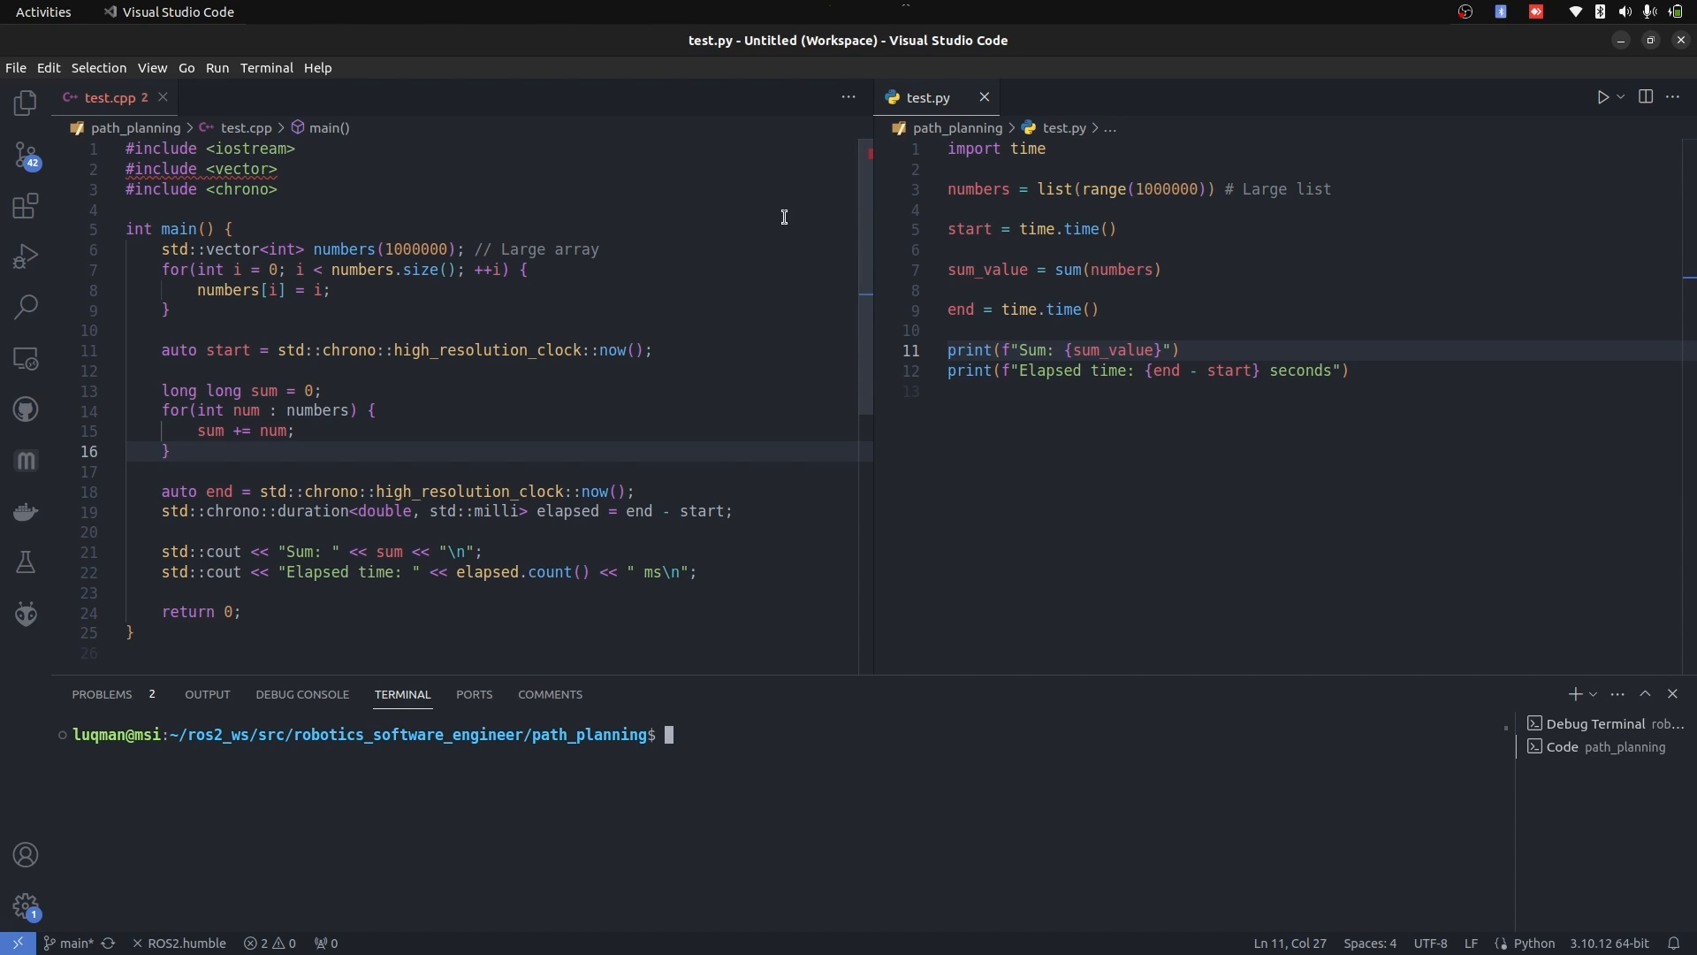
double_click(1112, 269)
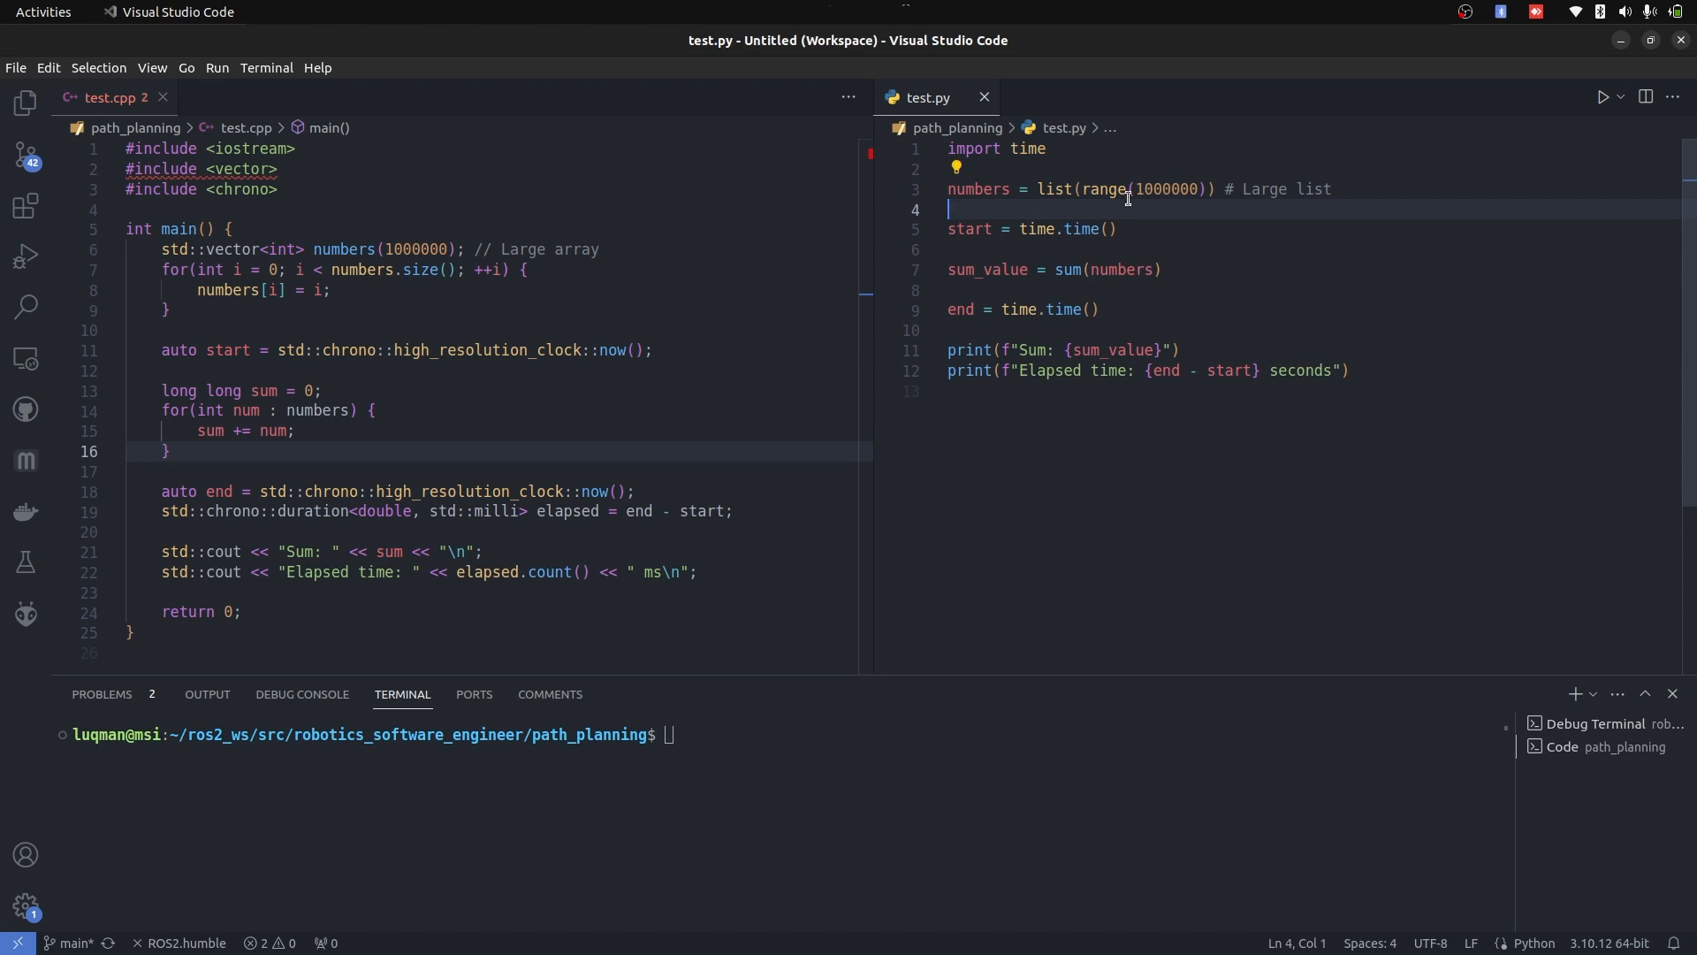
double_click(1169, 189)
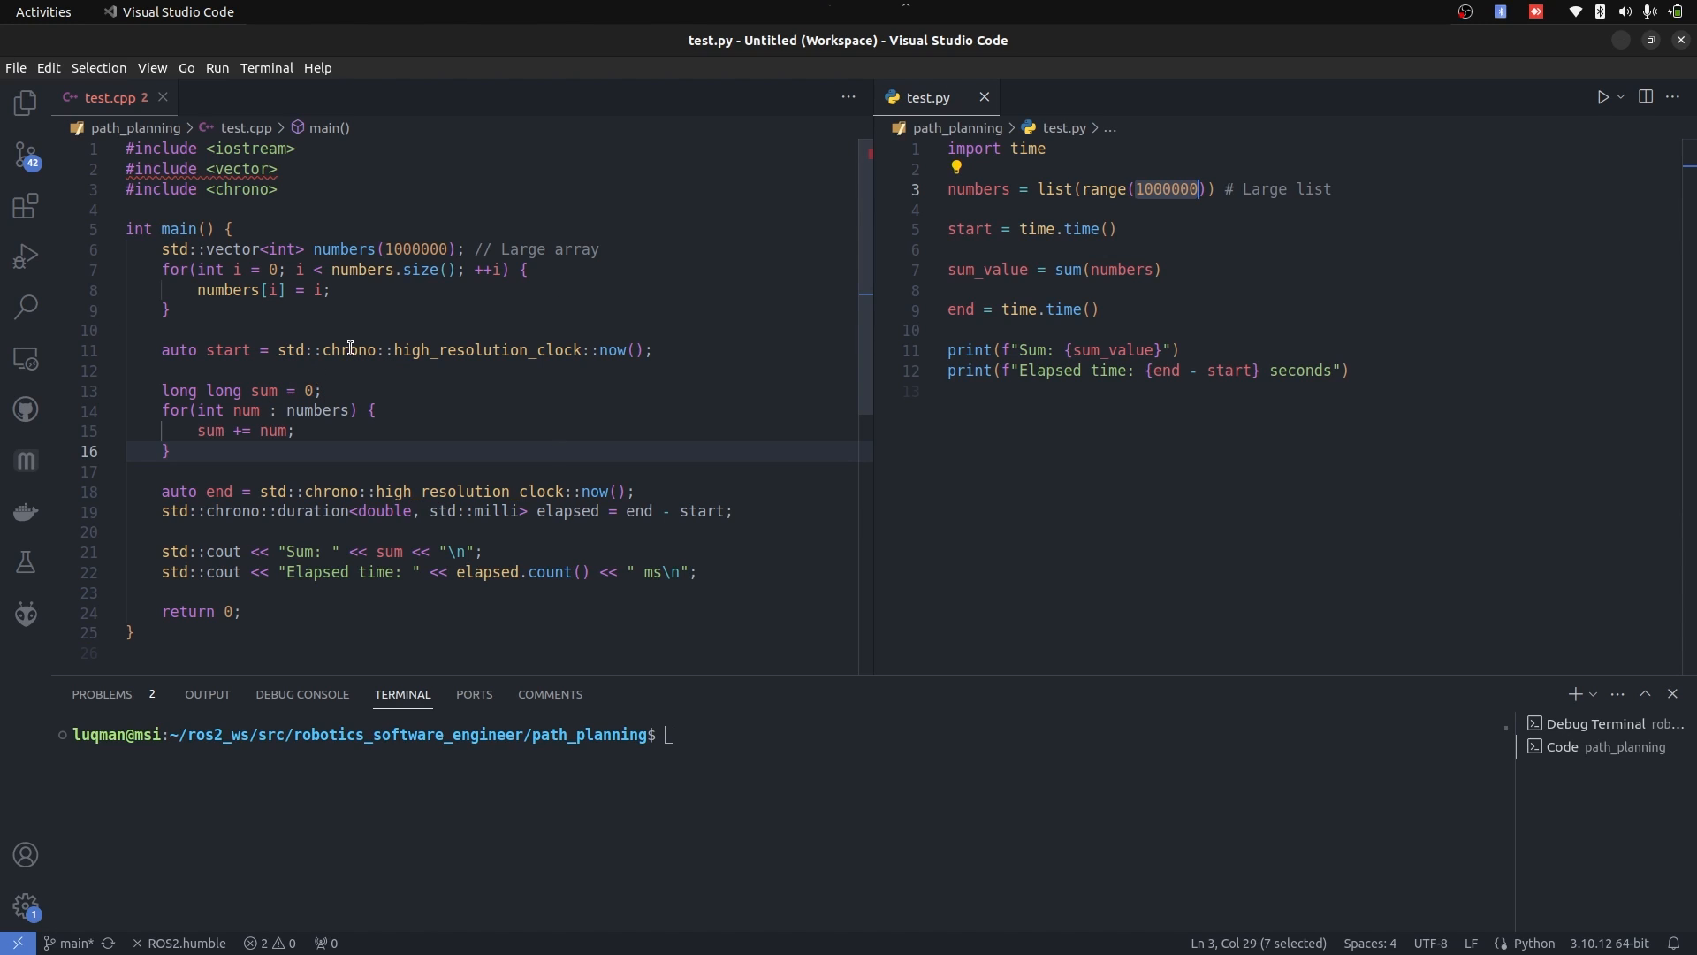
left_click(1102, 309)
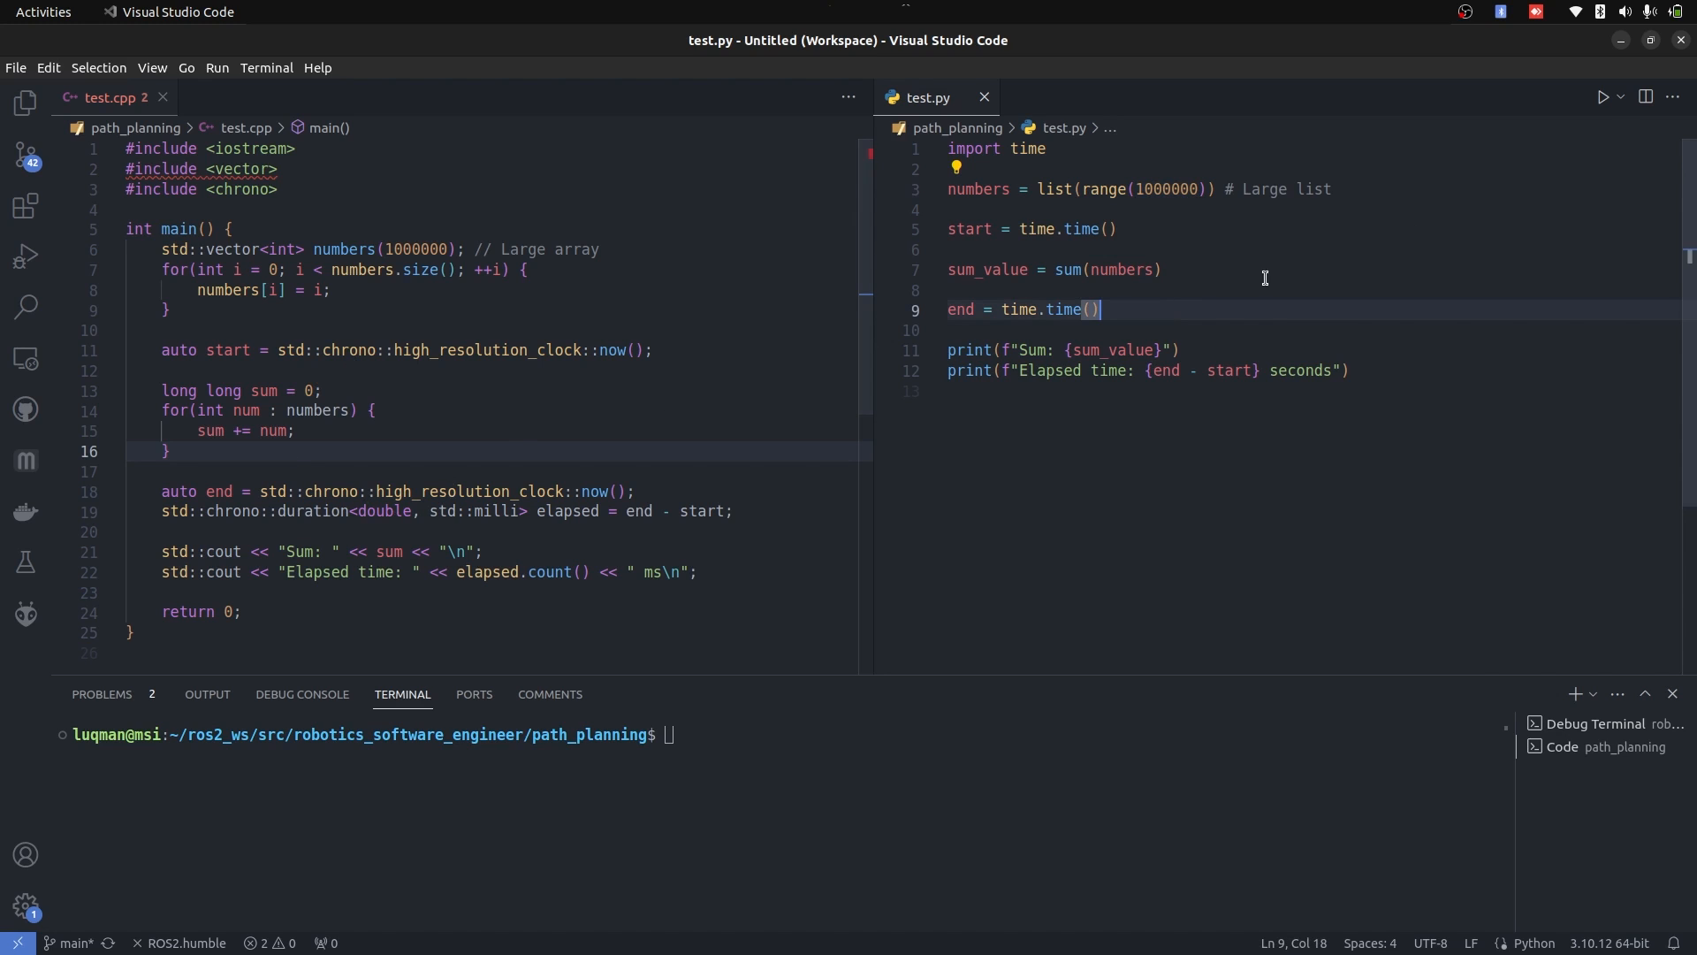
Run the Python list-sum benchmark and highlight its sum call
left_click(1606, 97)
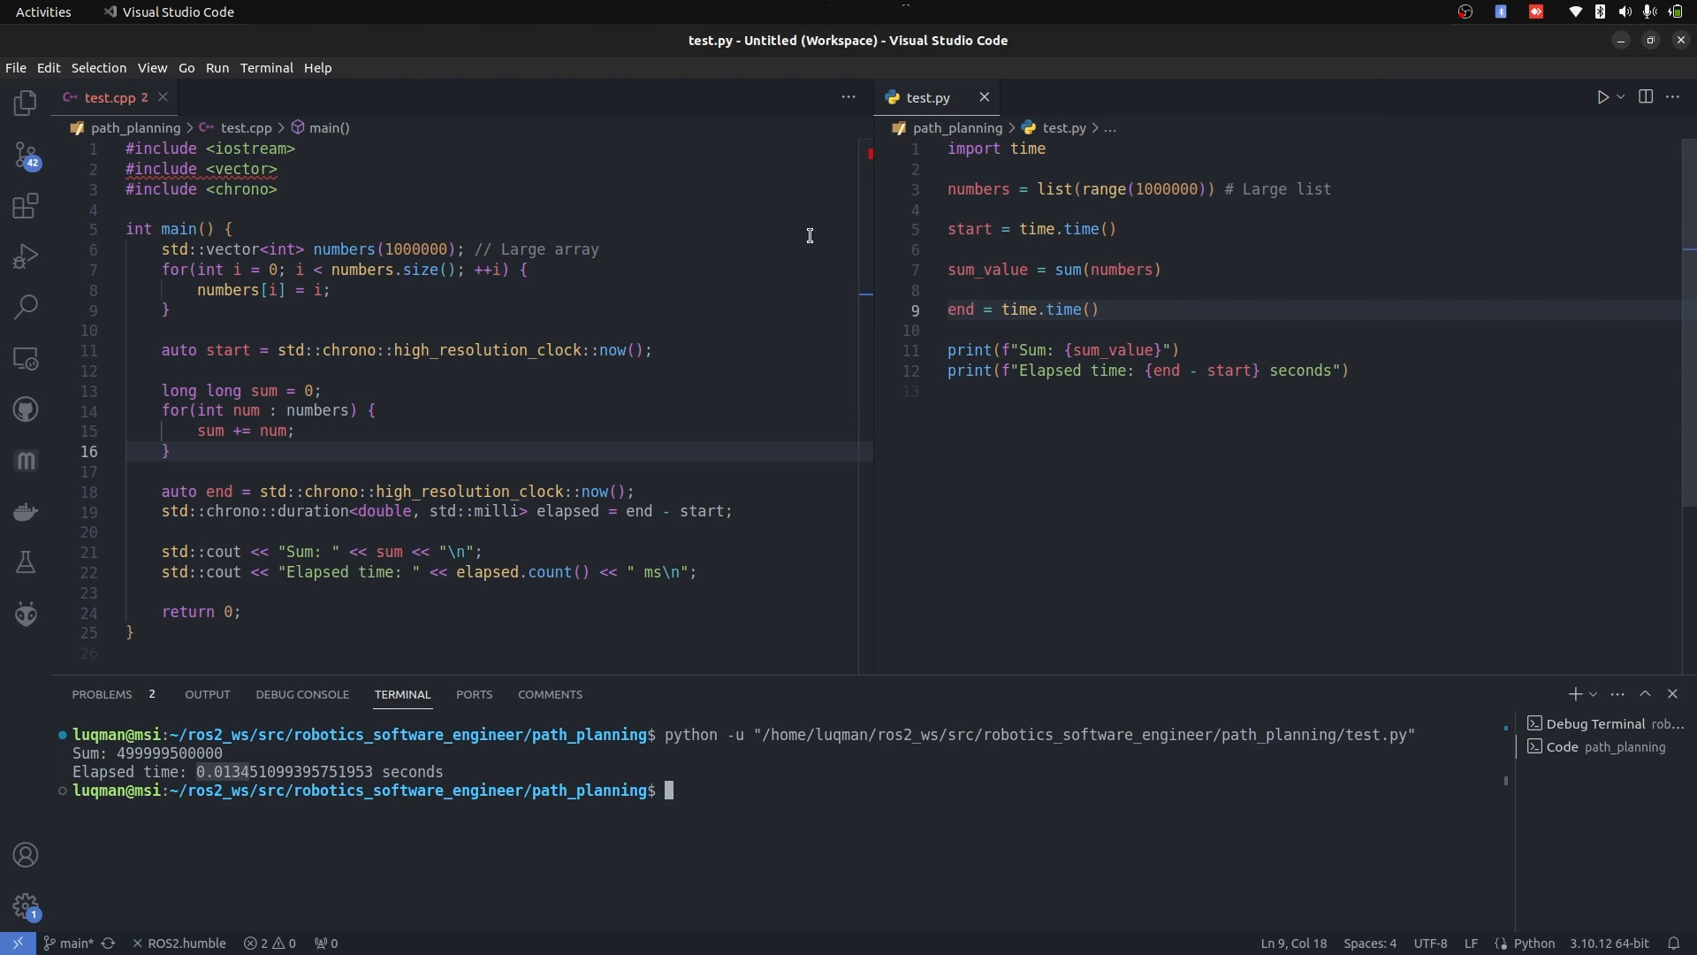
mouse_move(235, 783)
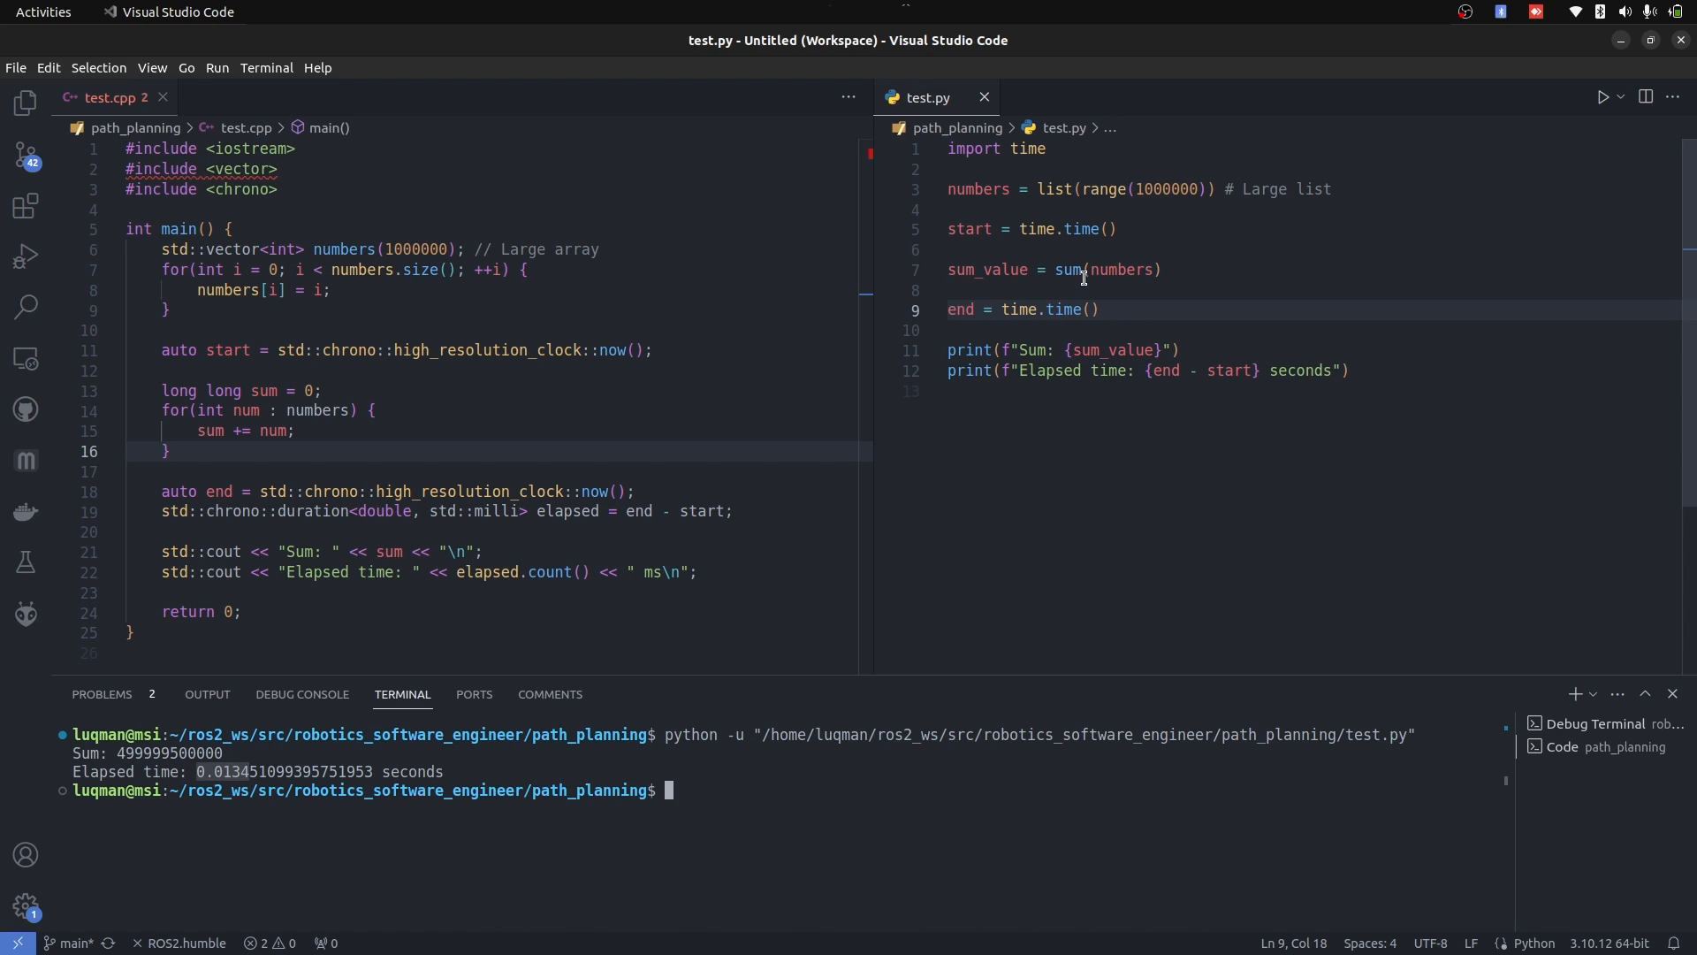
double_click(1070, 269)
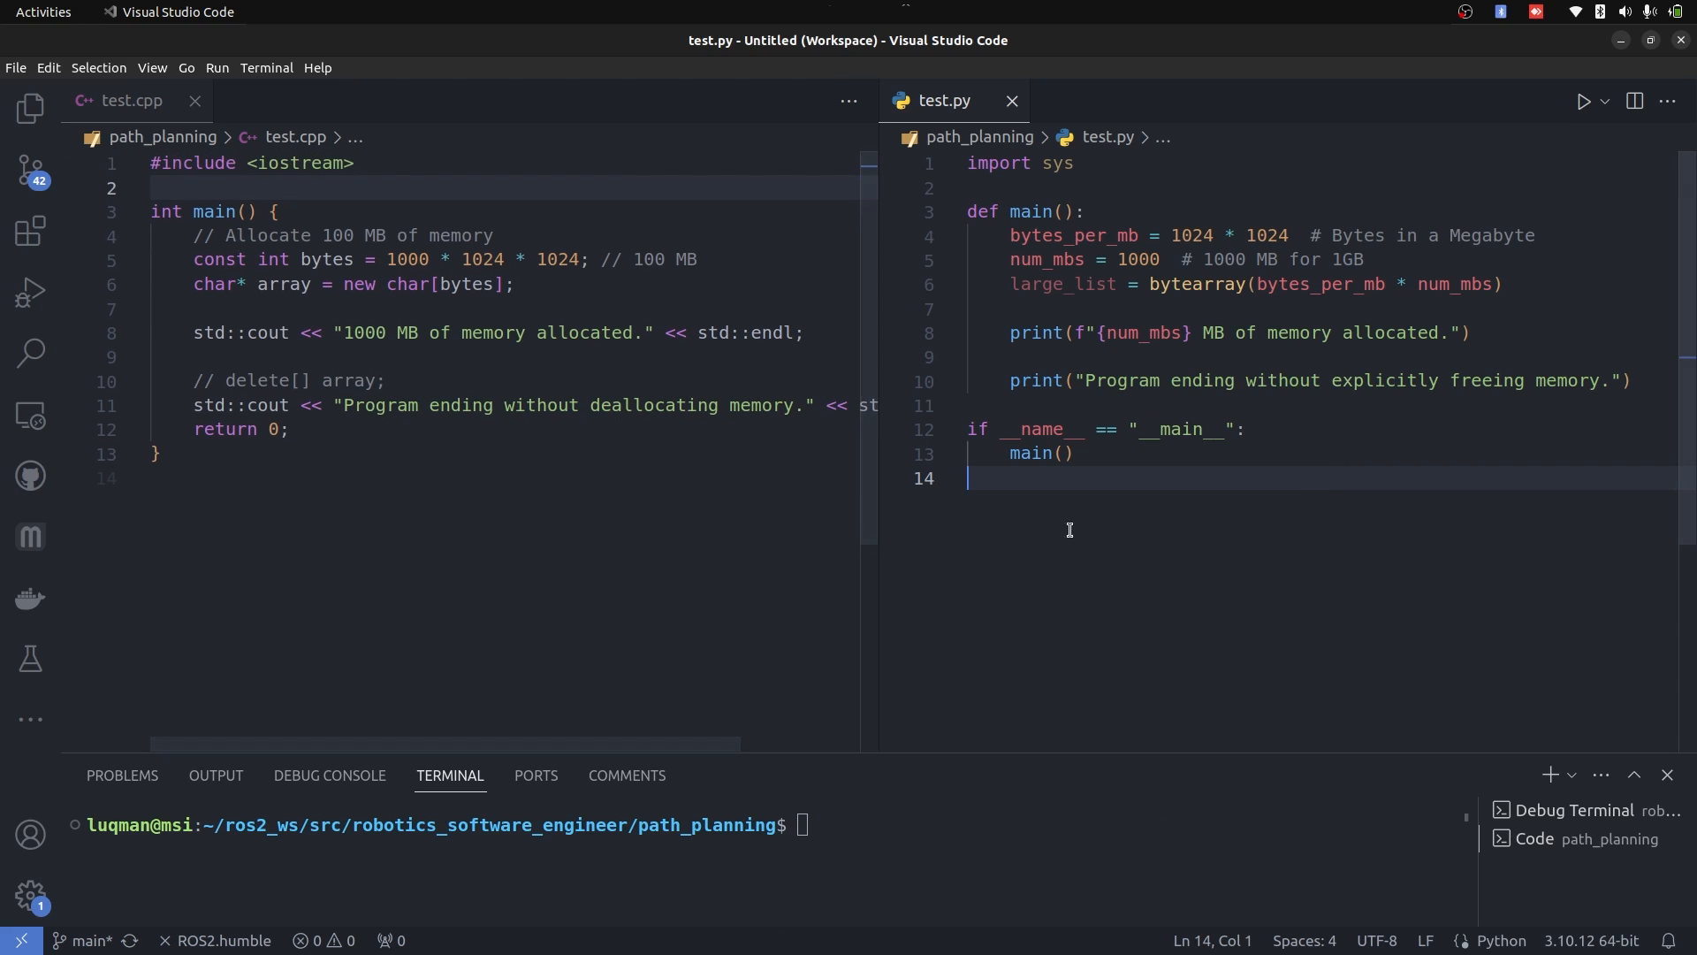
mouse_move(364, 283)
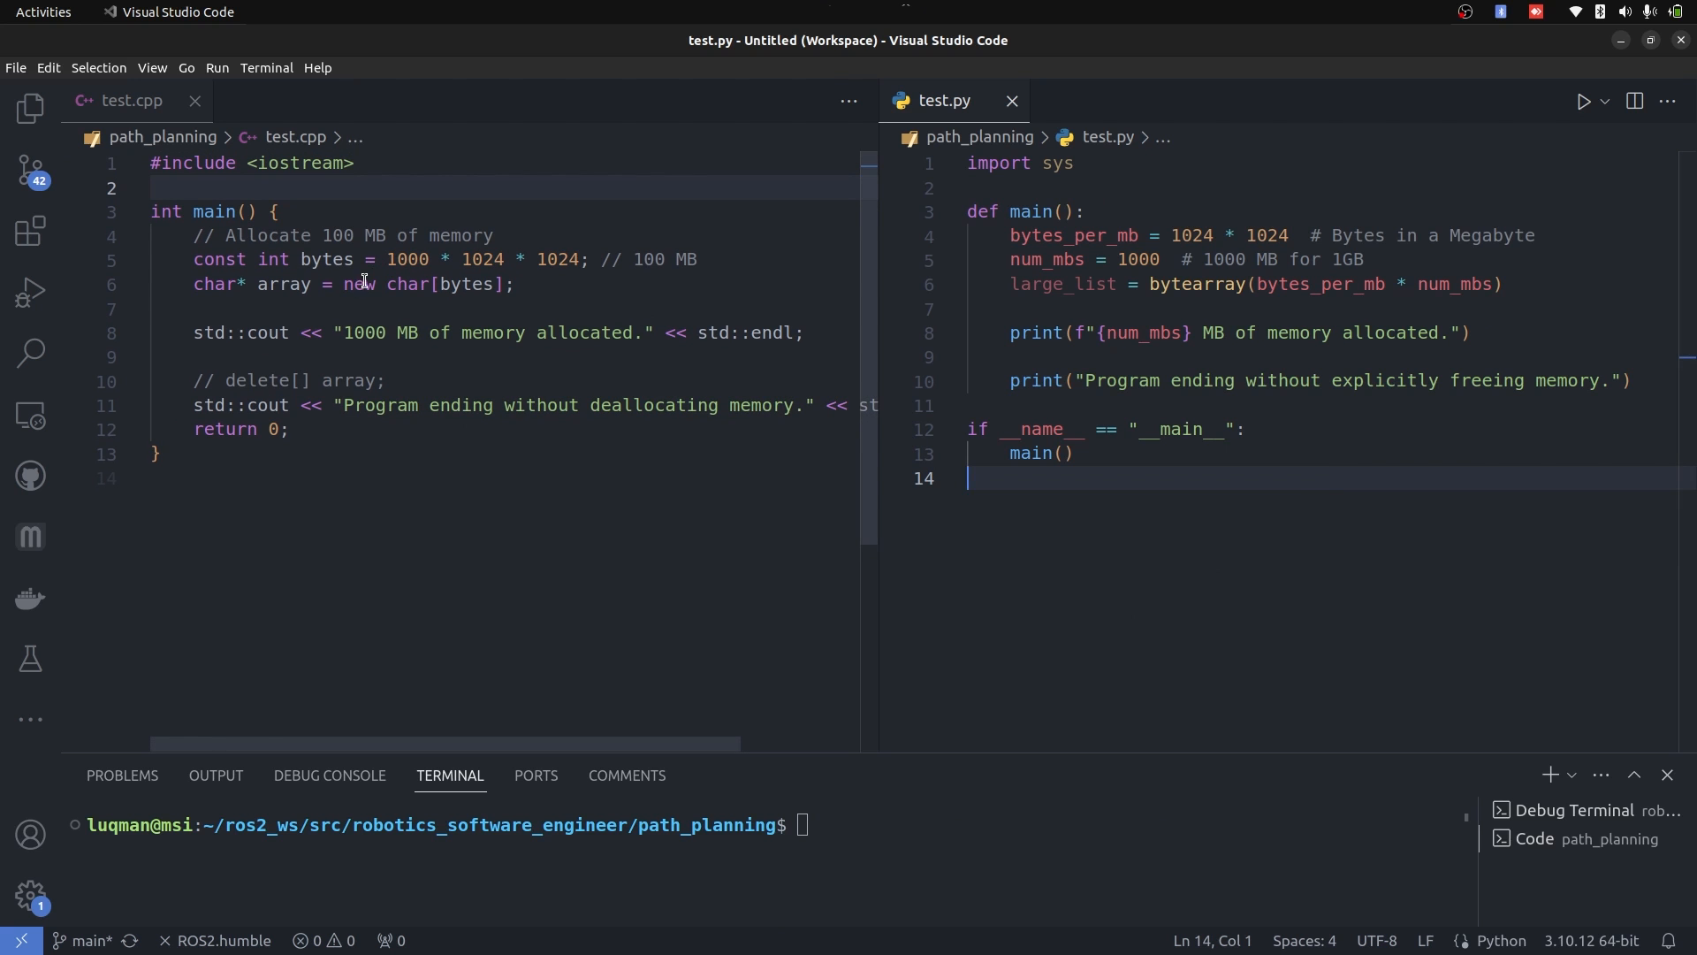
mouse_move(1230, 278)
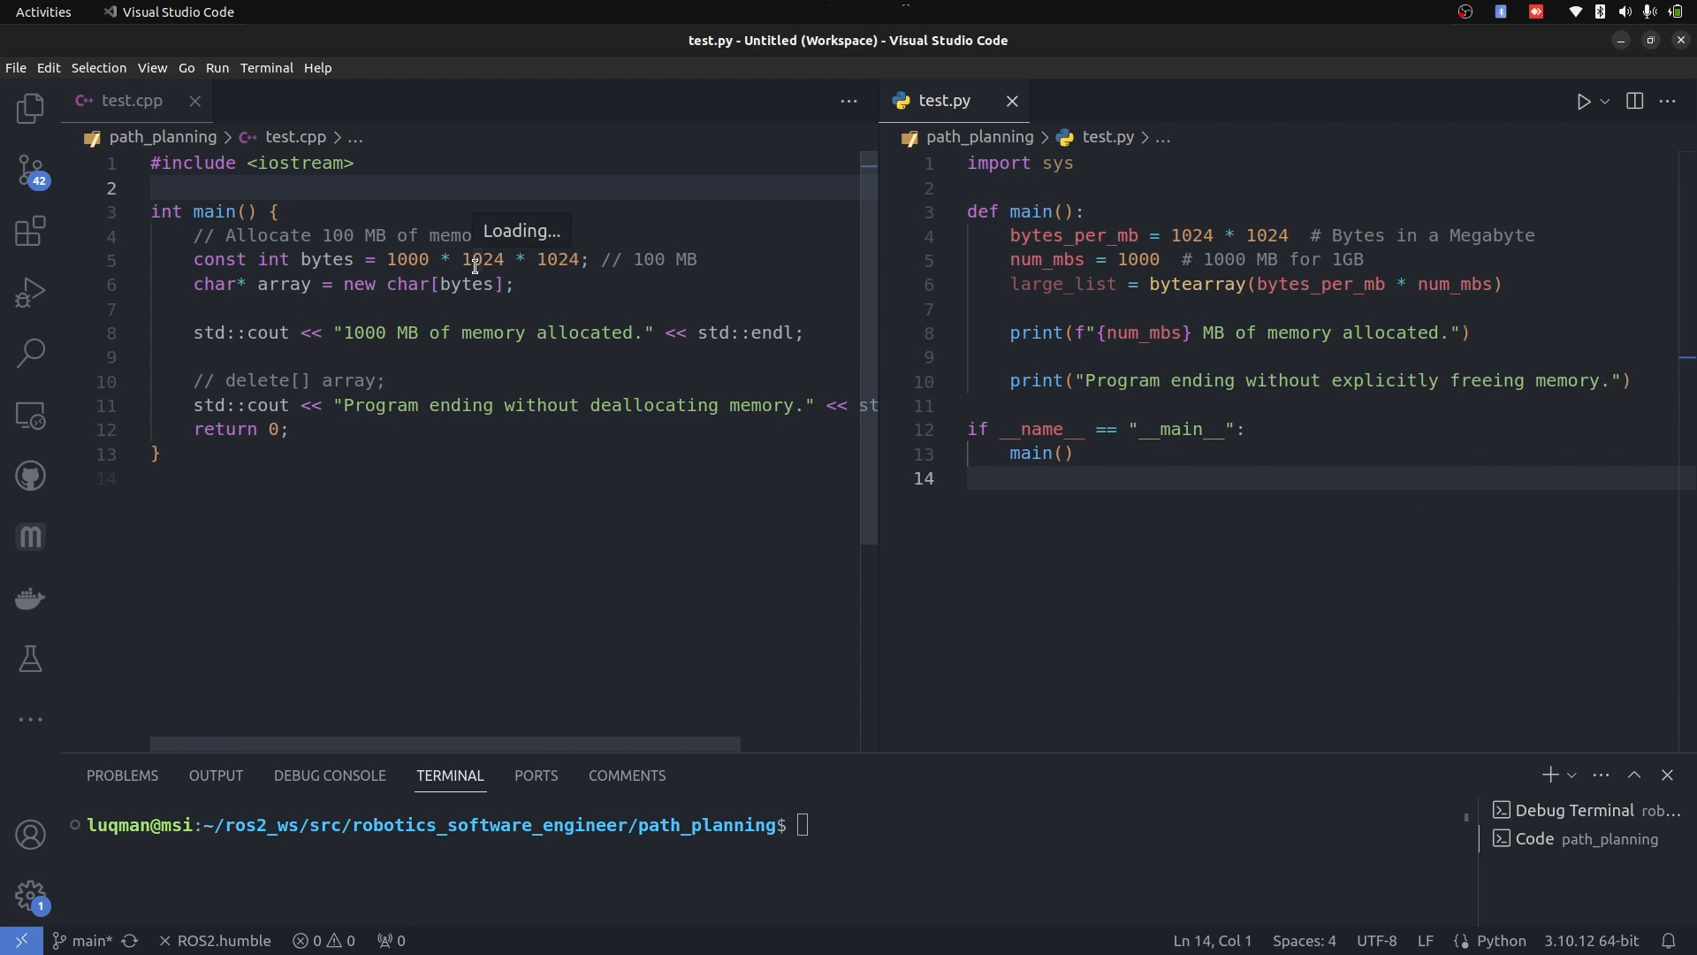
left_click(1579, 101)
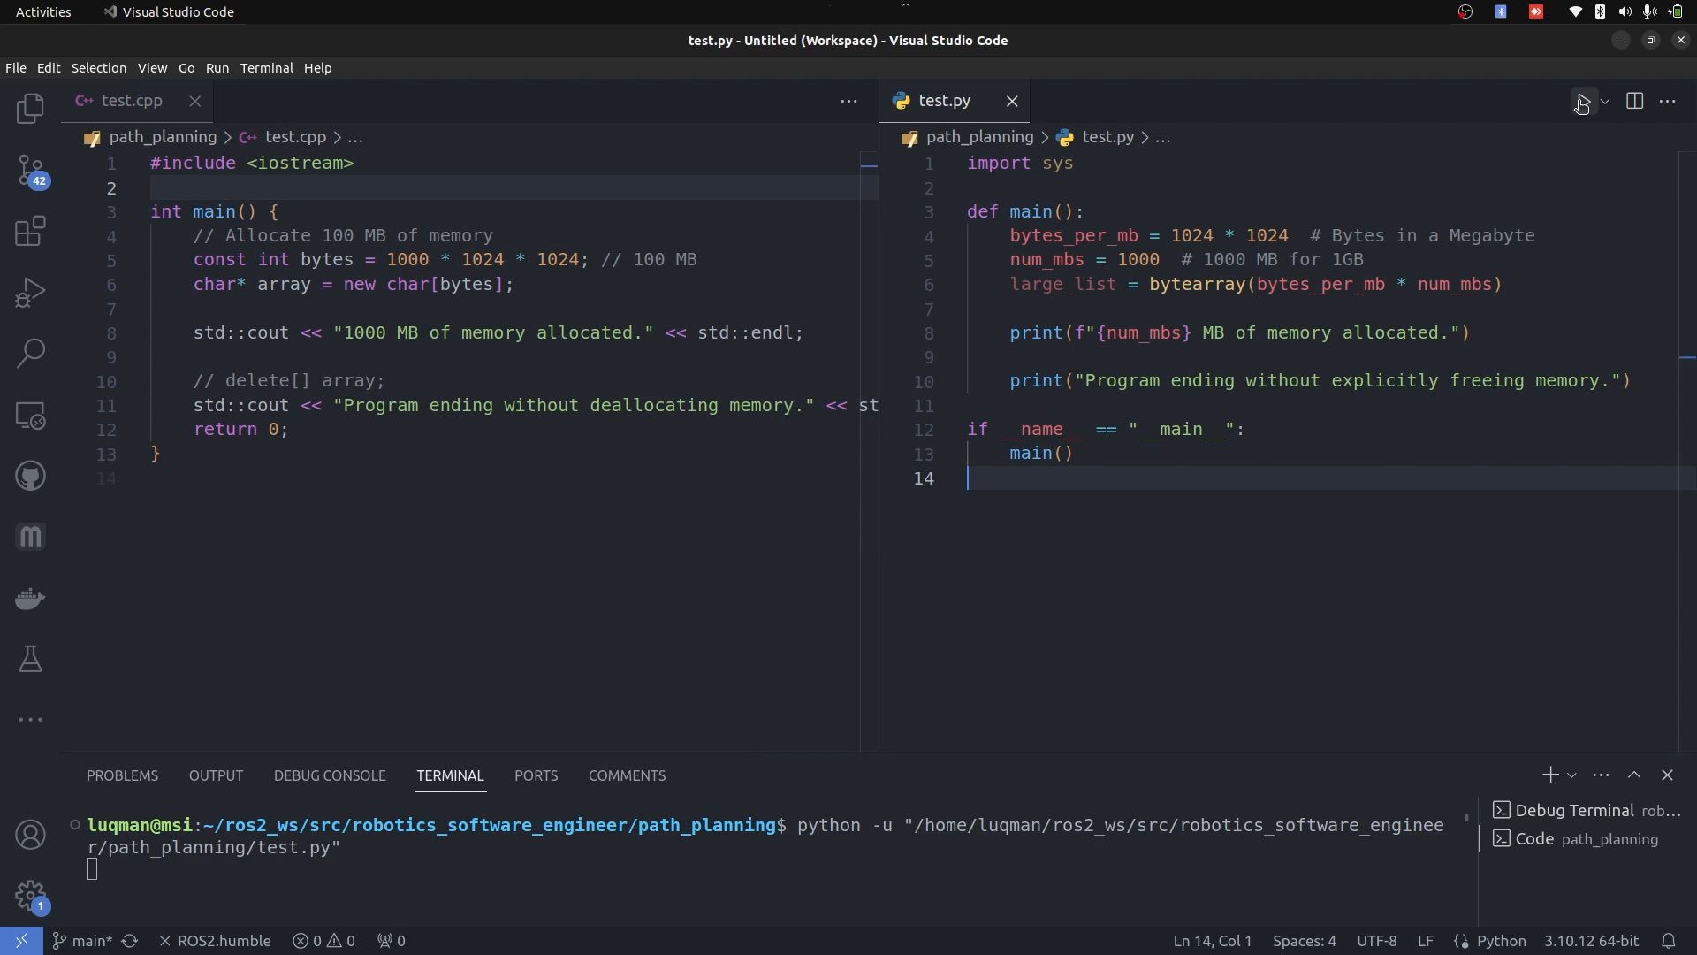
left_click(1581, 101)
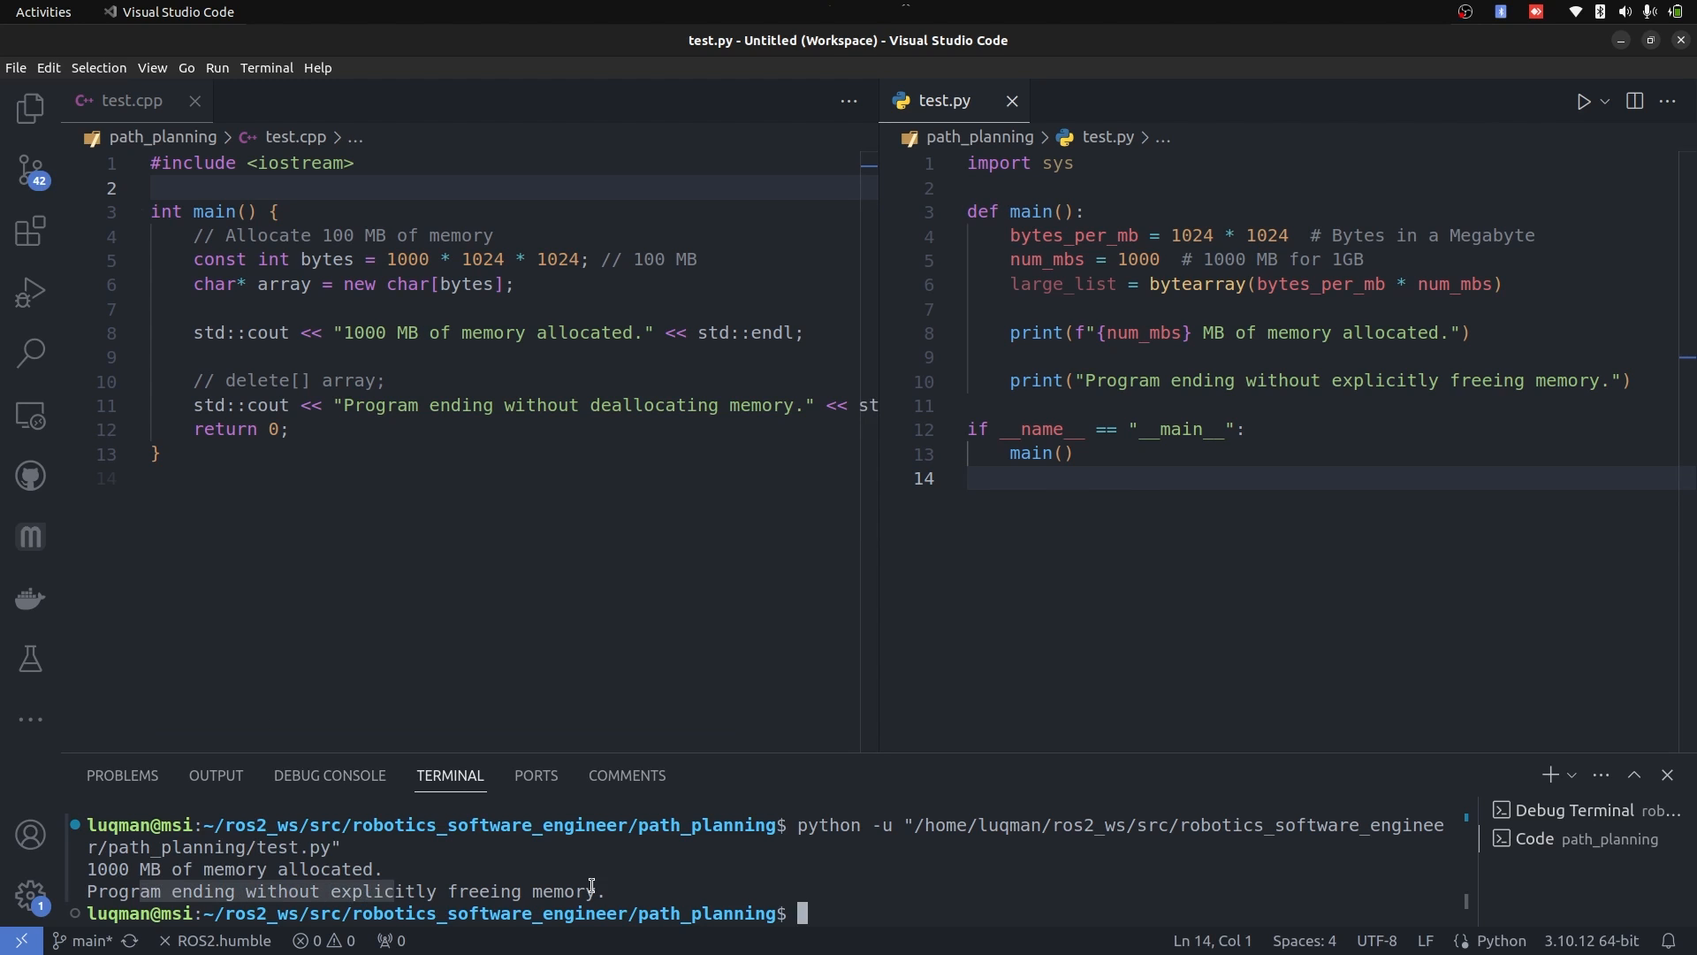
left_click(131, 99)
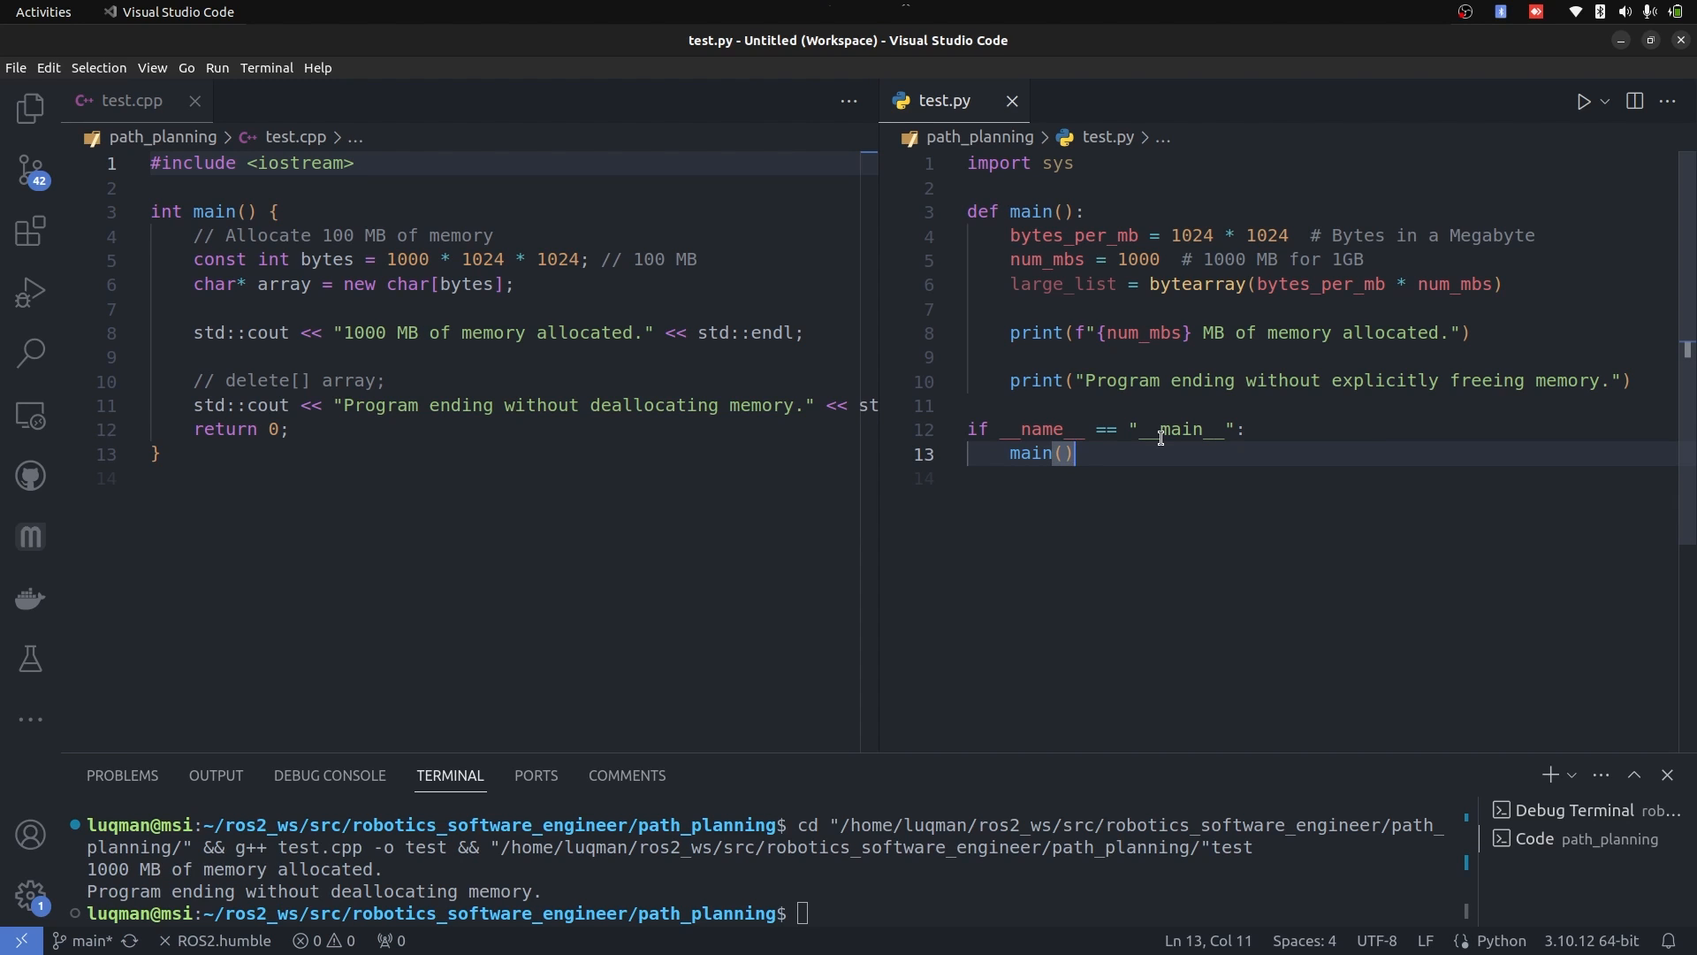
mouse_move(1065, 378)
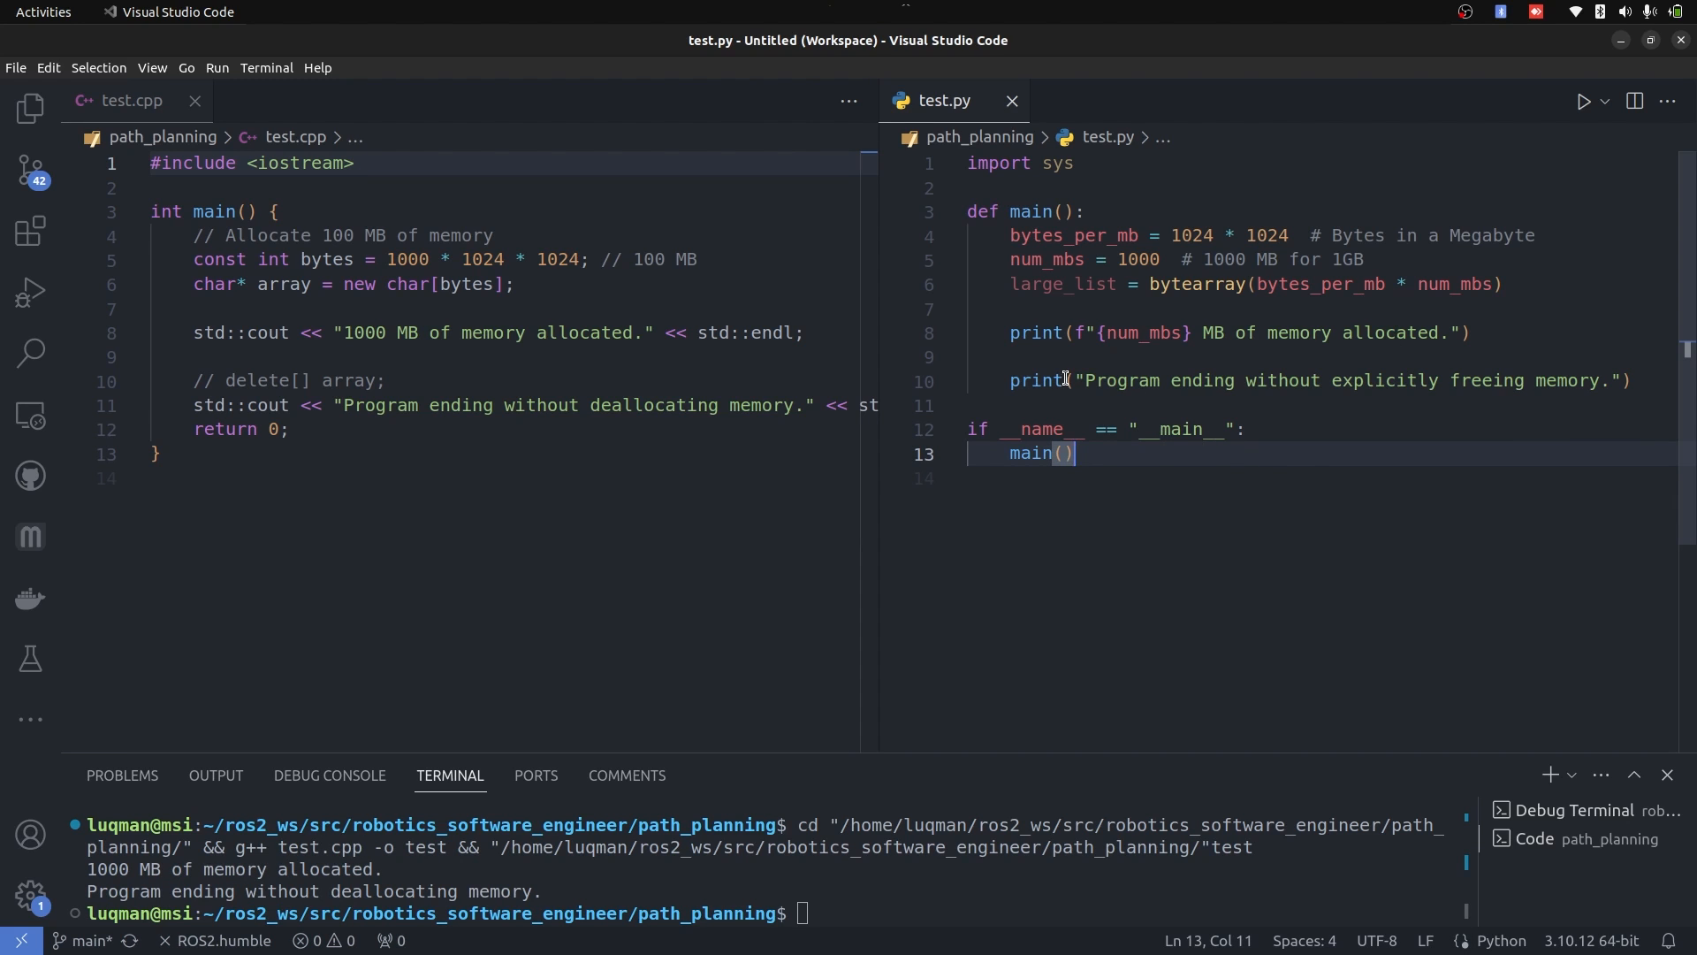
double_click(1063, 282)
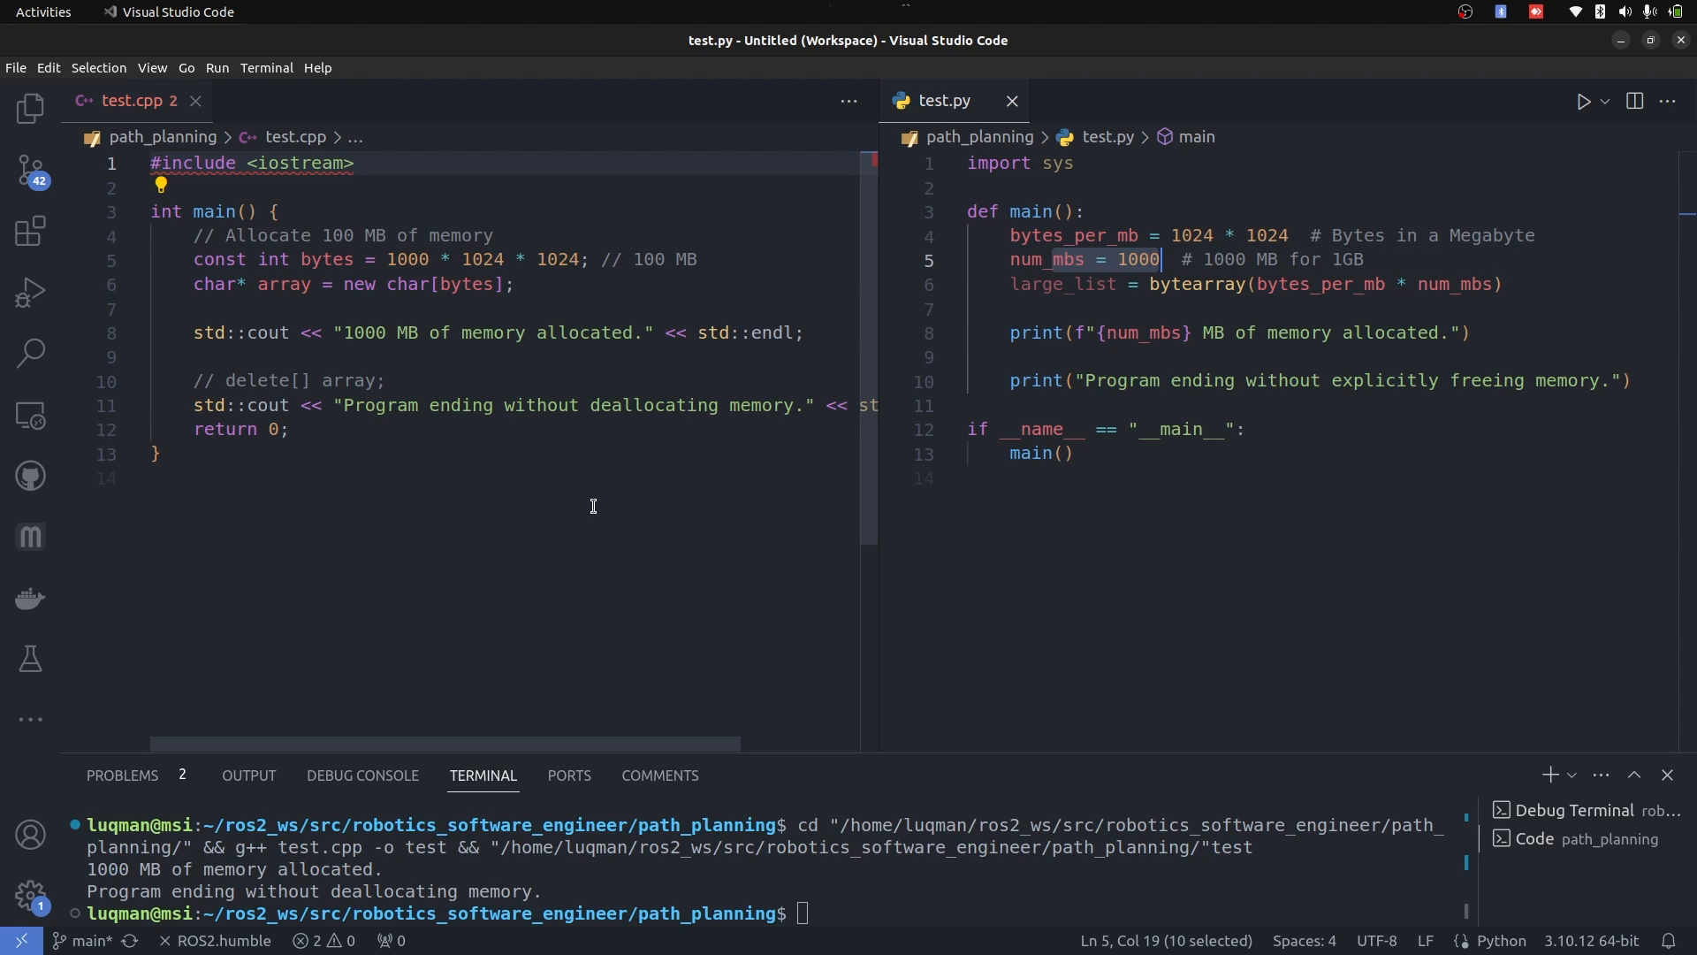
mouse_move(856, 359)
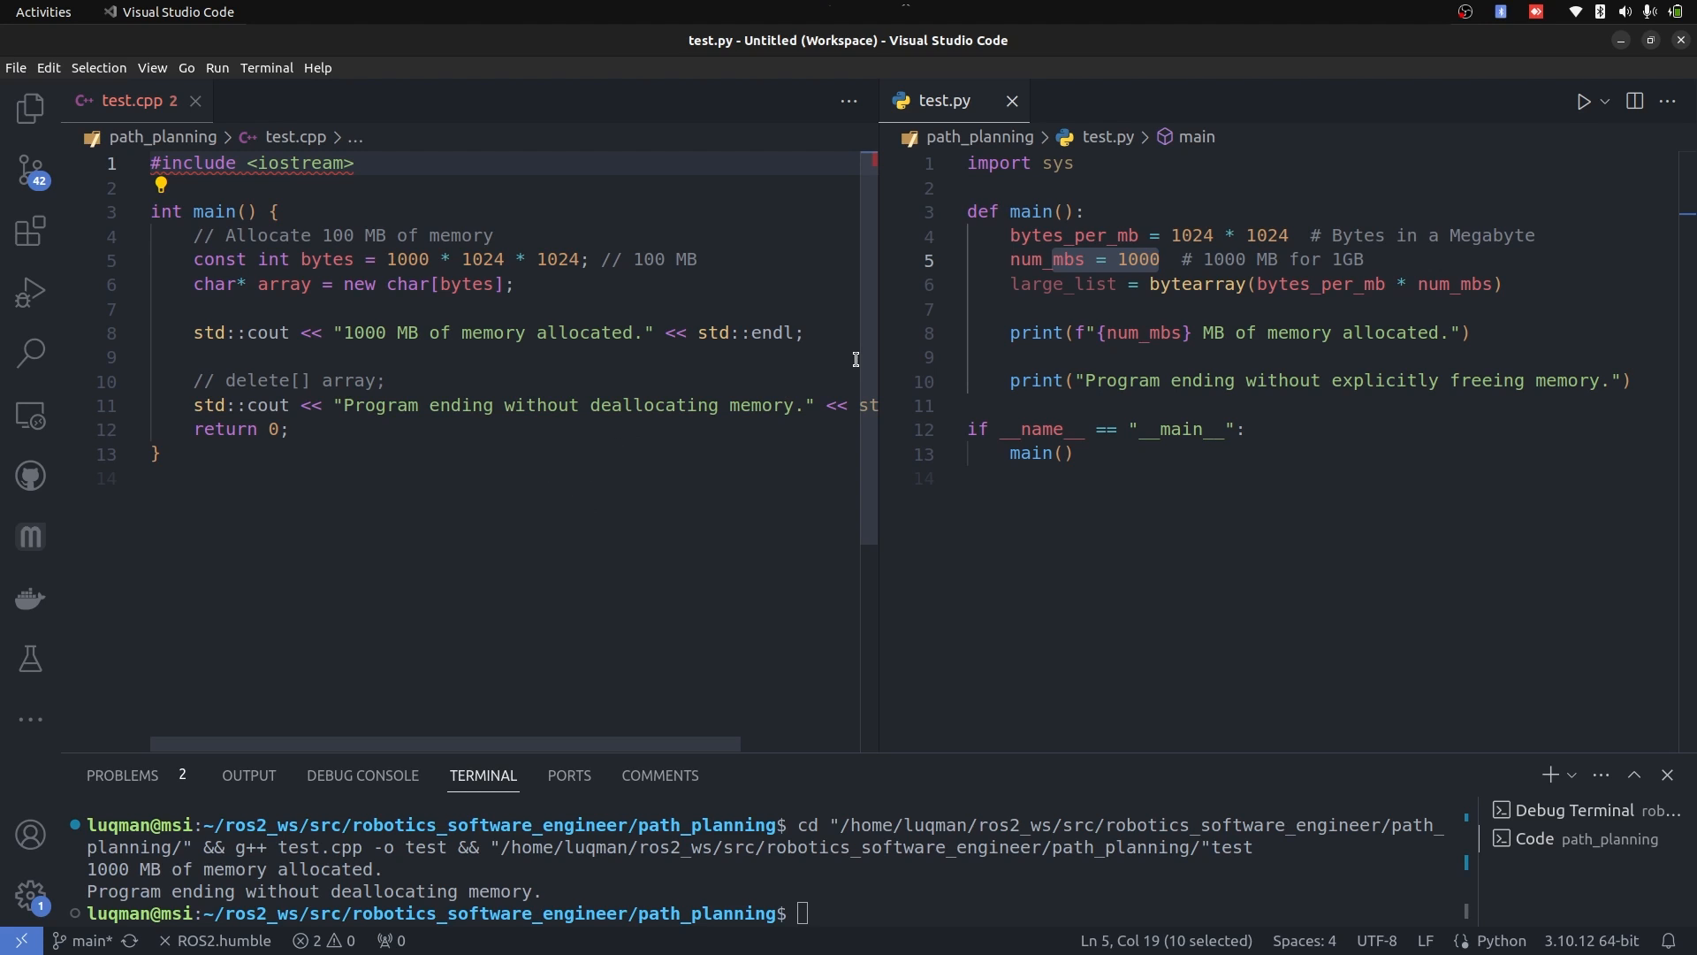
mouse_move(444, 332)
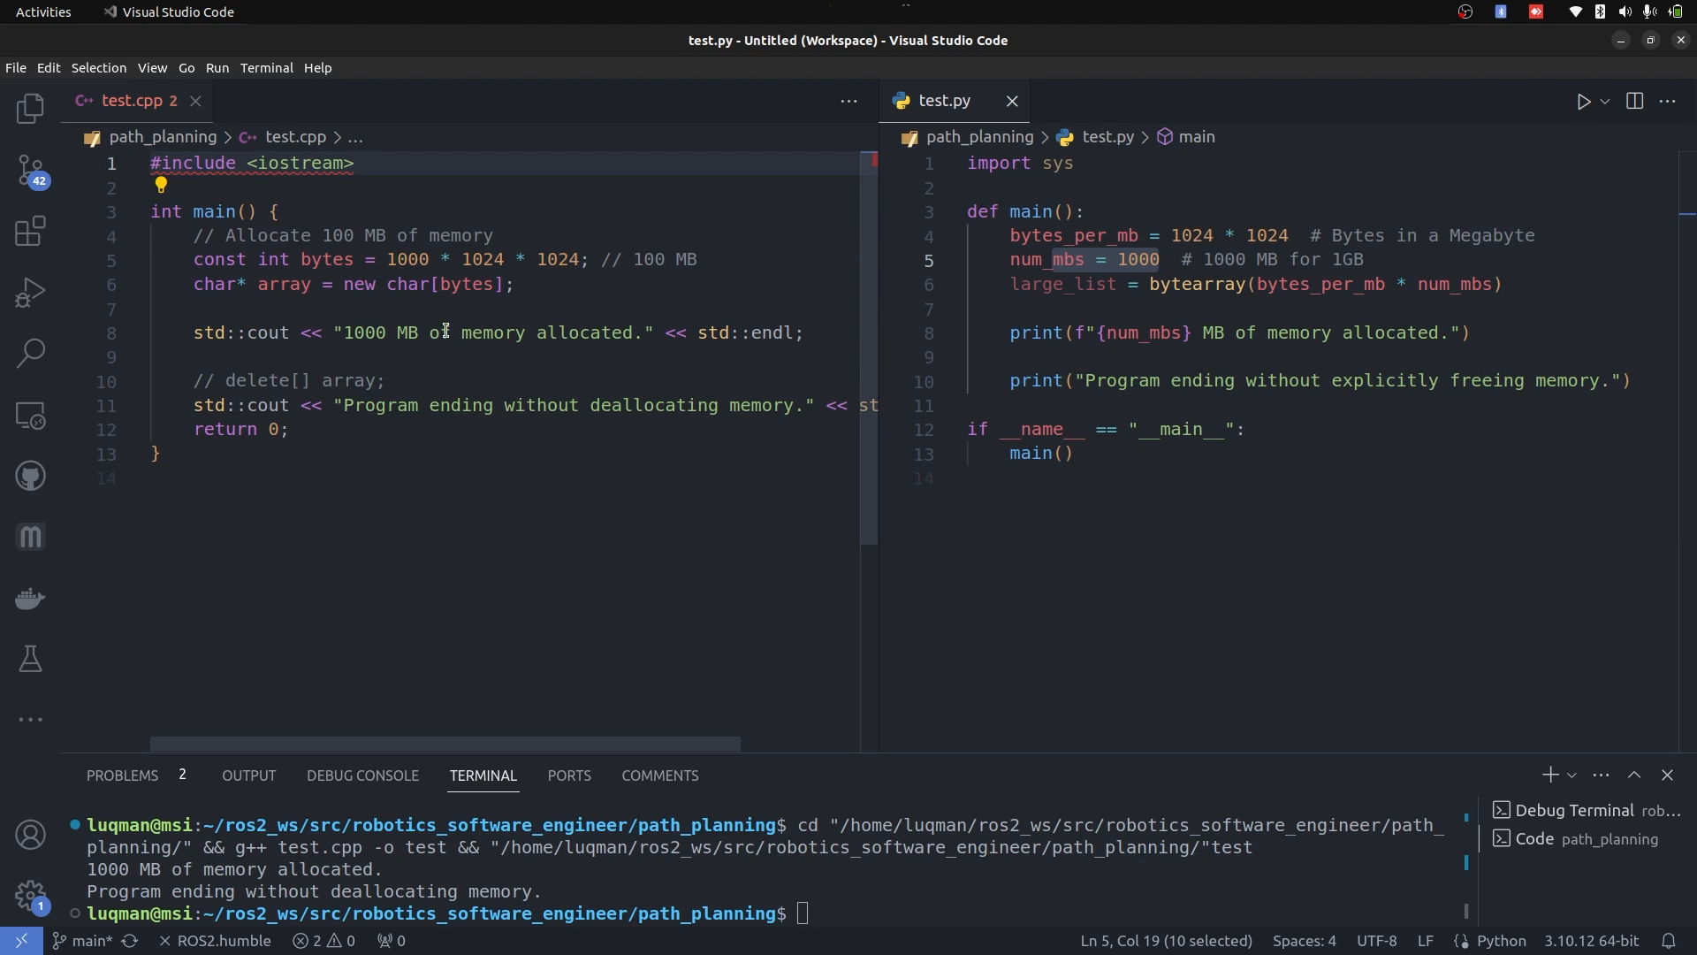
Add a comment about code that never frees memory and highlight the delete[] array statement
type("//  Writing code a")
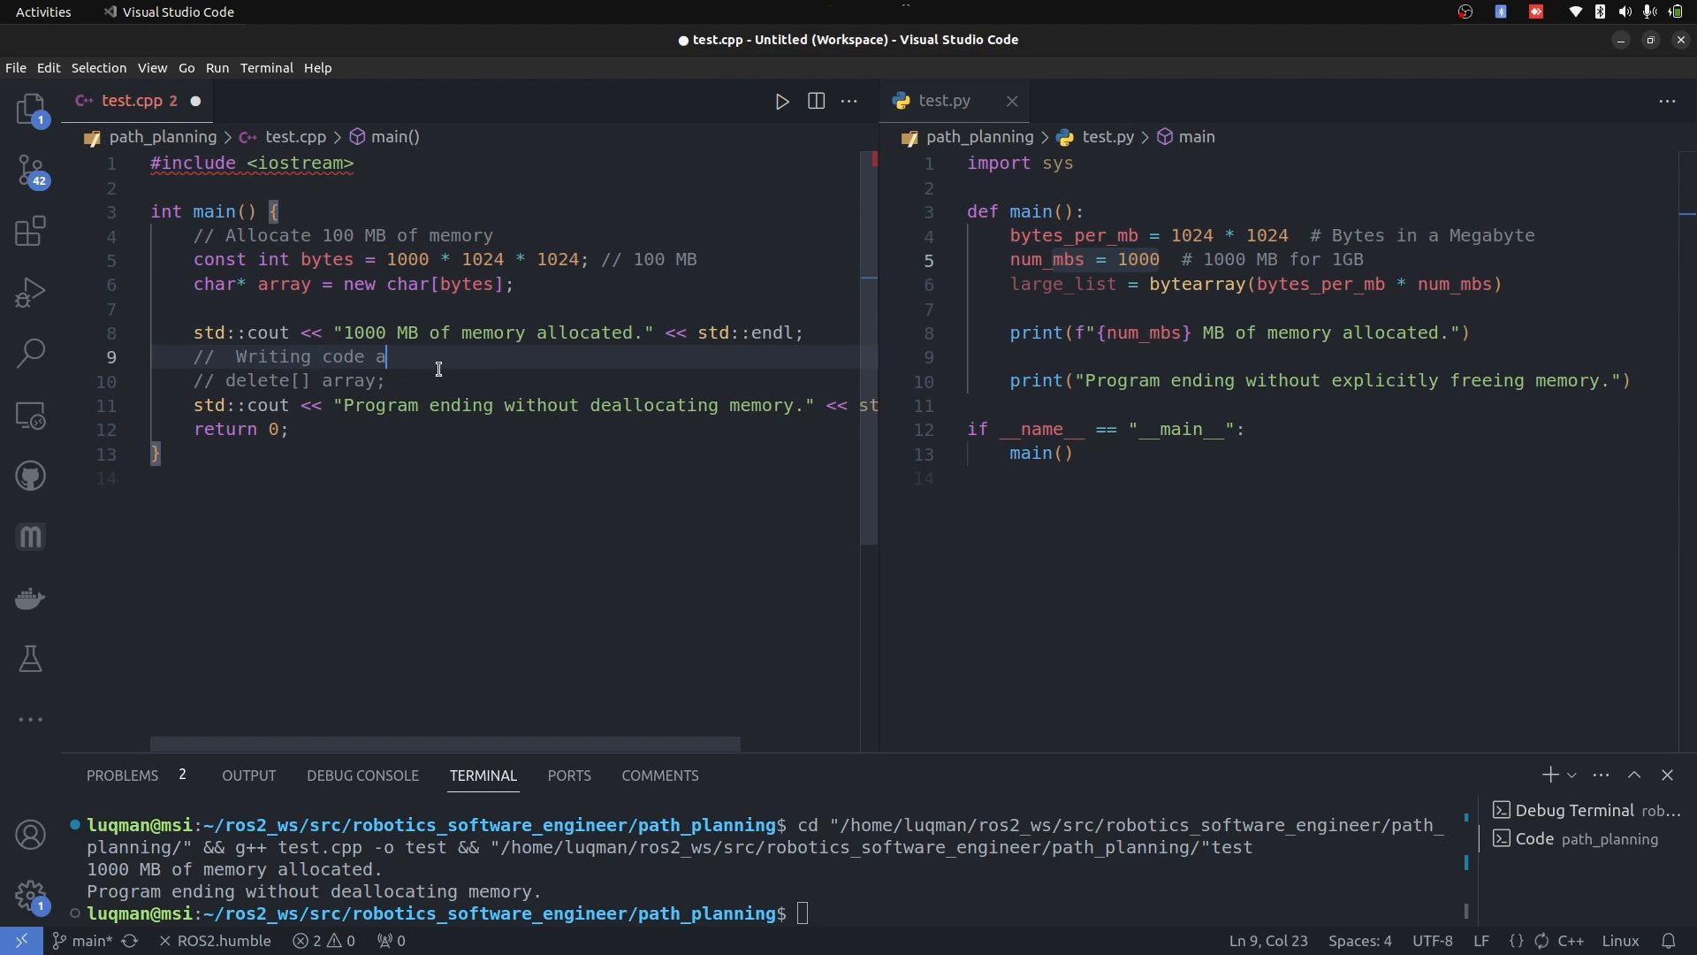
type("that nevers")
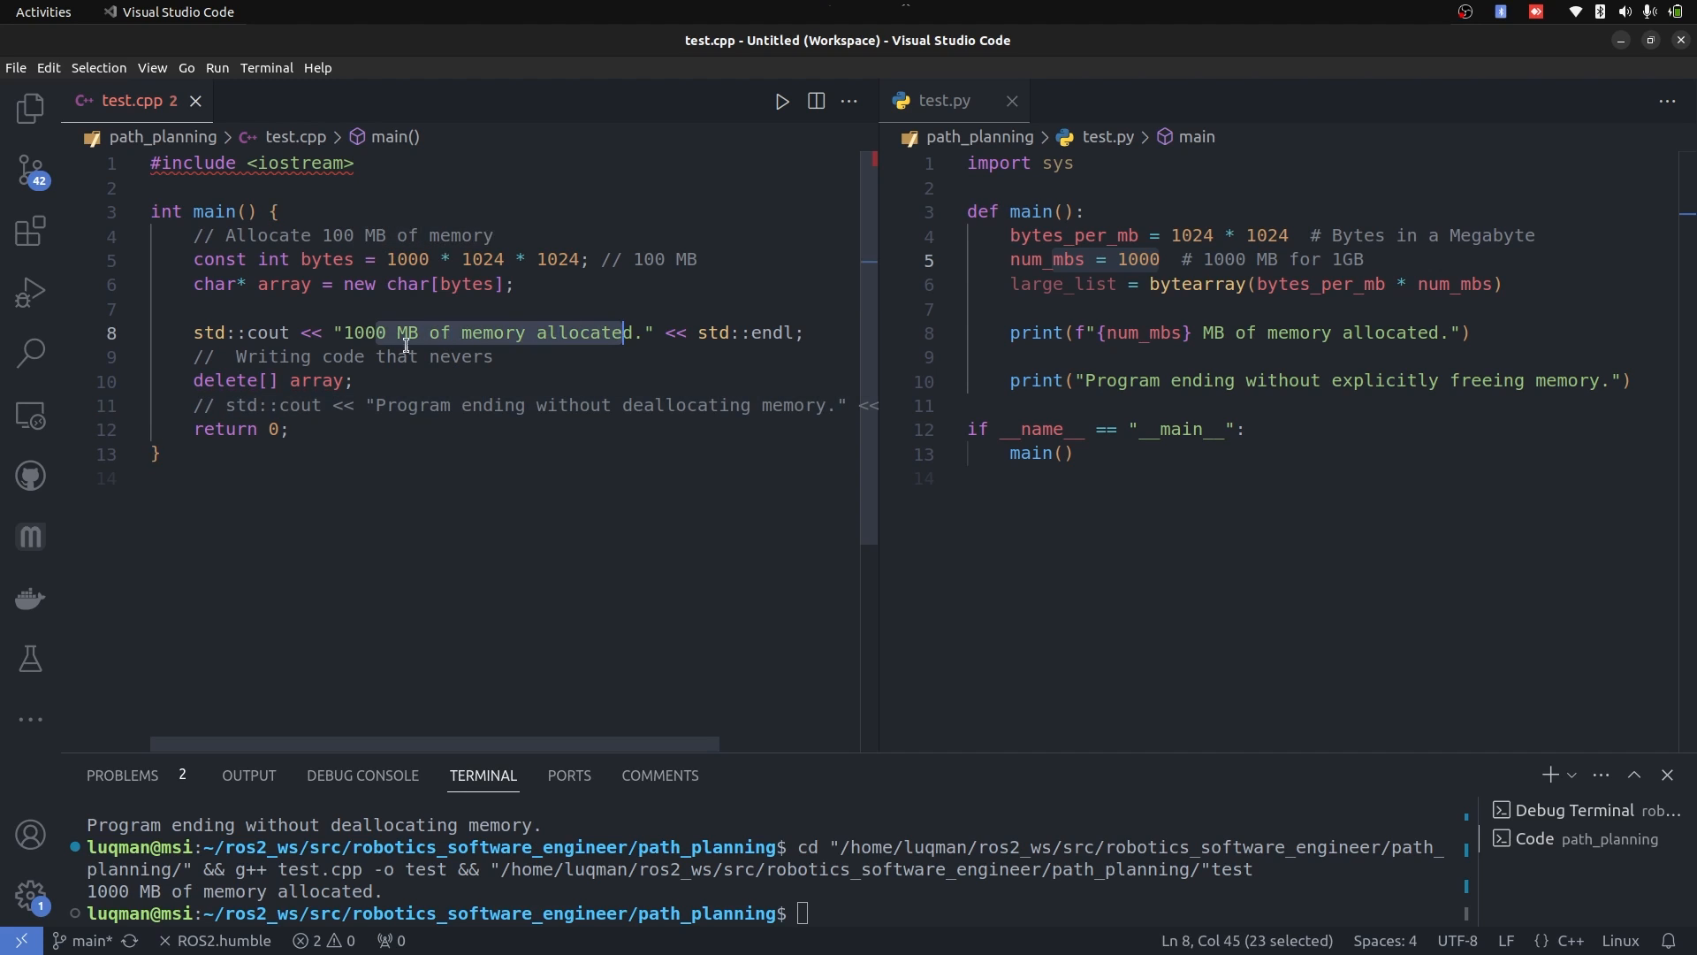
left_click(481, 356)
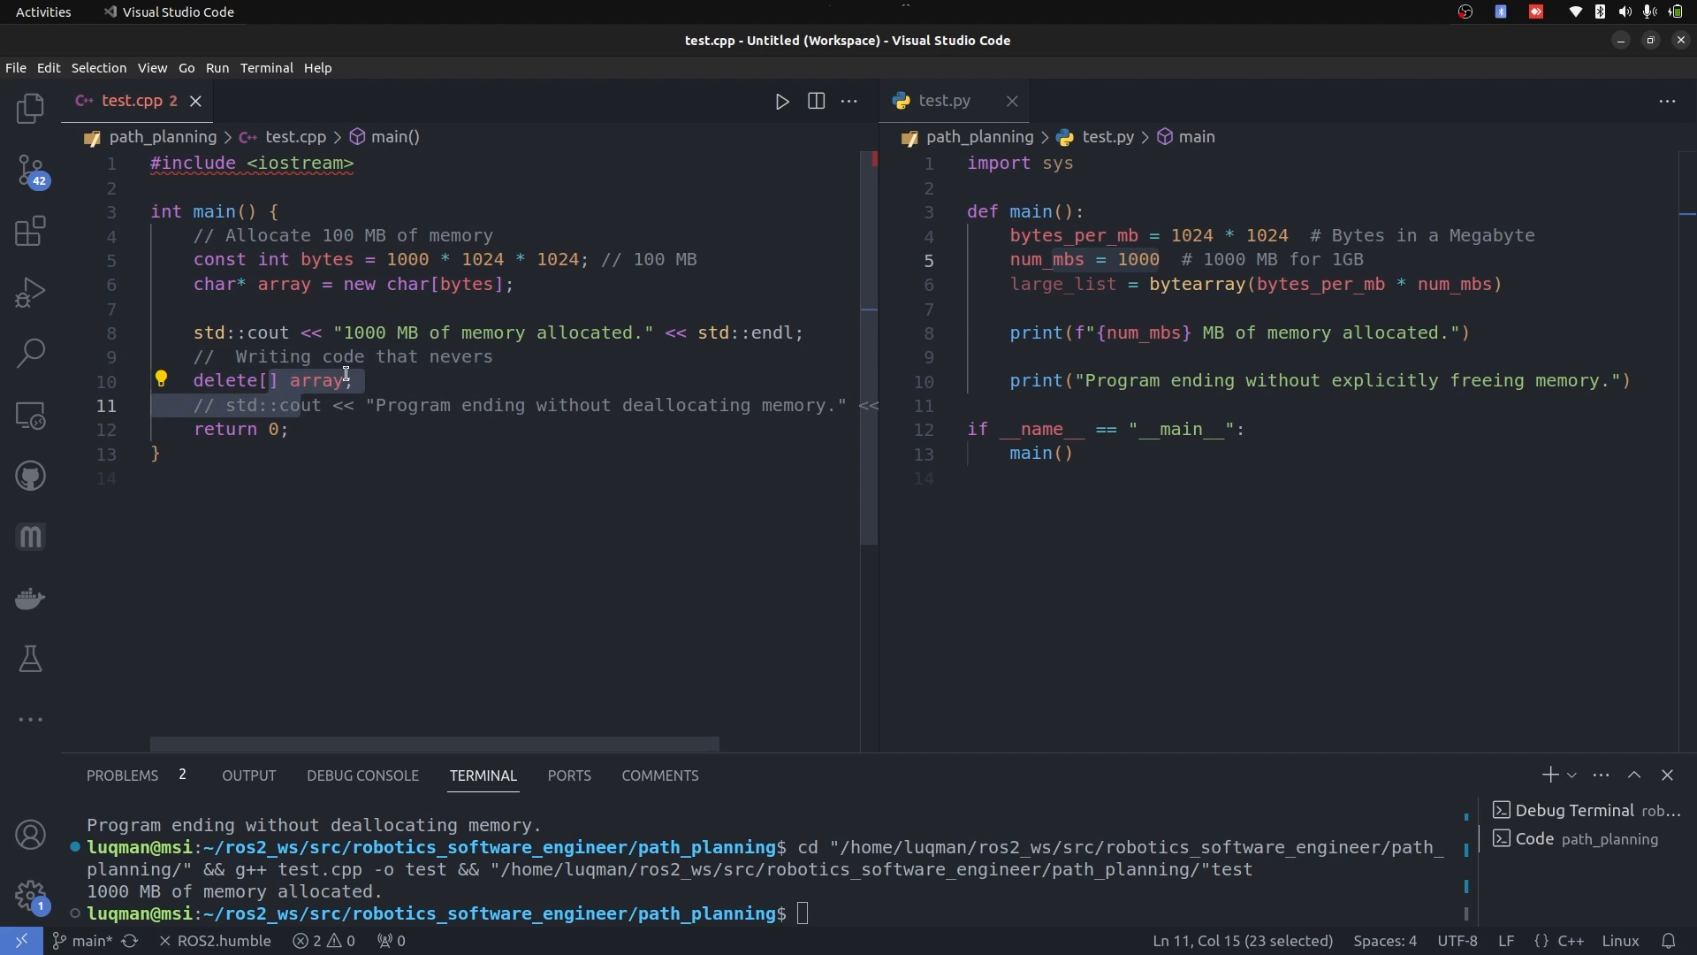
mouse_move(346, 373)
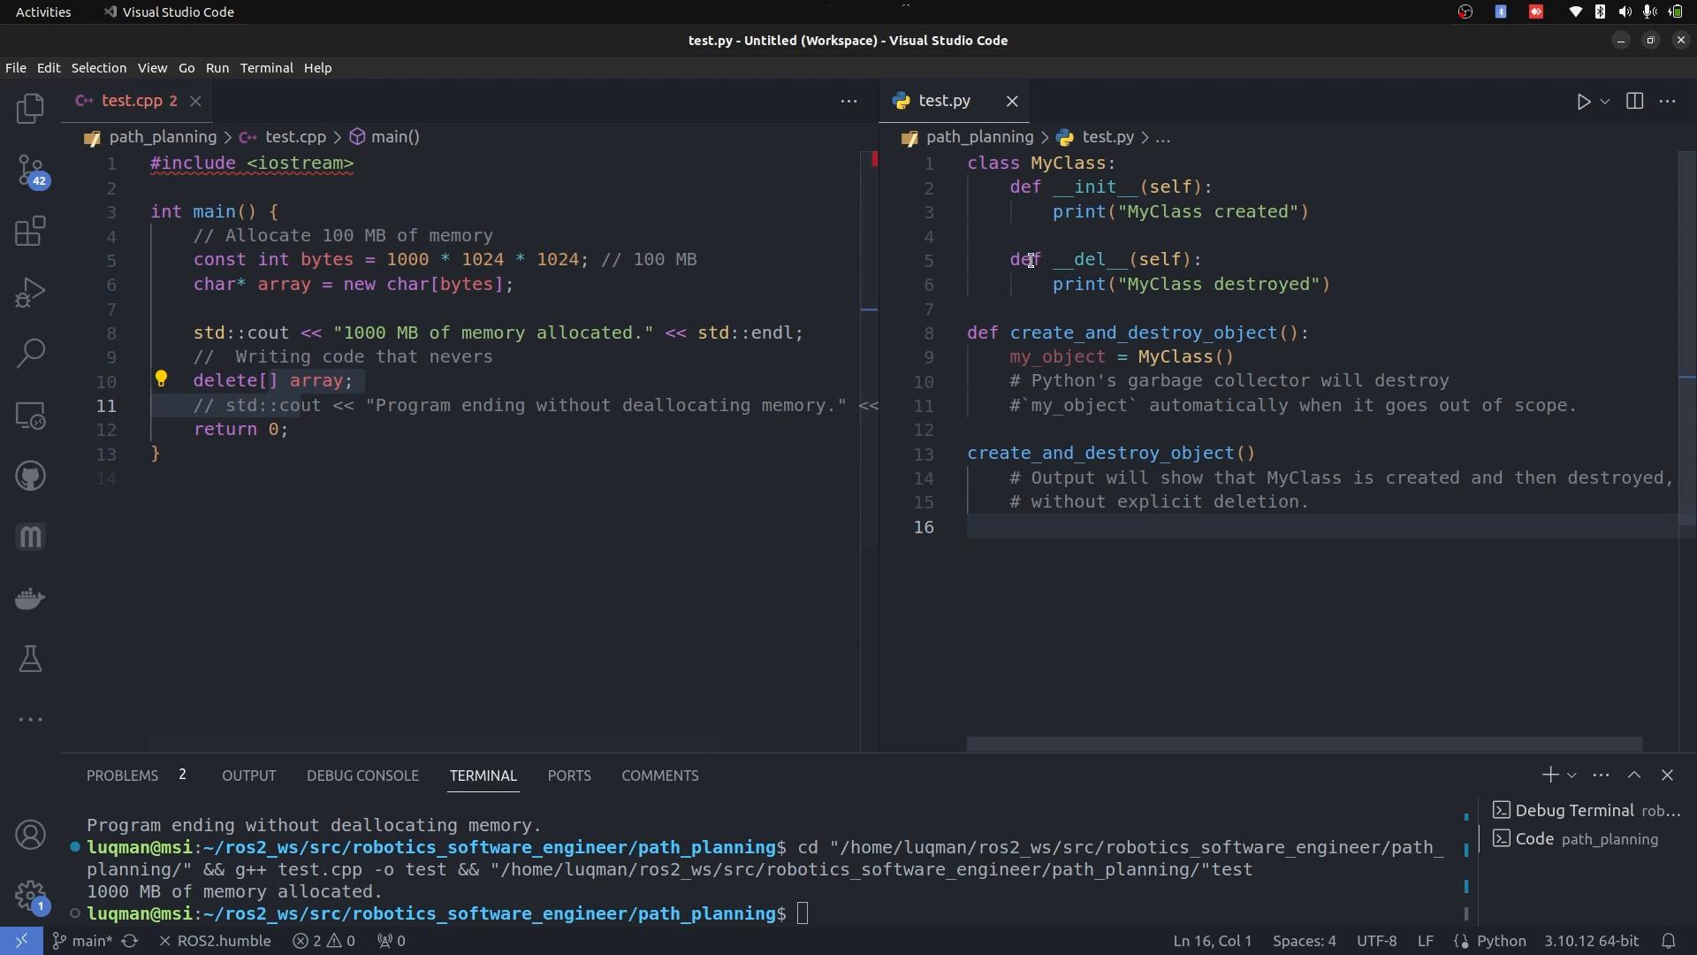
Run the Python MyClass example so it prints MyClass created and destroyed
double_click(1089, 258)
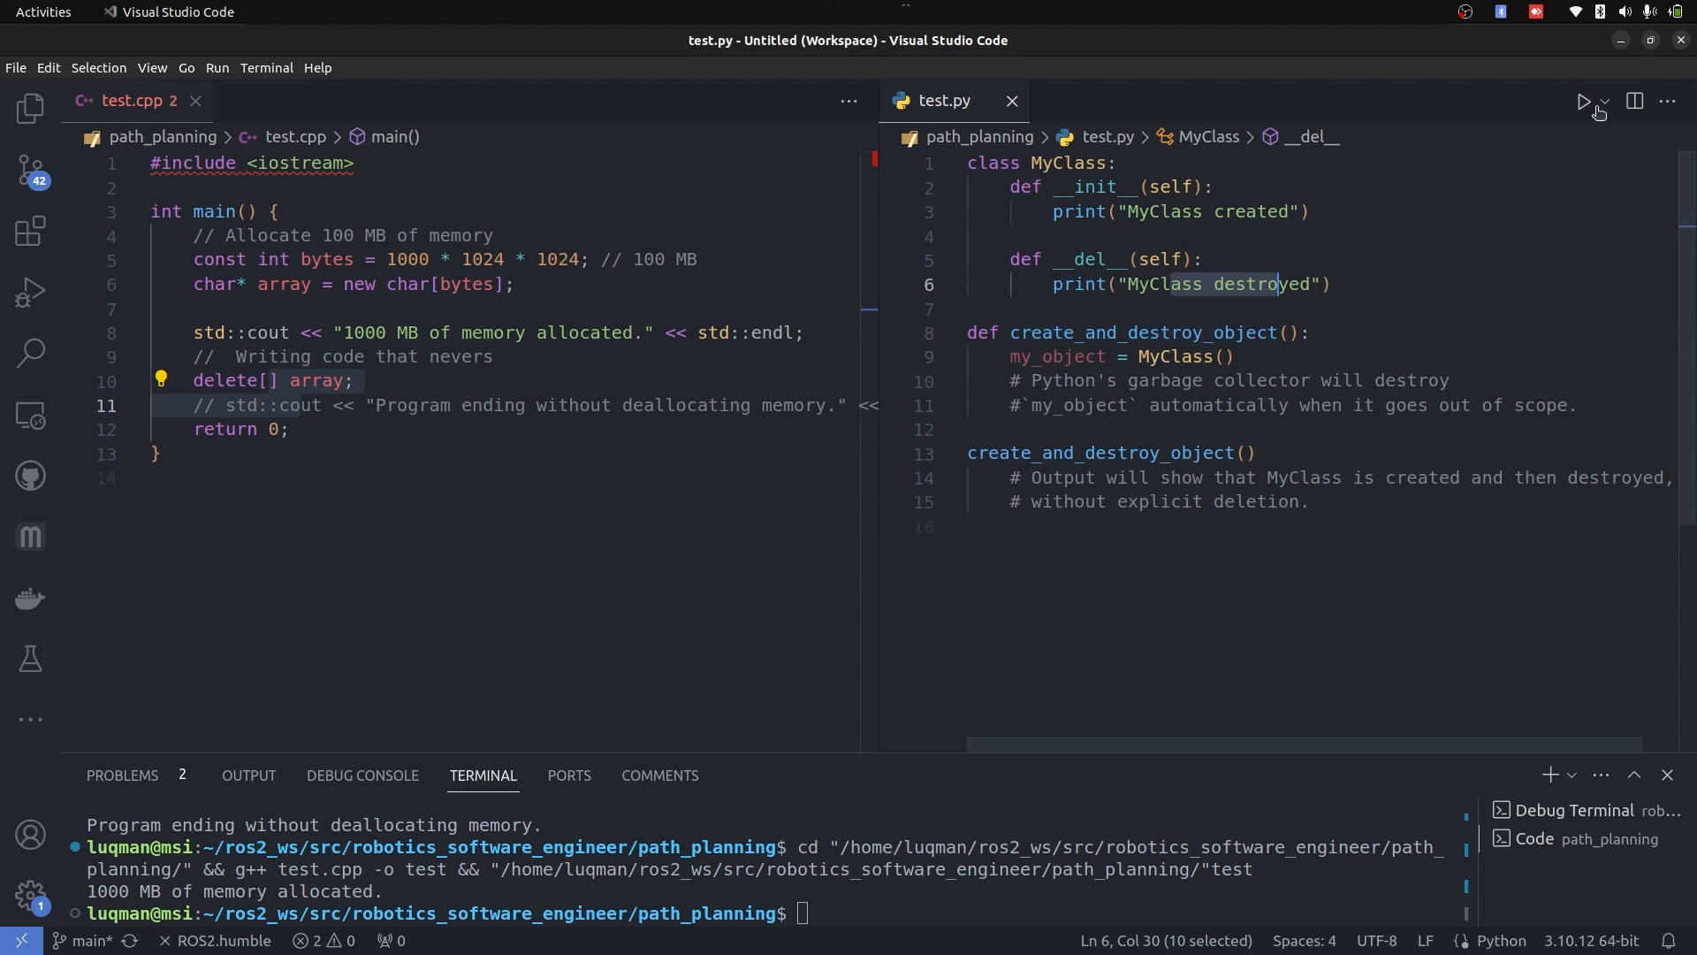
left_click(1581, 101)
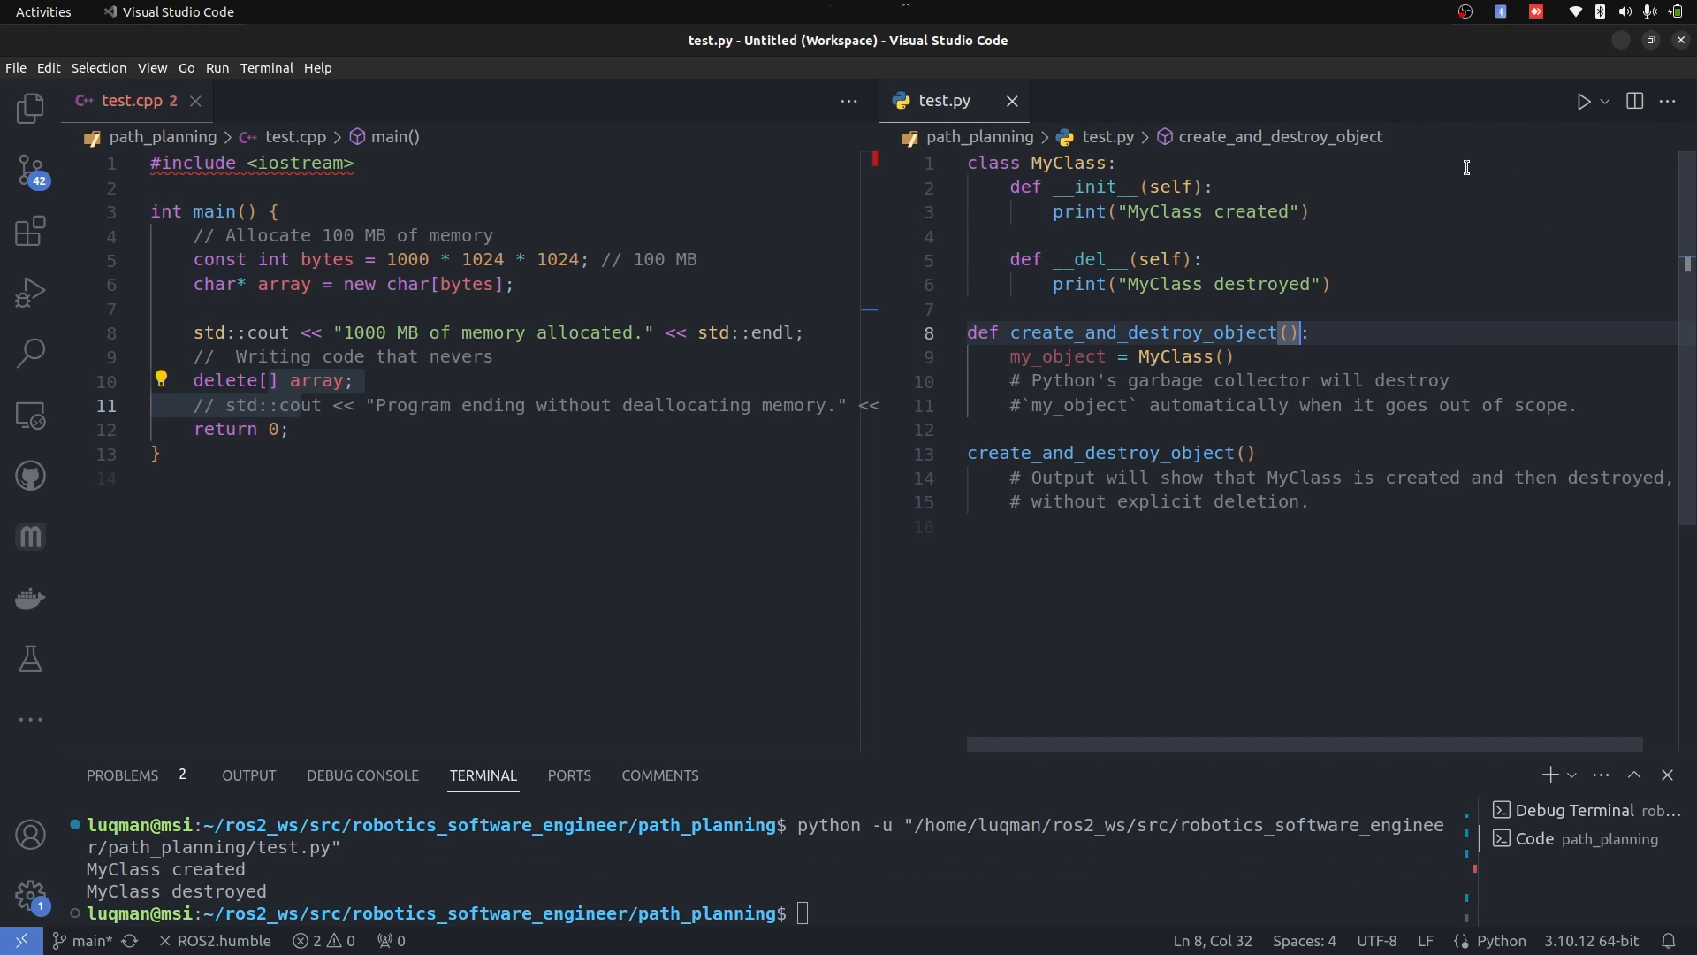
mouse_move(575, 110)
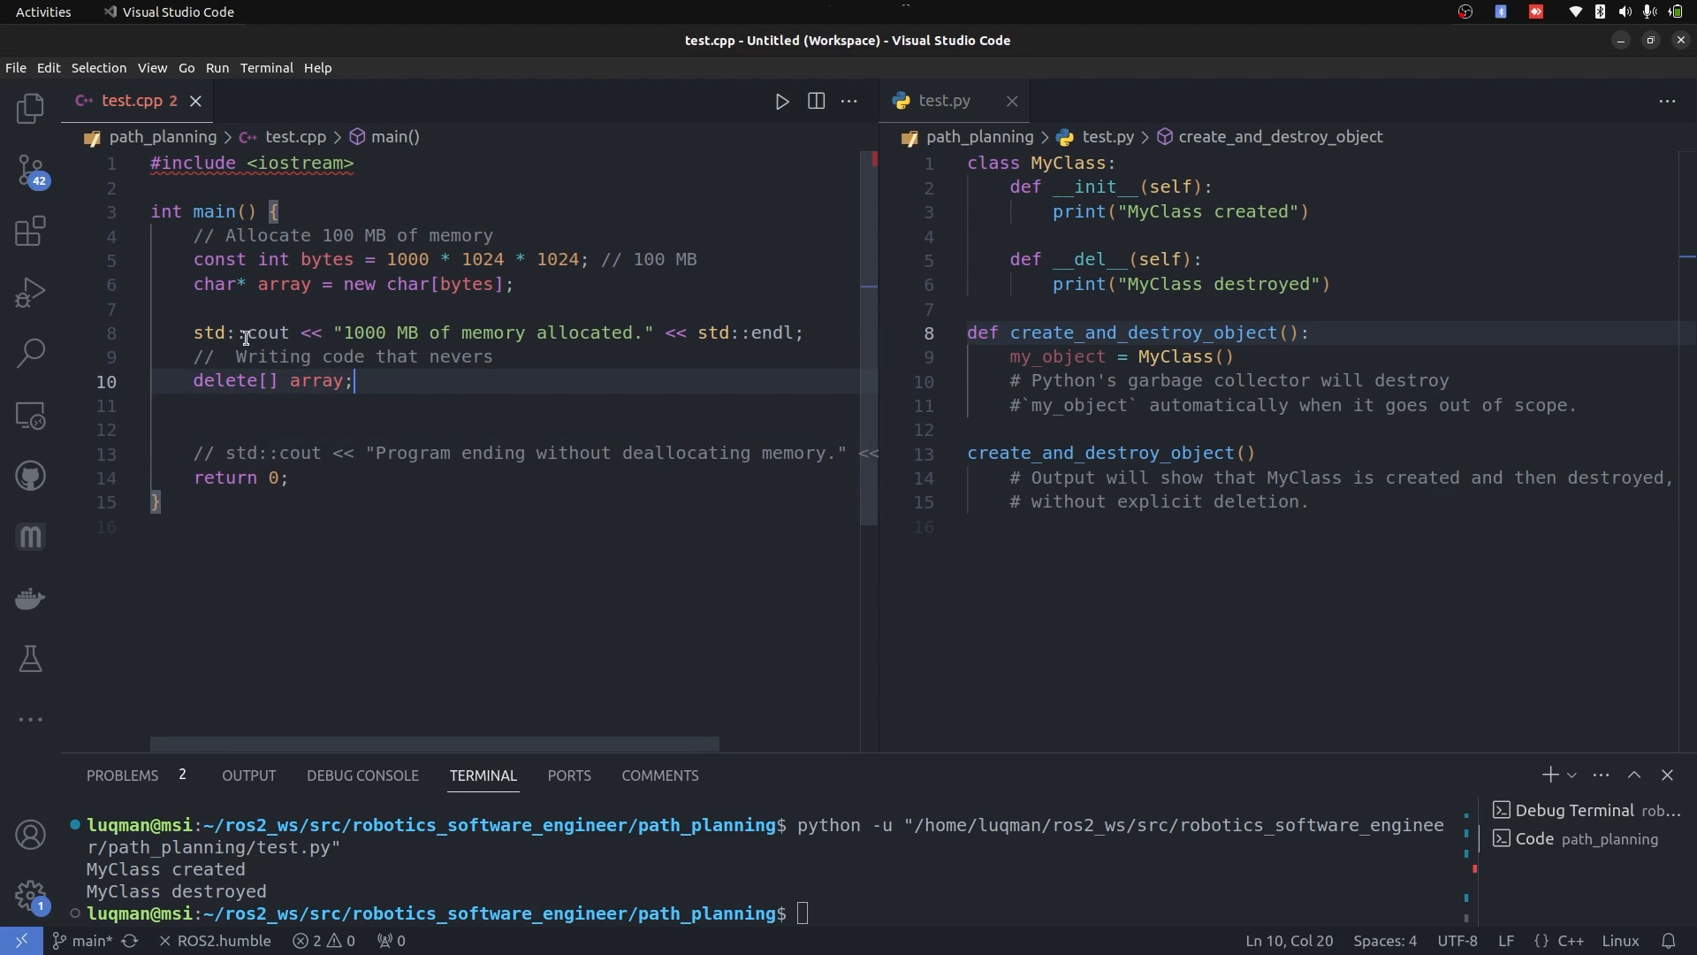
mouse_move(387, 361)
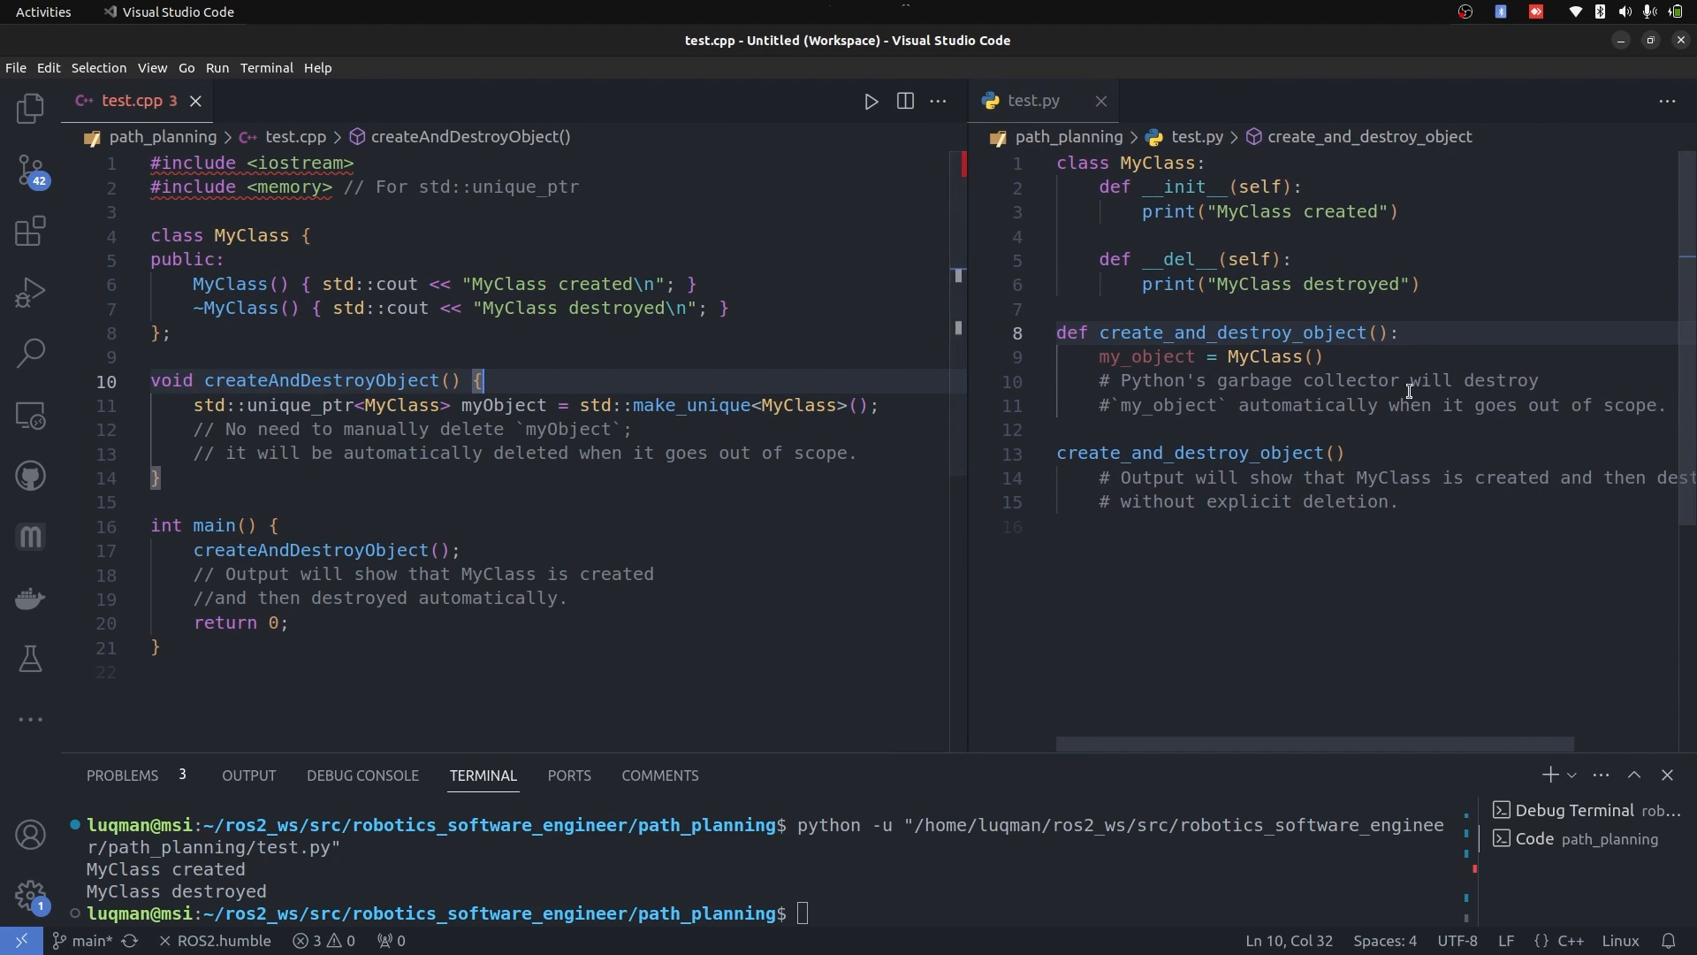
mouse_move(1536, 490)
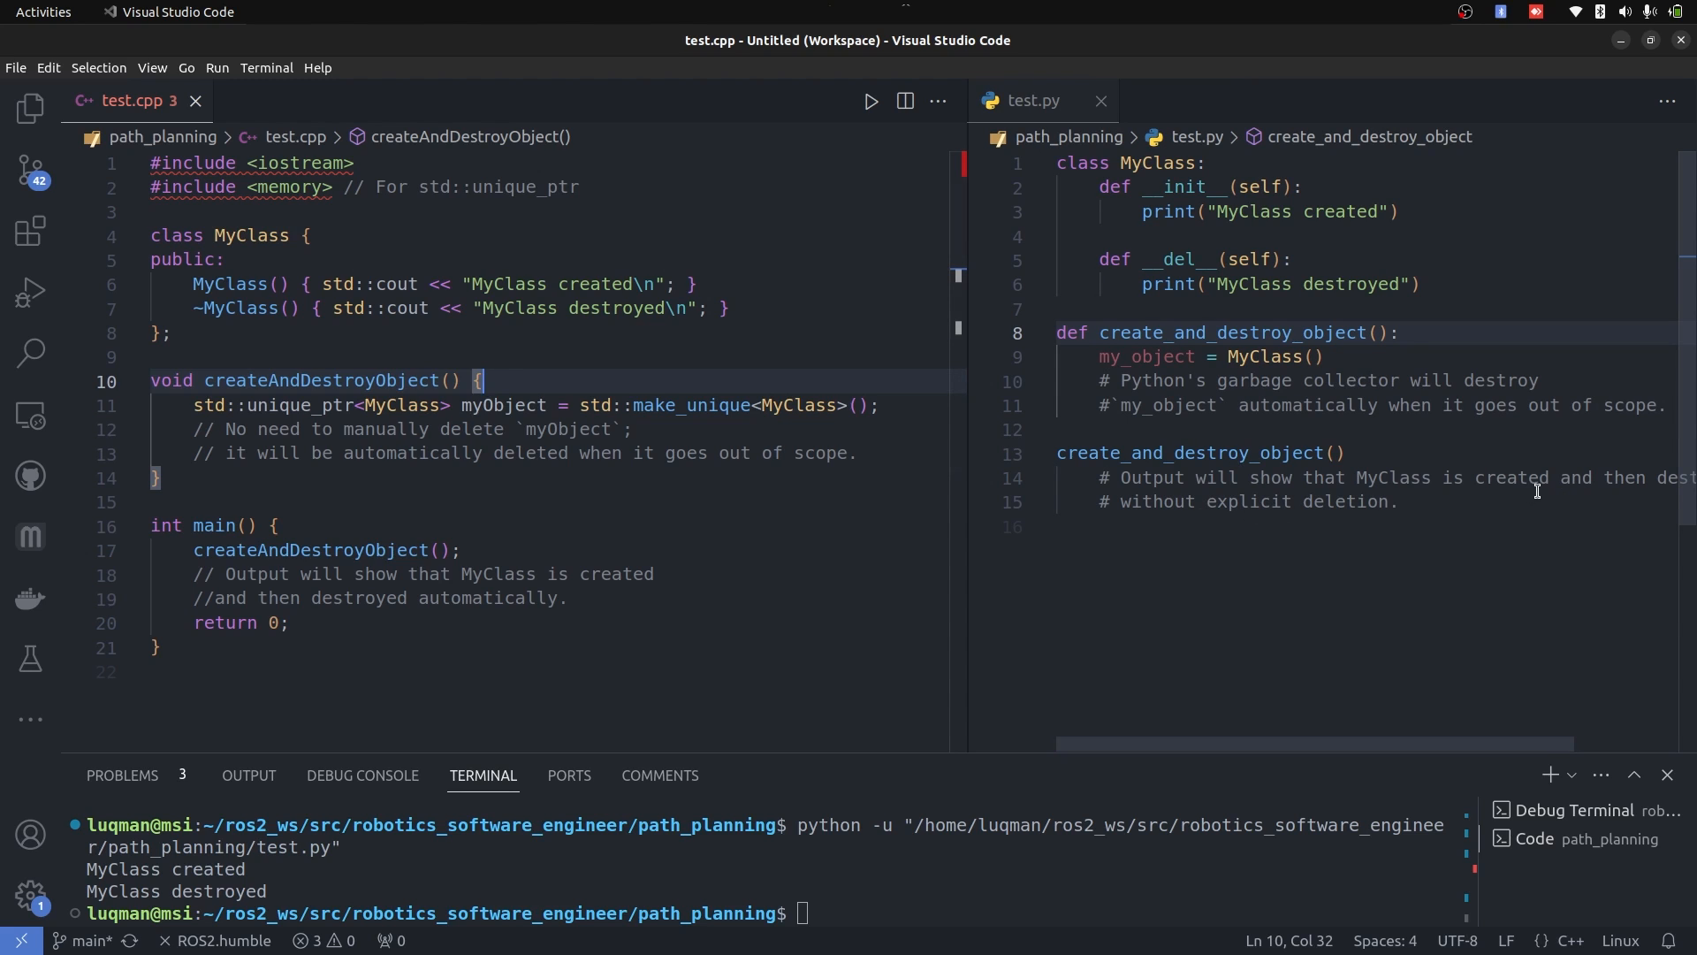
mouse_move(561, 398)
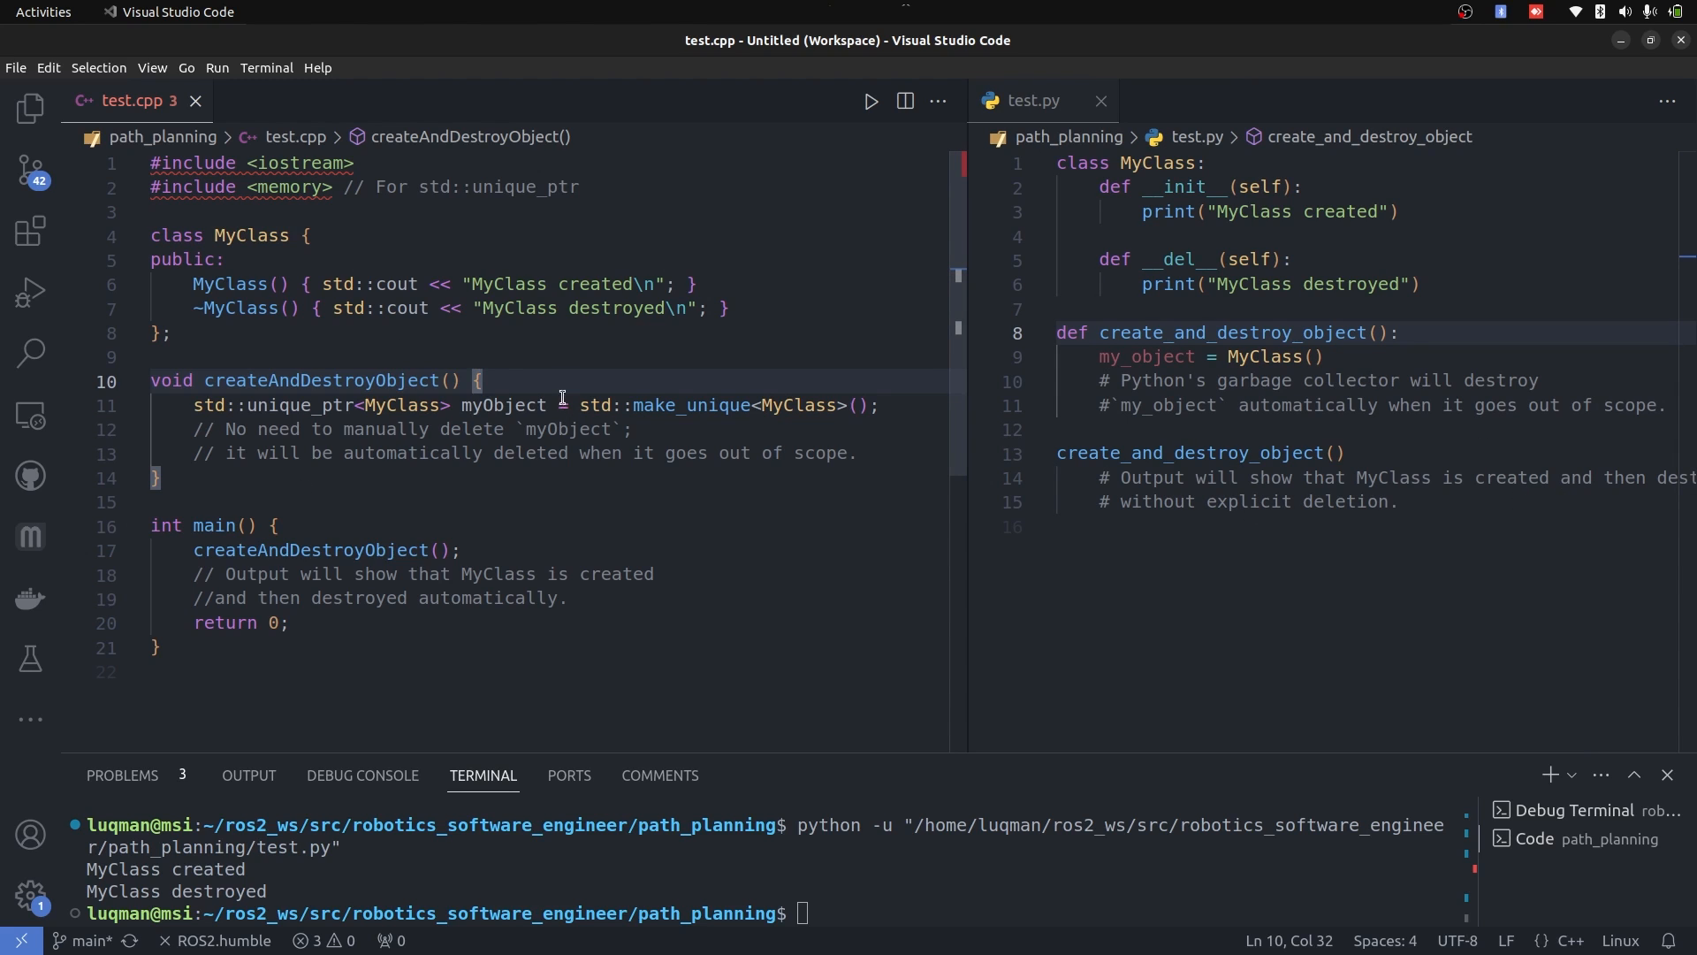
Run the unique_ptr MyClass example, pointing out the object creation and expected-output comment
double_click(292, 405)
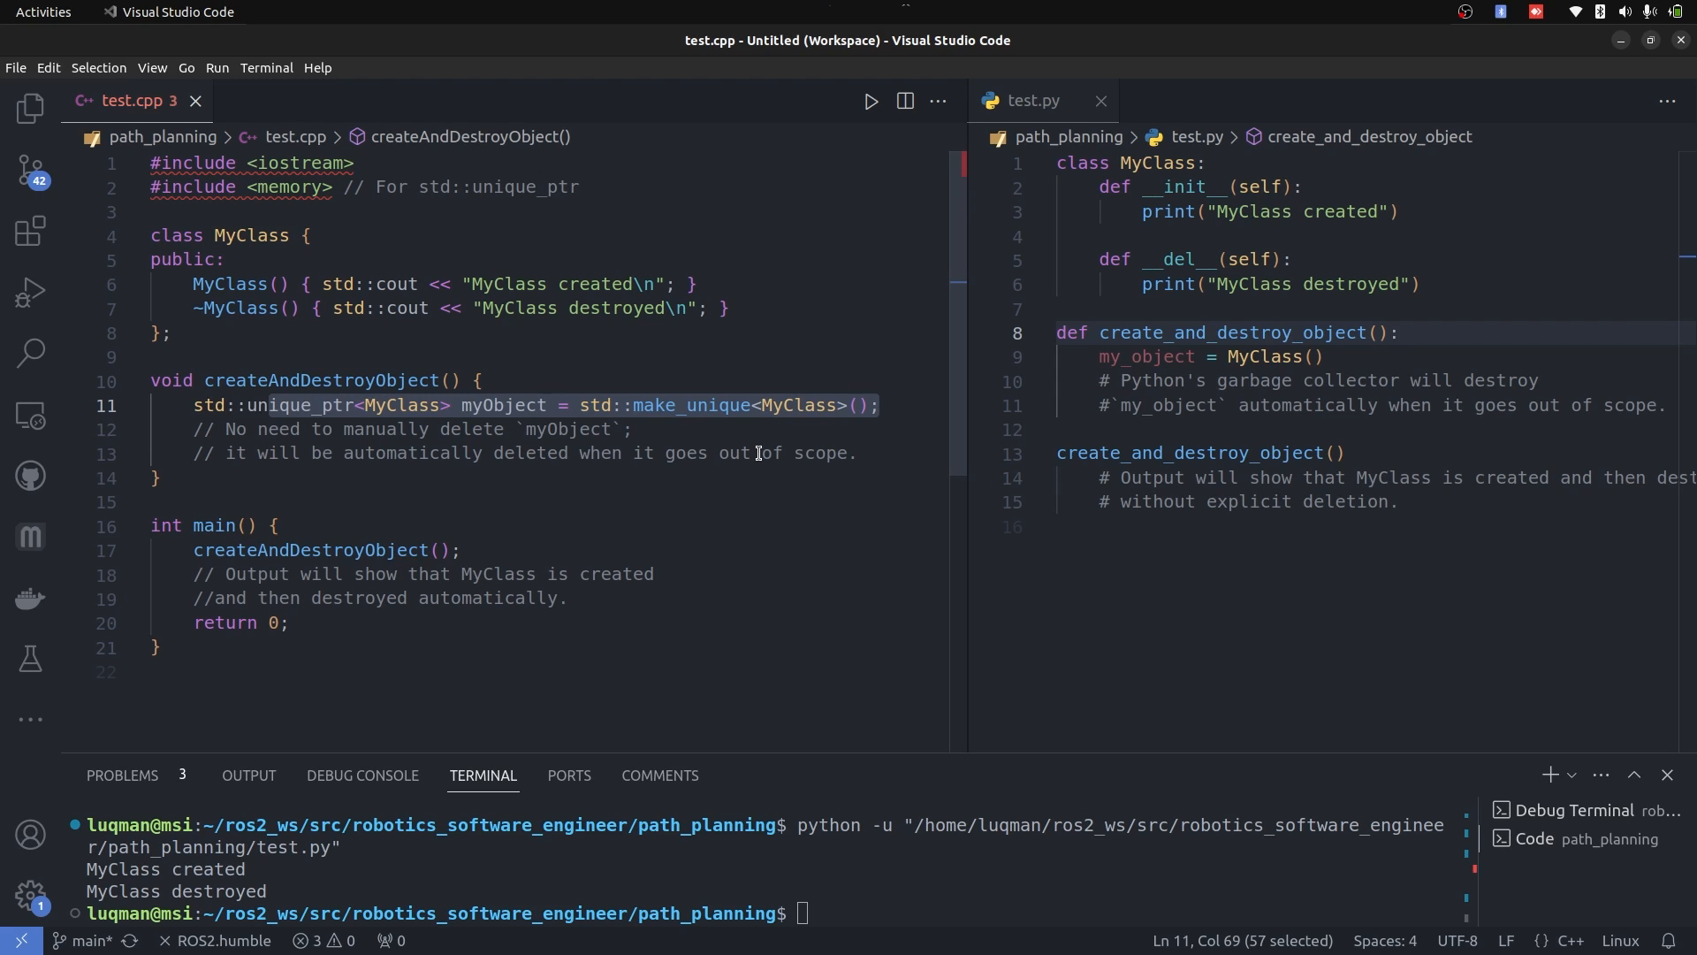
mouse_move(828, 124)
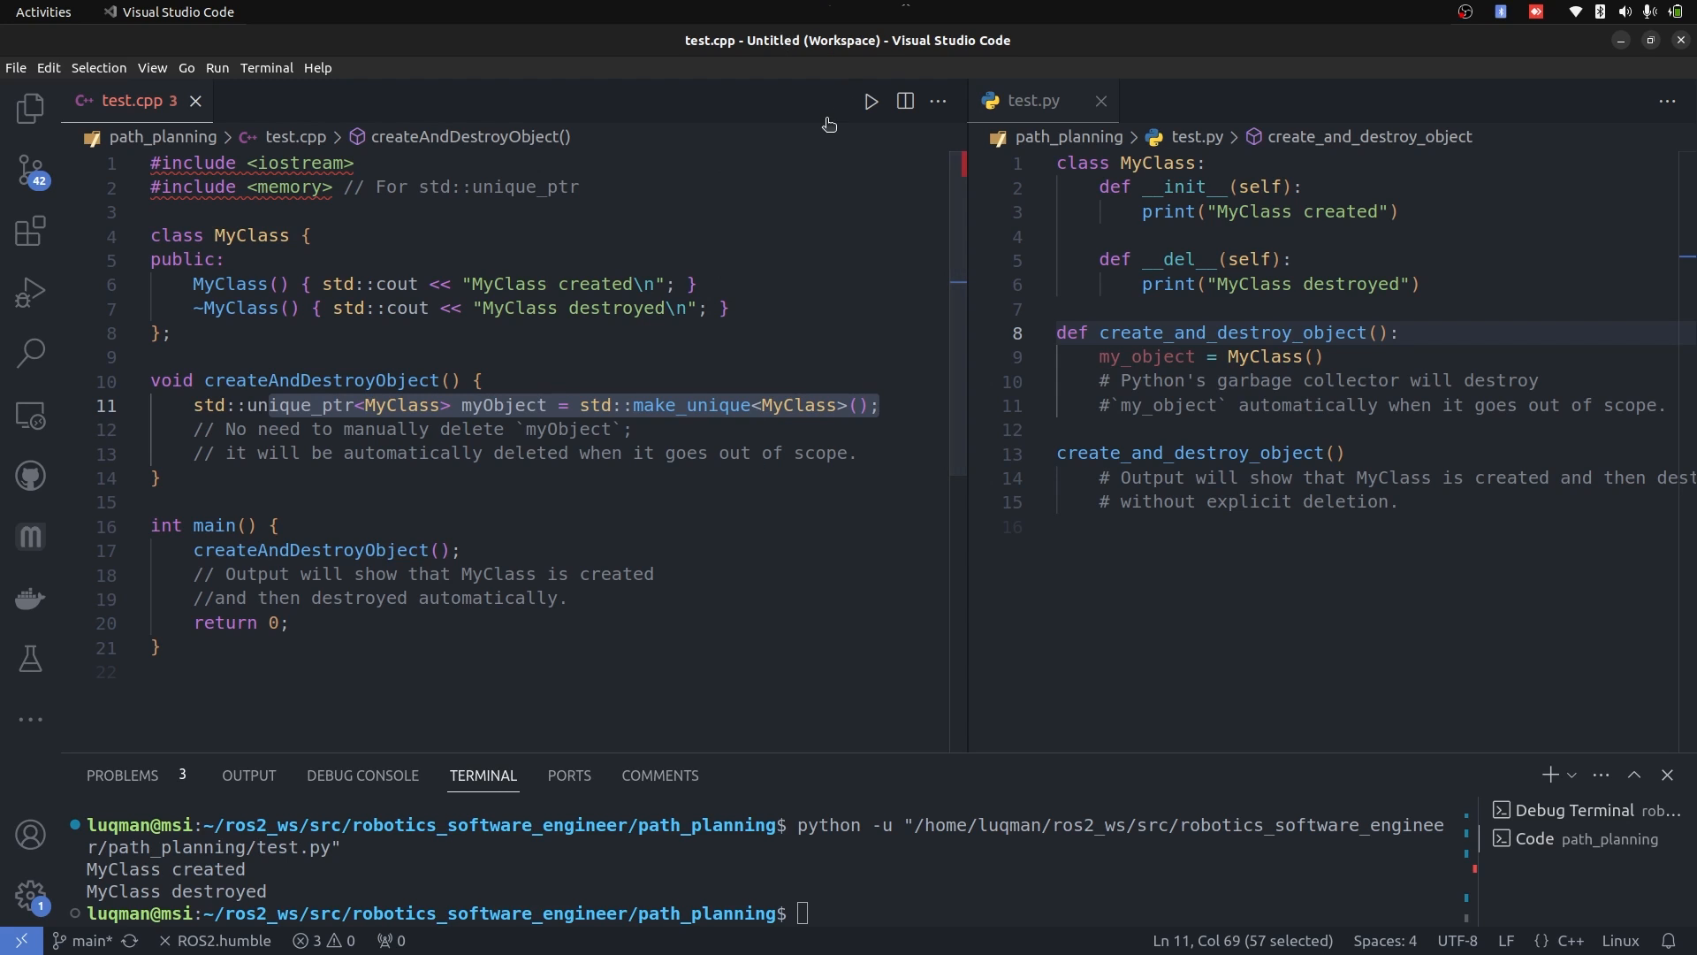
left_click(162, 334)
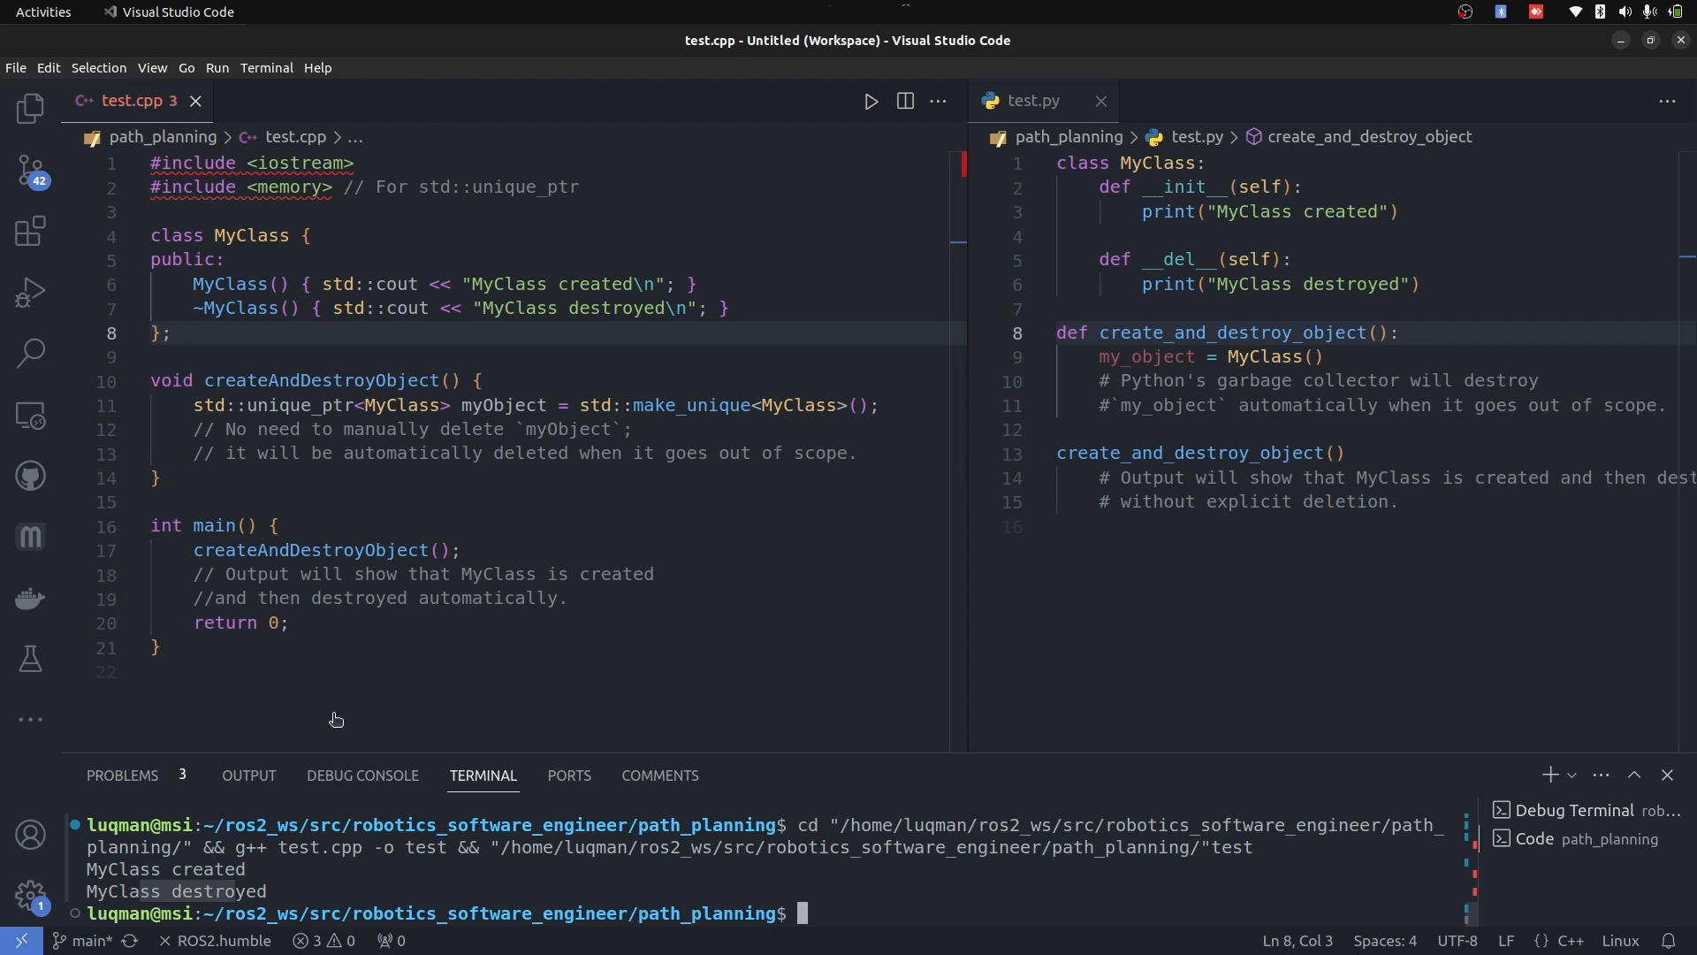
left_click(275, 527)
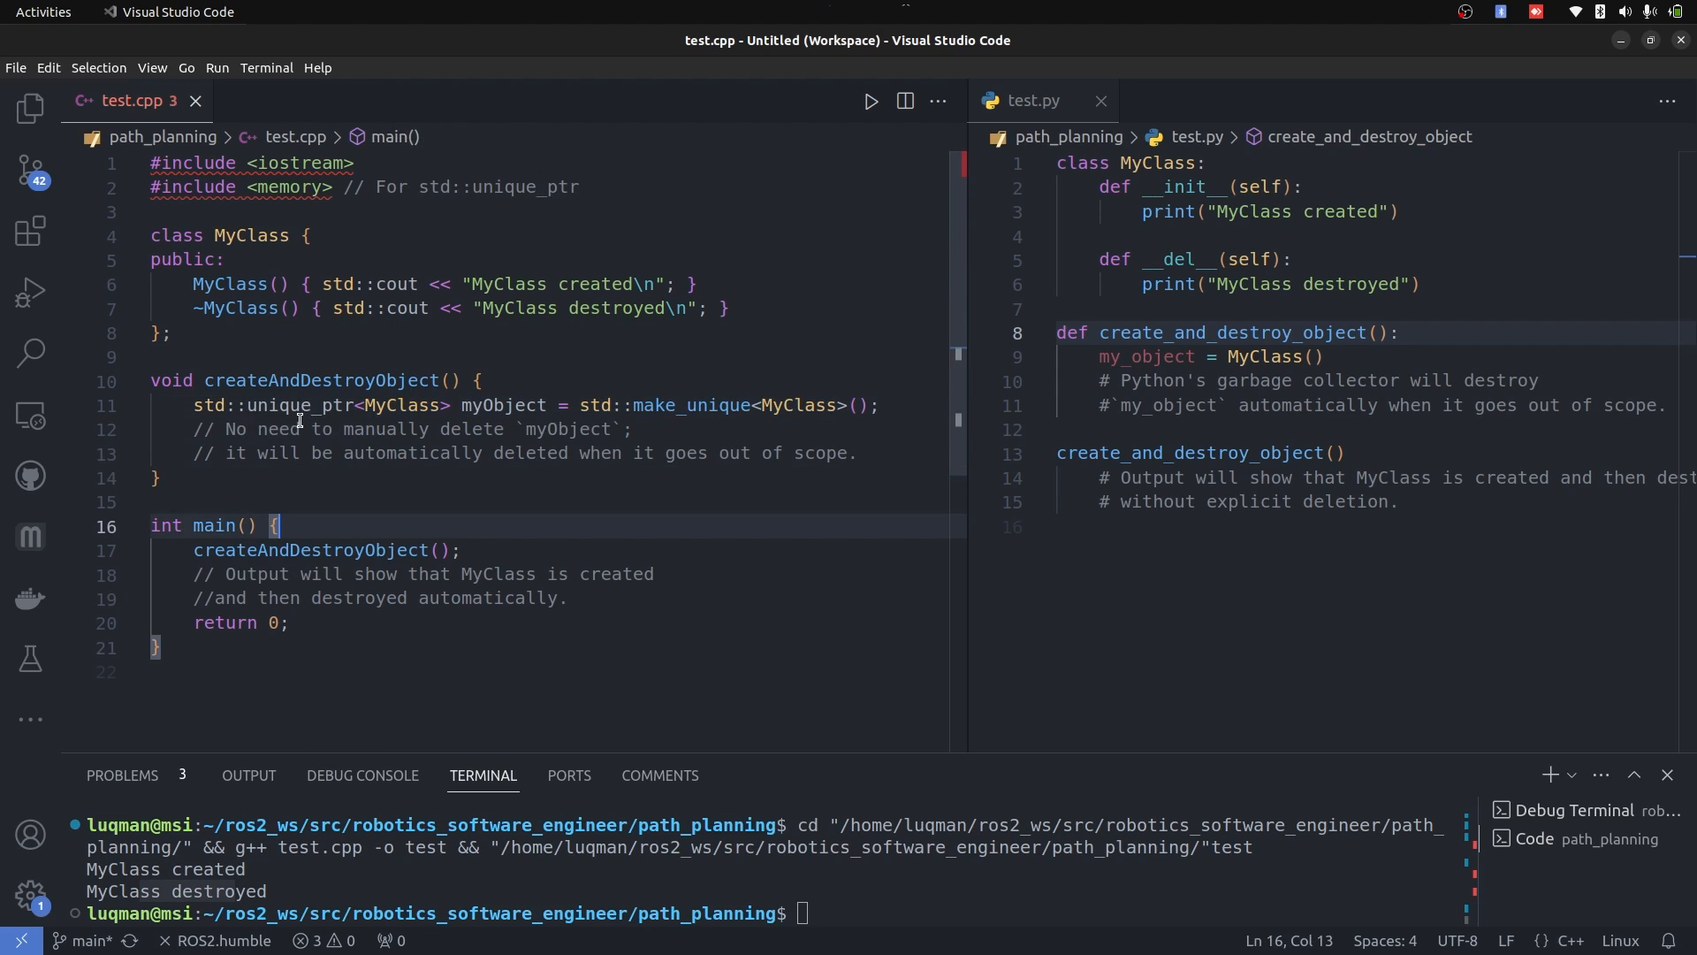
left_click(655, 573)
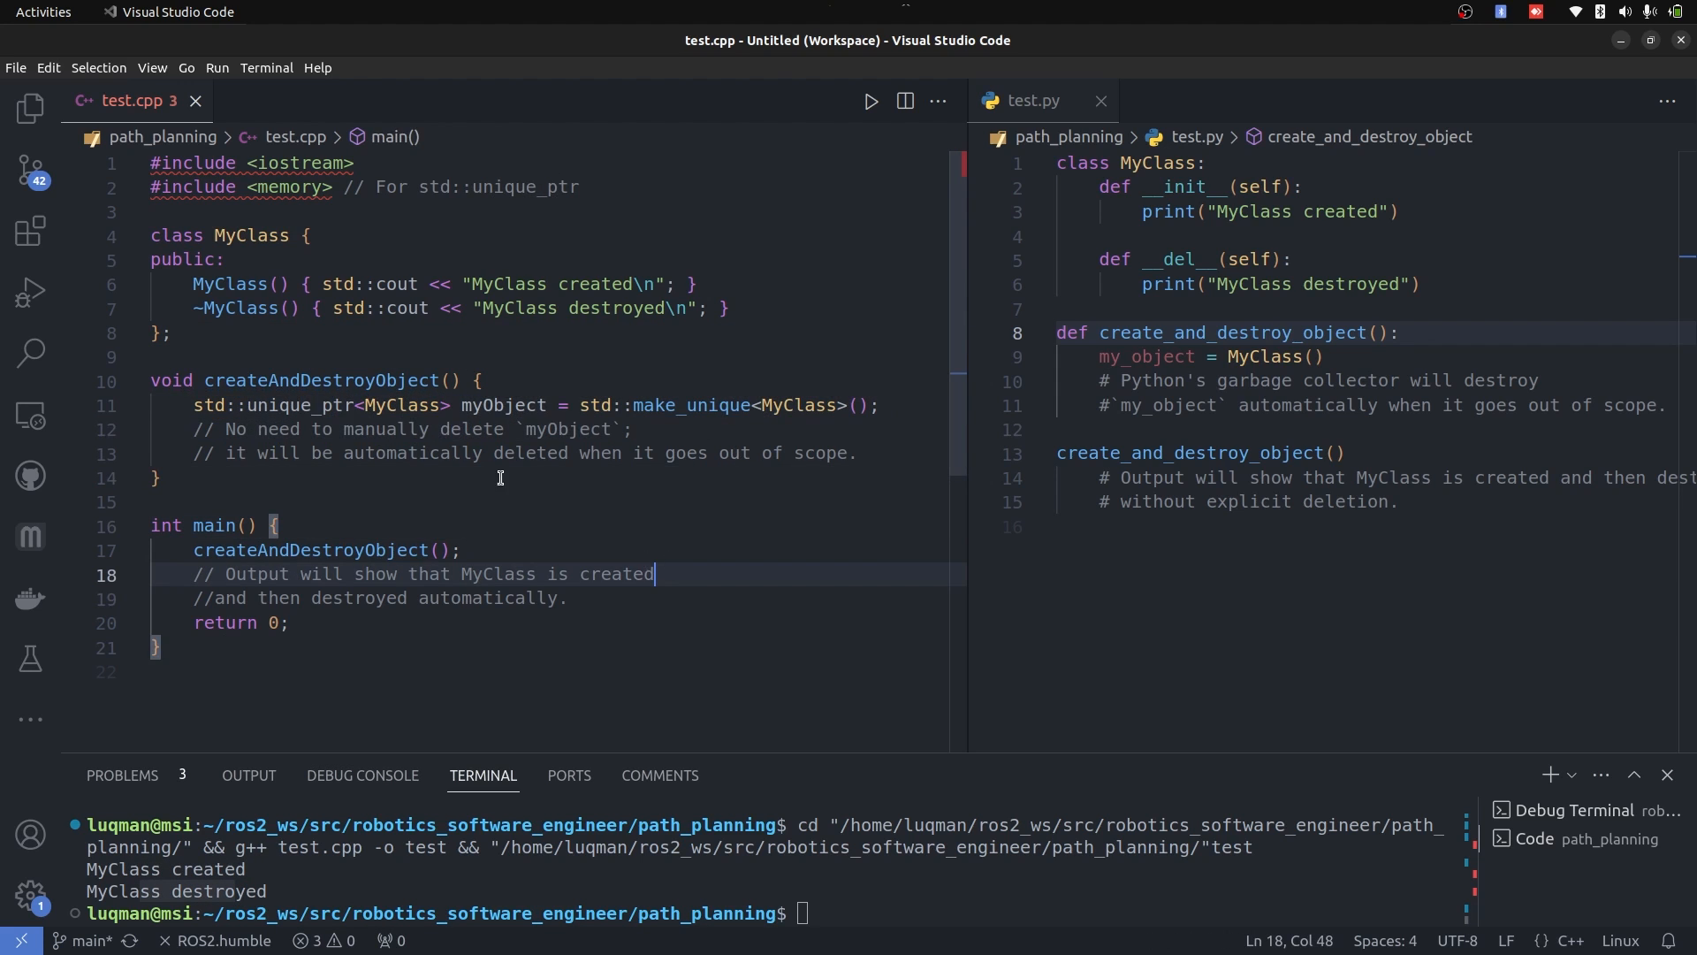
mouse_move(113, 325)
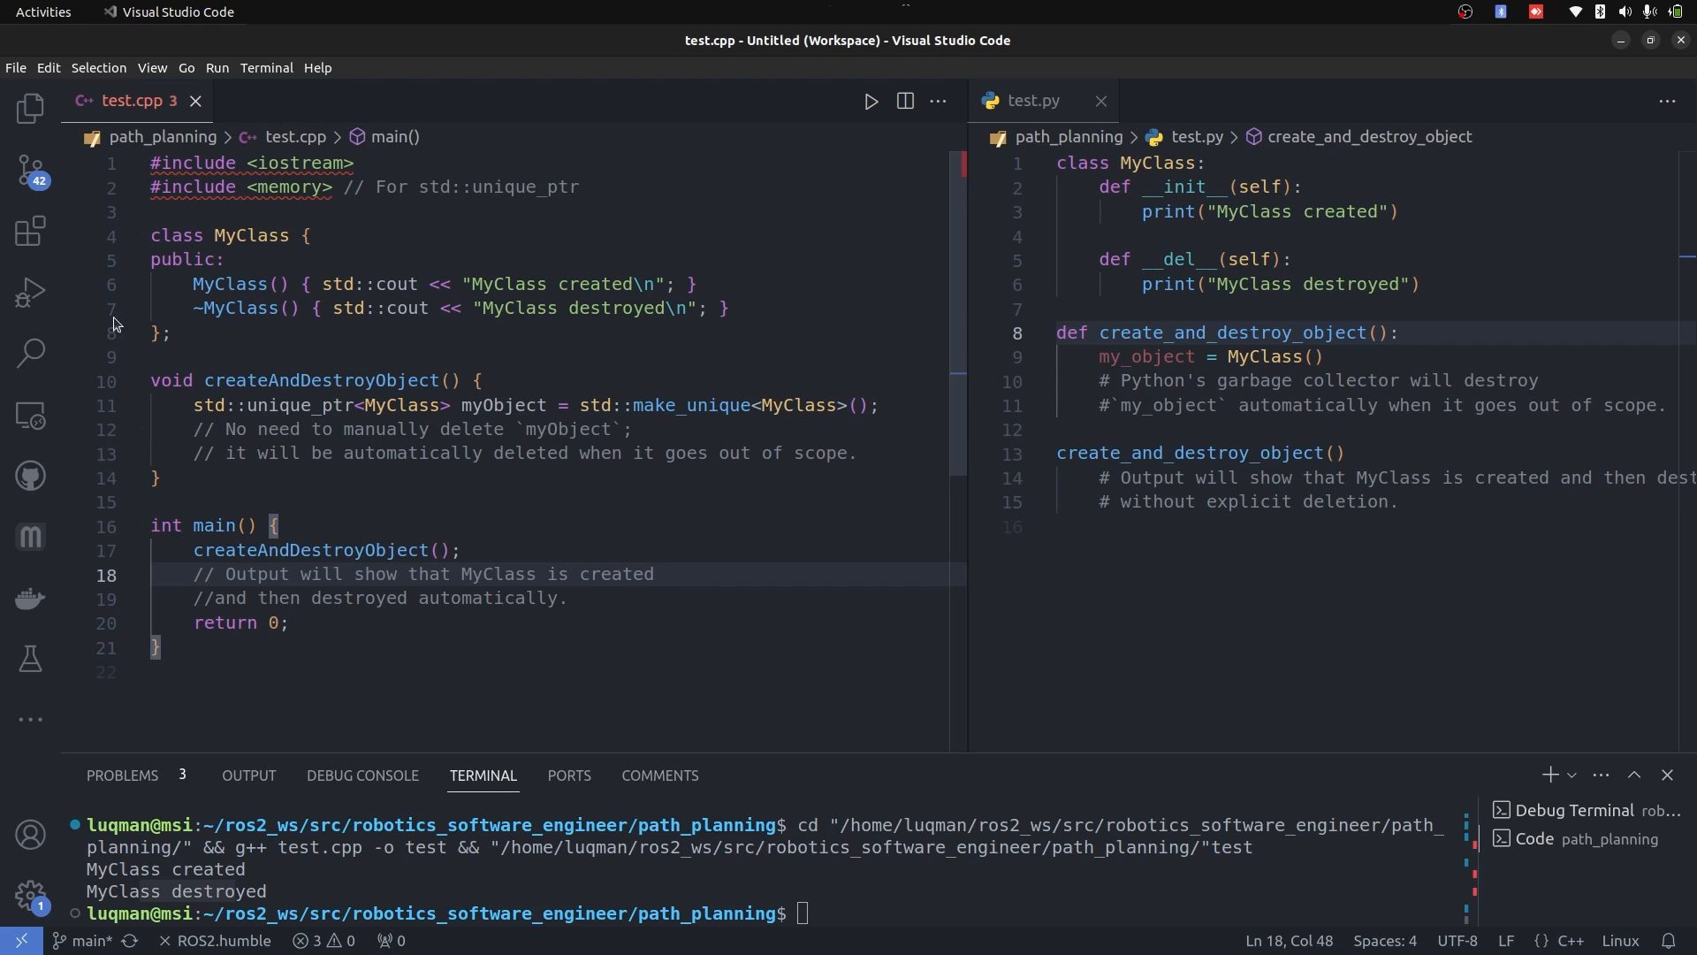
mouse_move(567, 442)
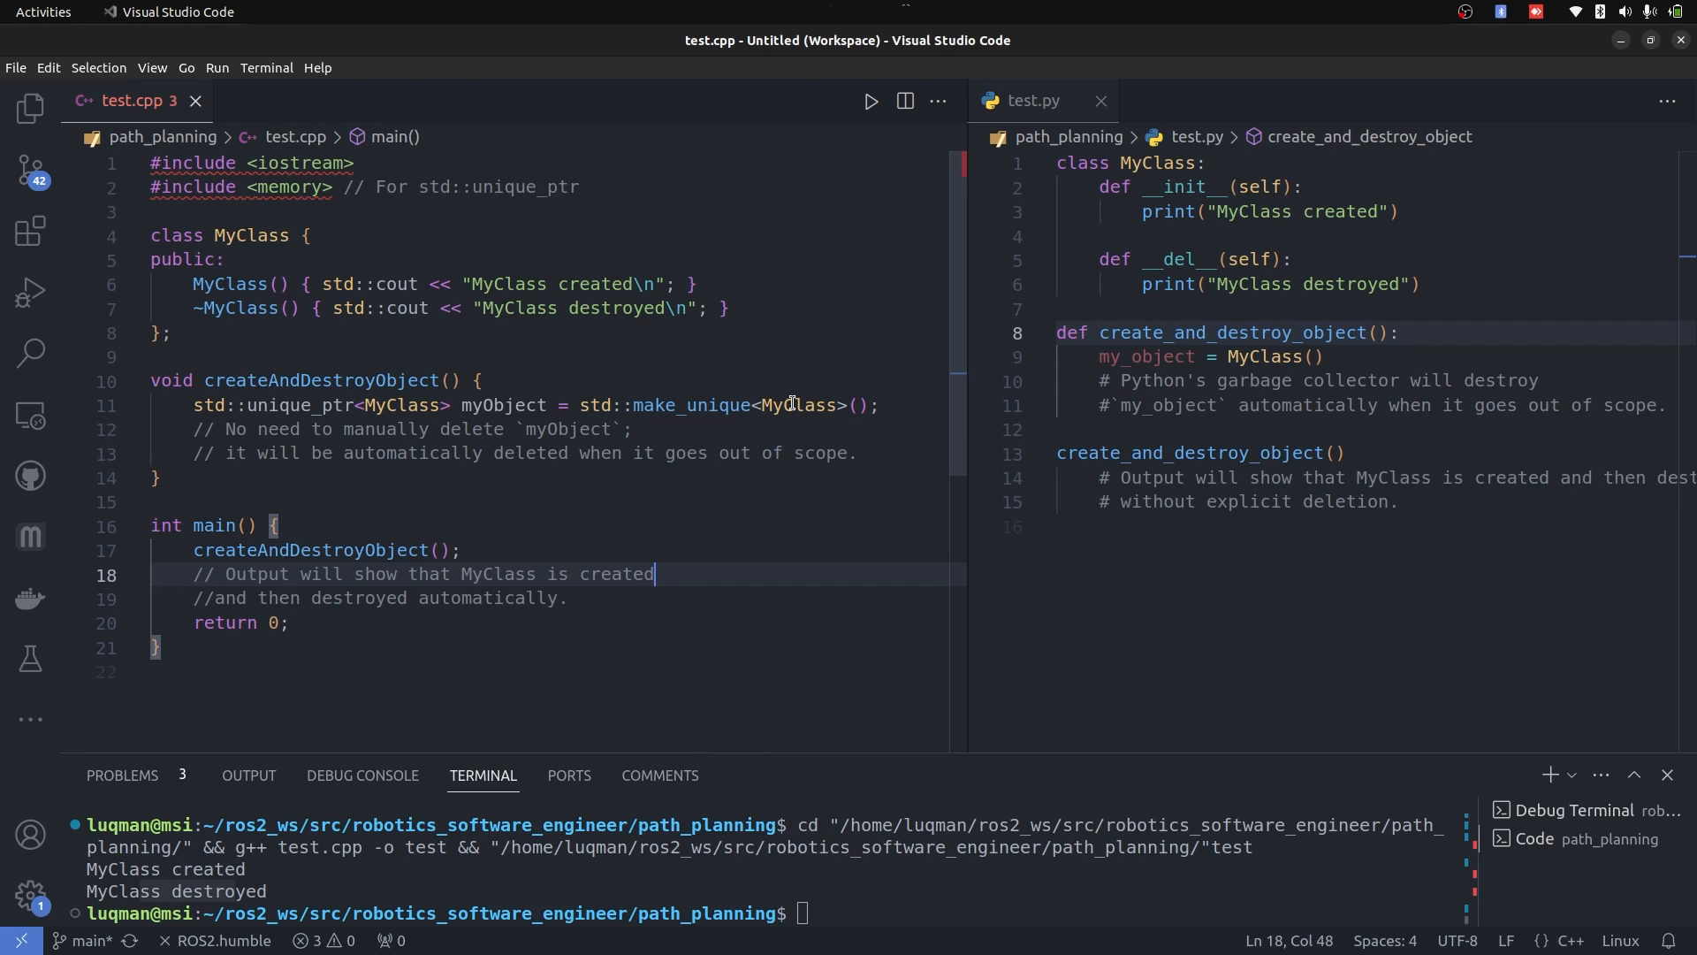
mouse_move(591, 283)
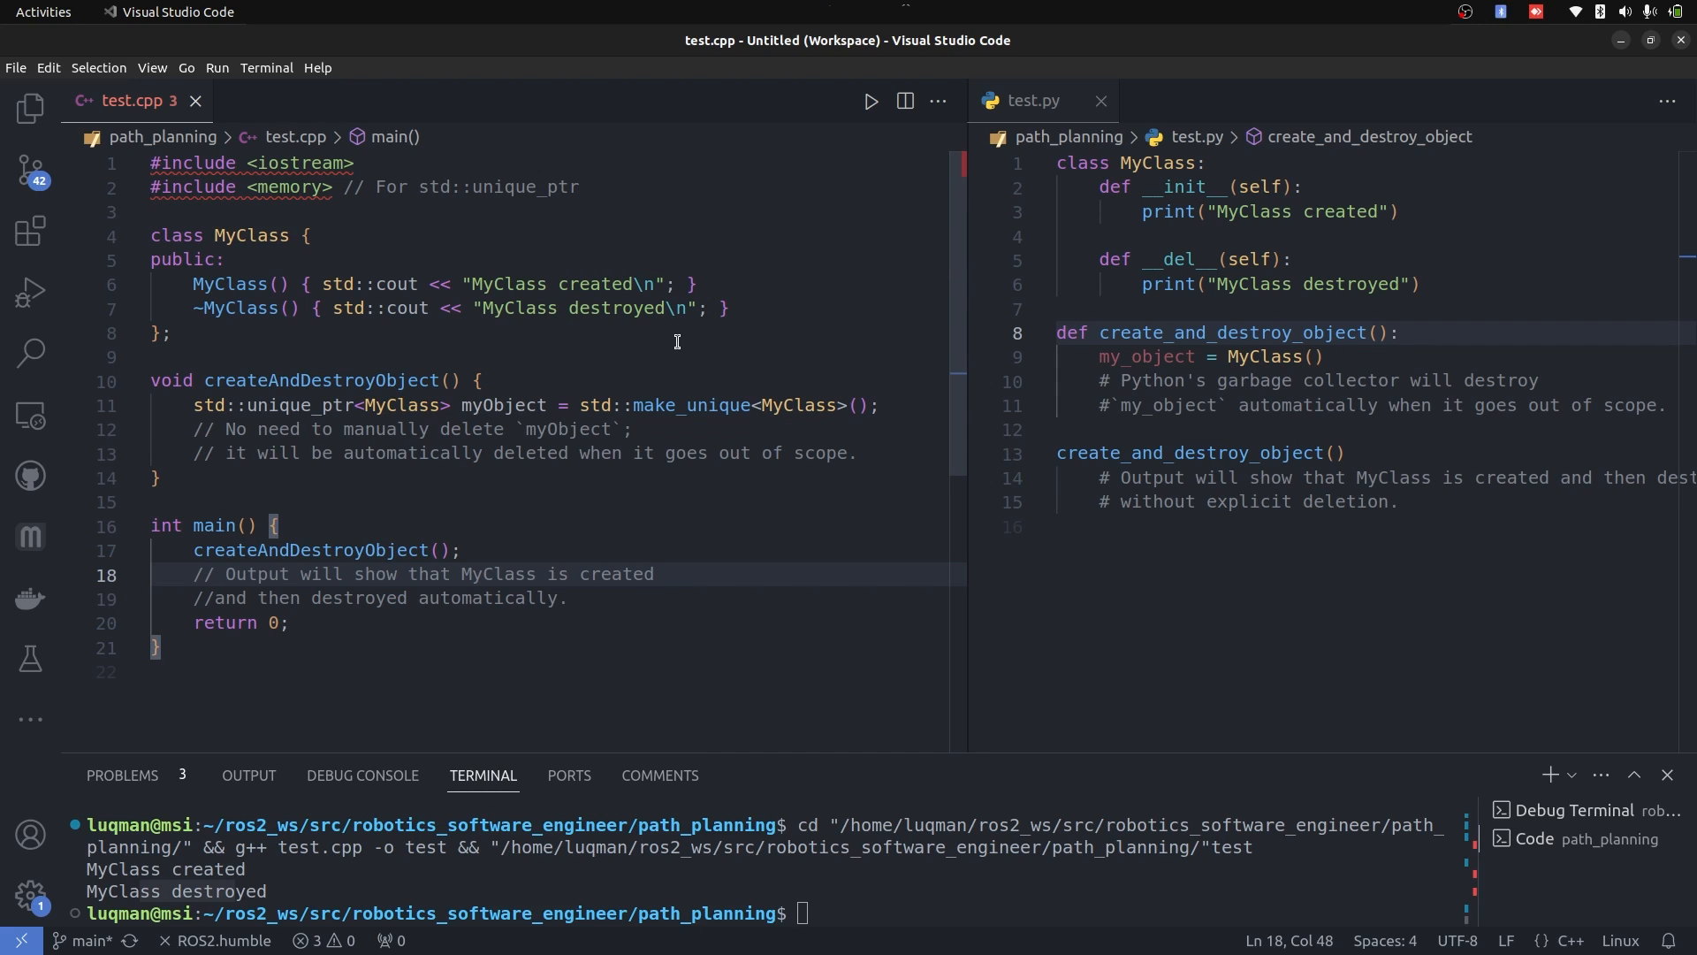
mouse_move(679, 368)
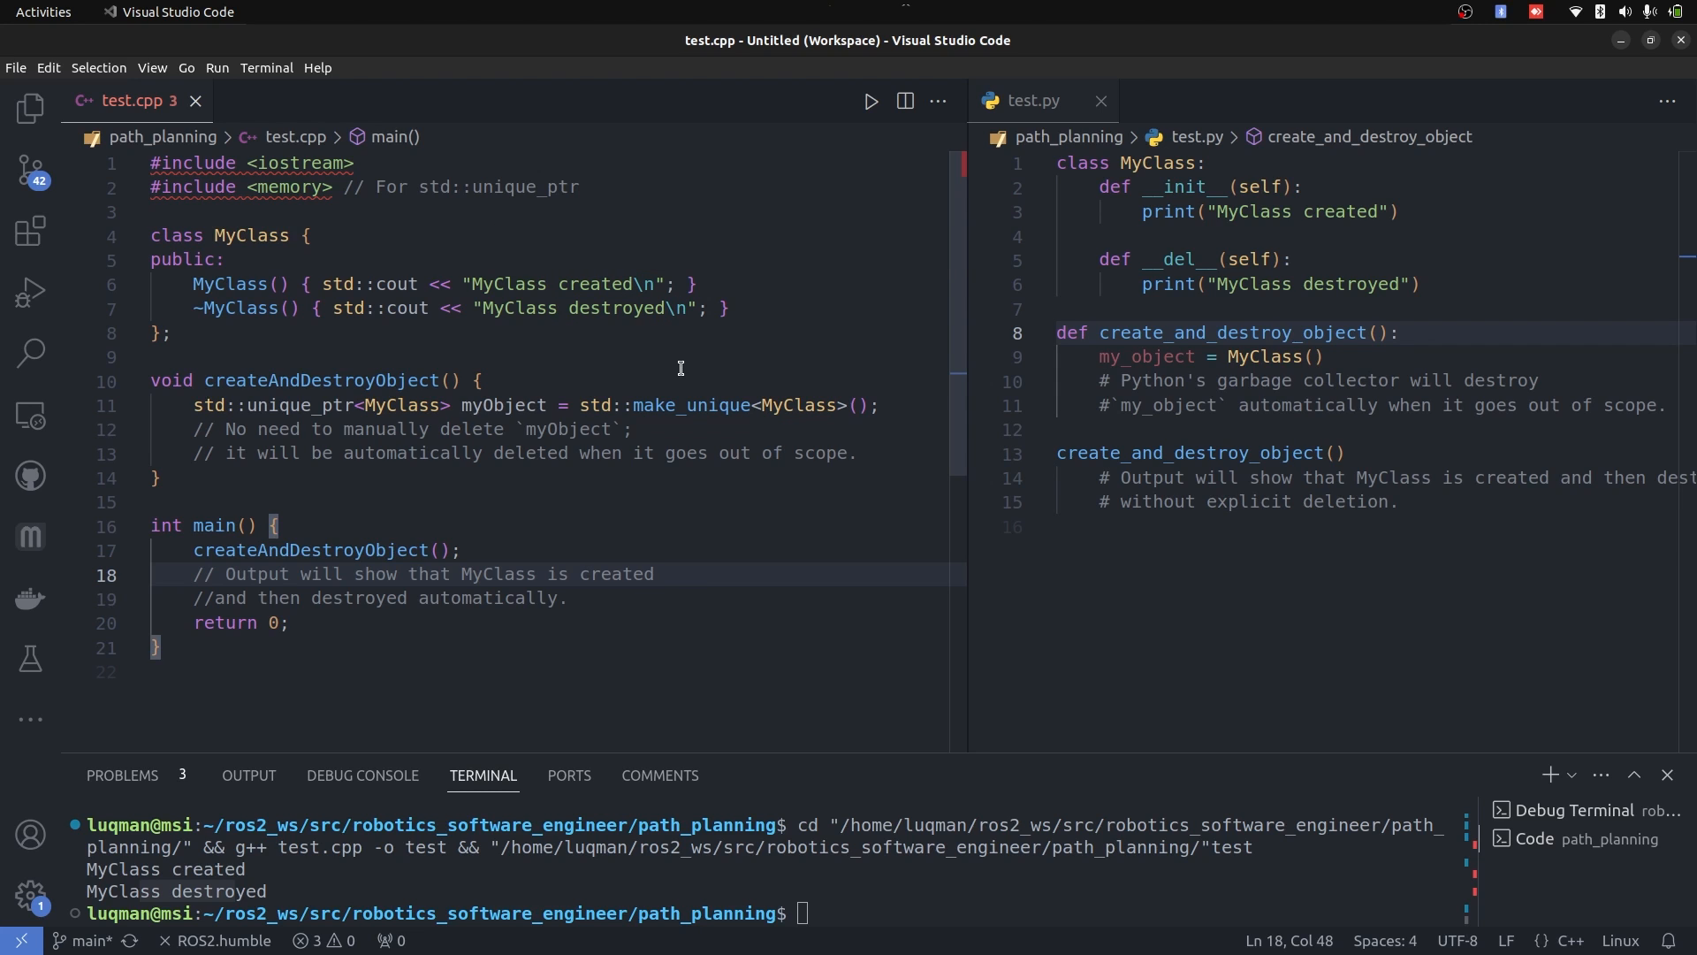
left_click(654, 575)
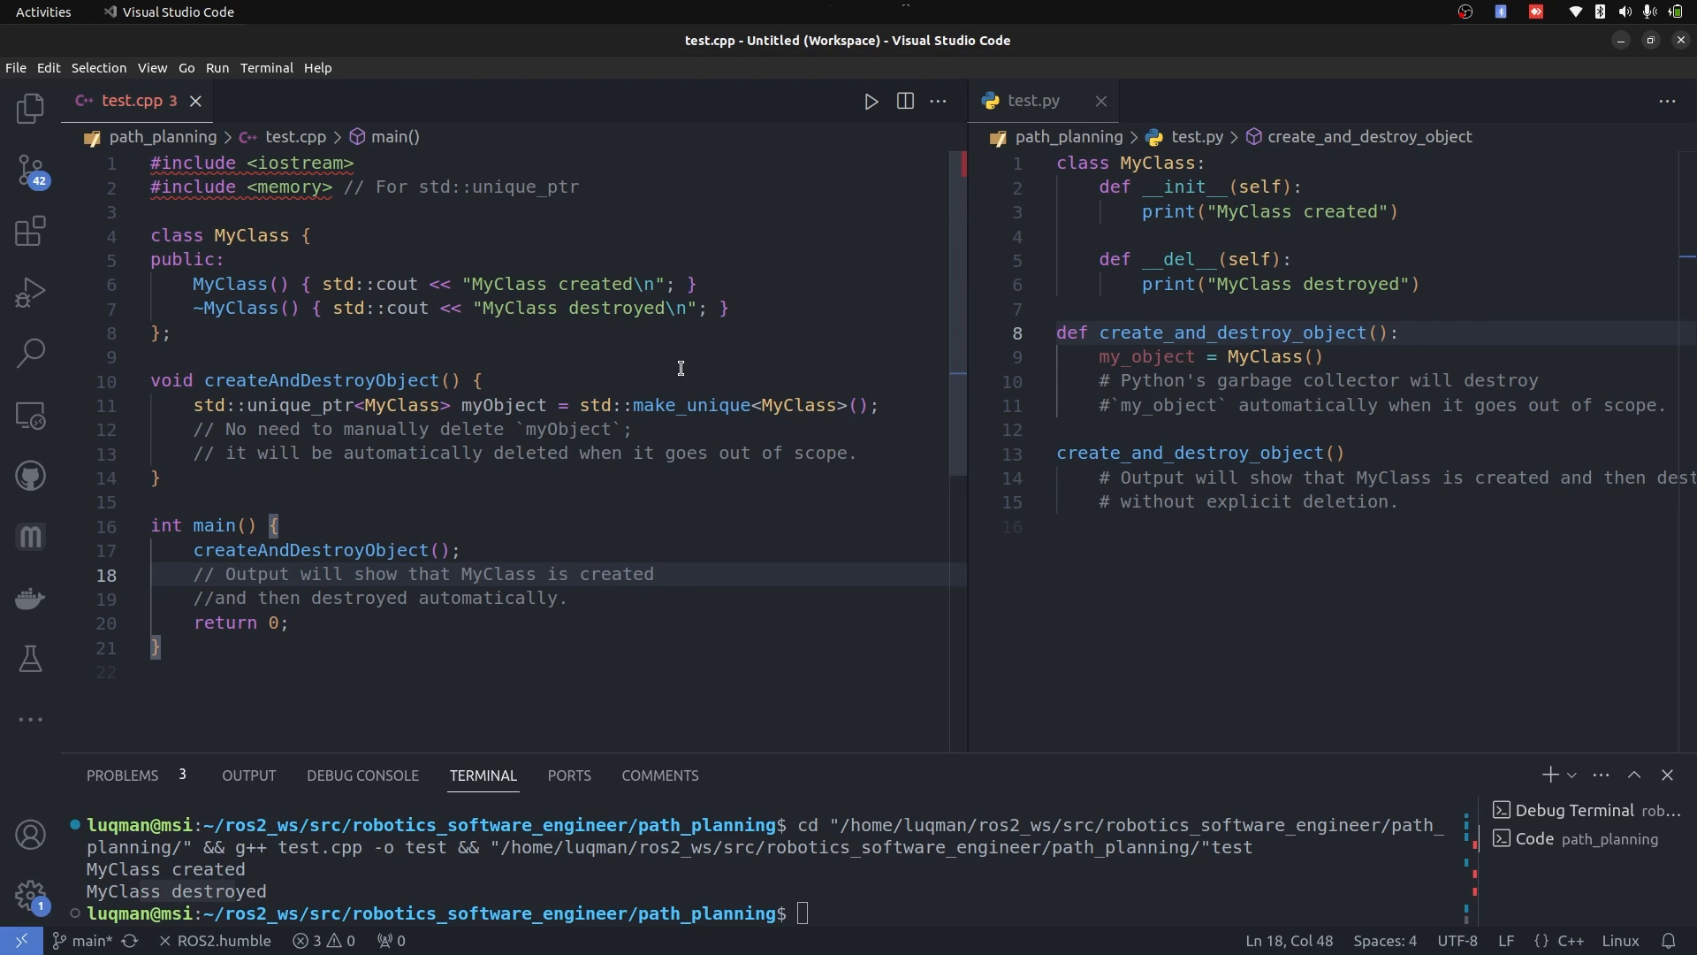
mouse_move(686, 348)
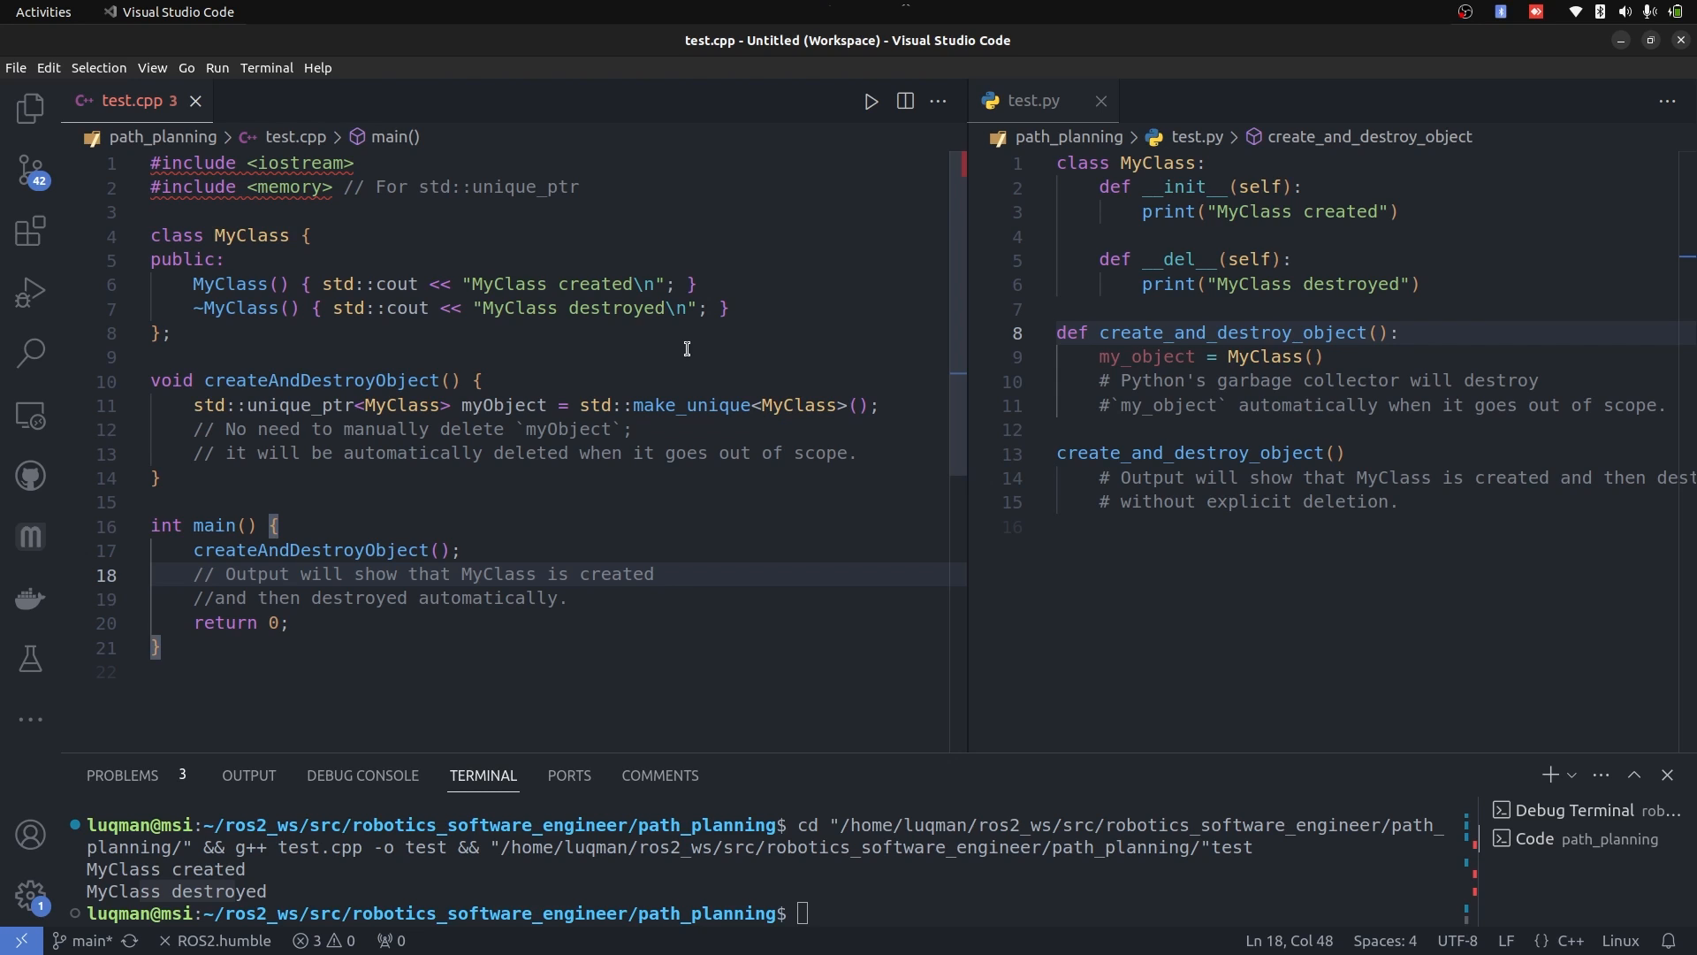